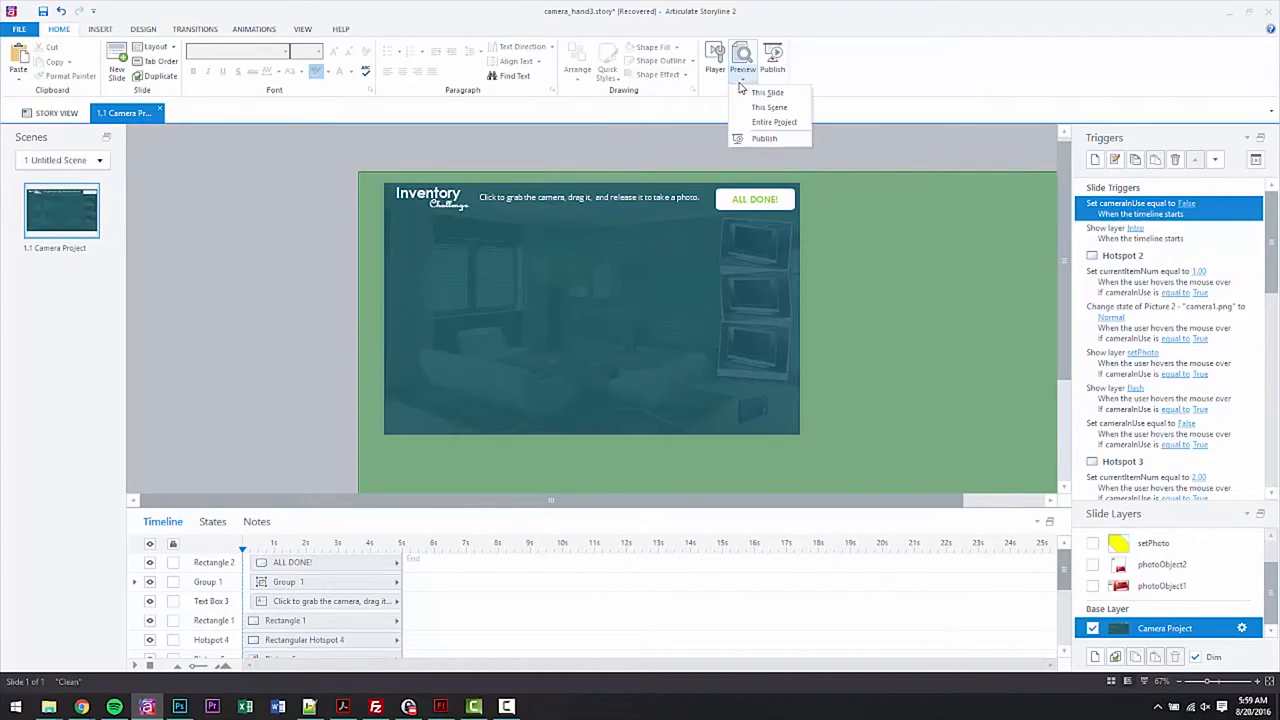
- Preview the slide and start the inventory challenge with BEGIN
{"action": "left_click", "coordinate": [768, 92]}
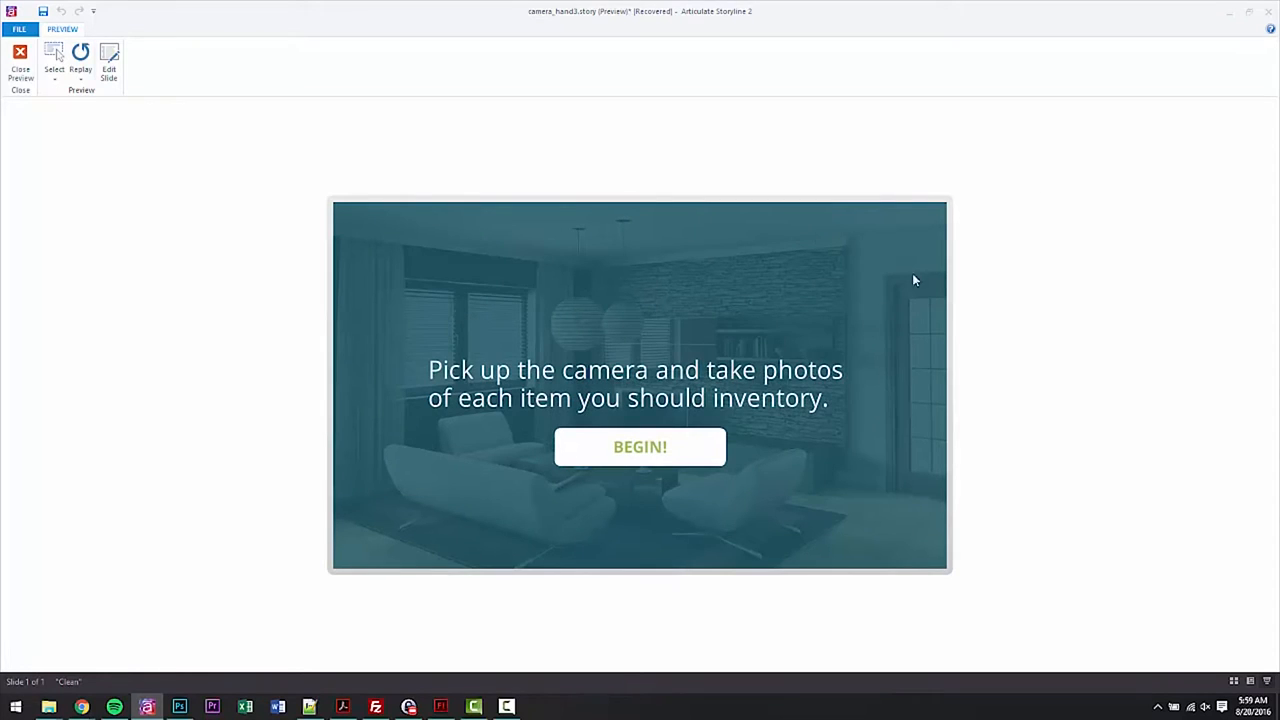
{"action": "left_click", "coordinate": [640, 448]}
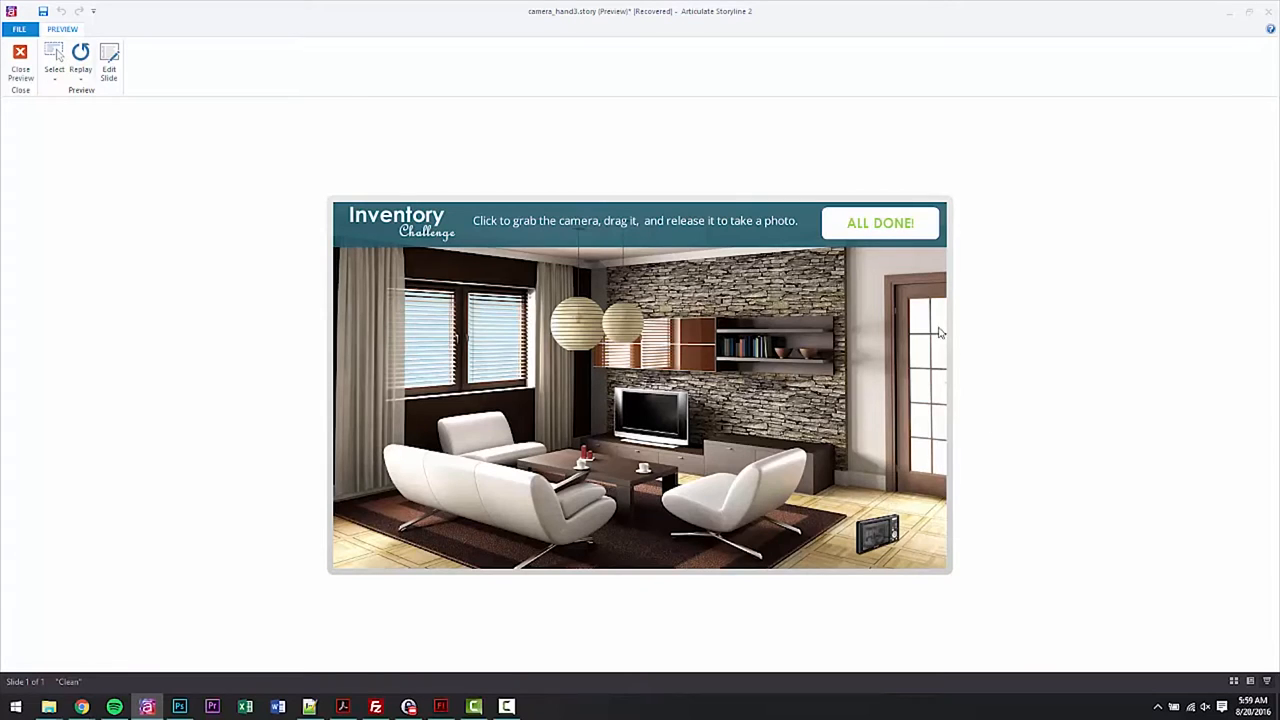
{"action": "mouse_move", "coordinate": [888, 512]}
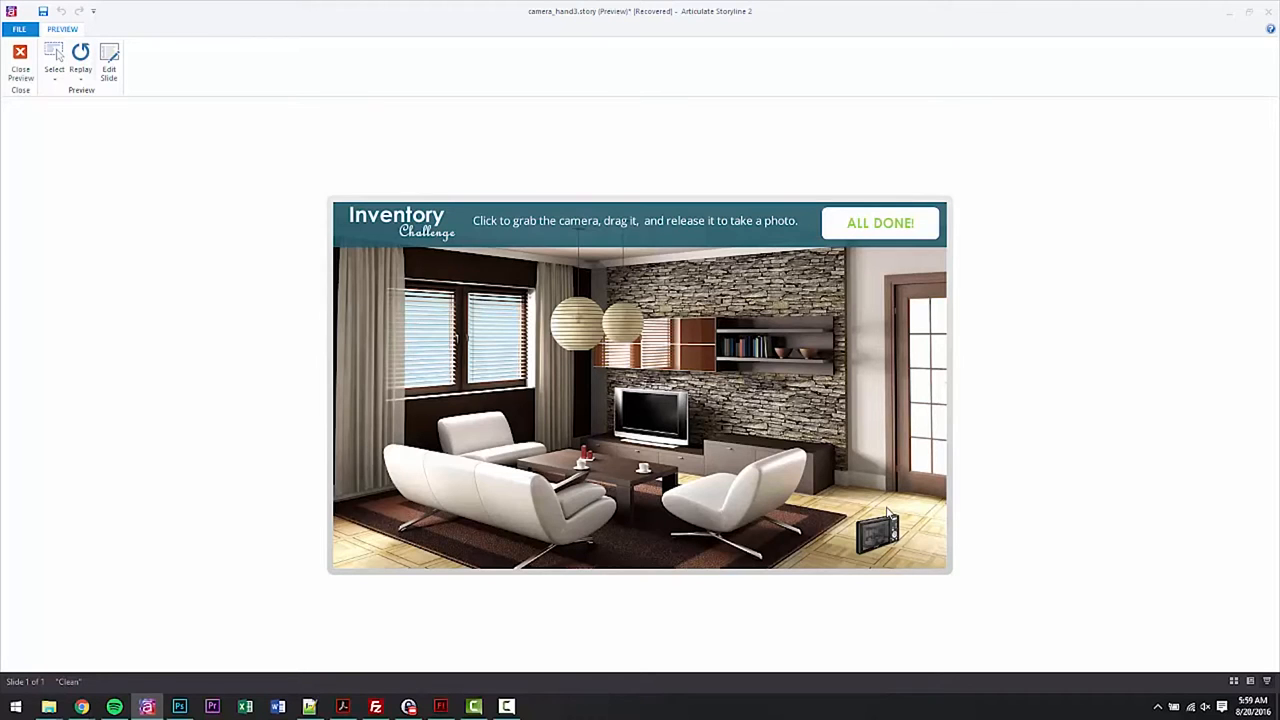
{"action": "mouse_move", "coordinate": [884, 540]}
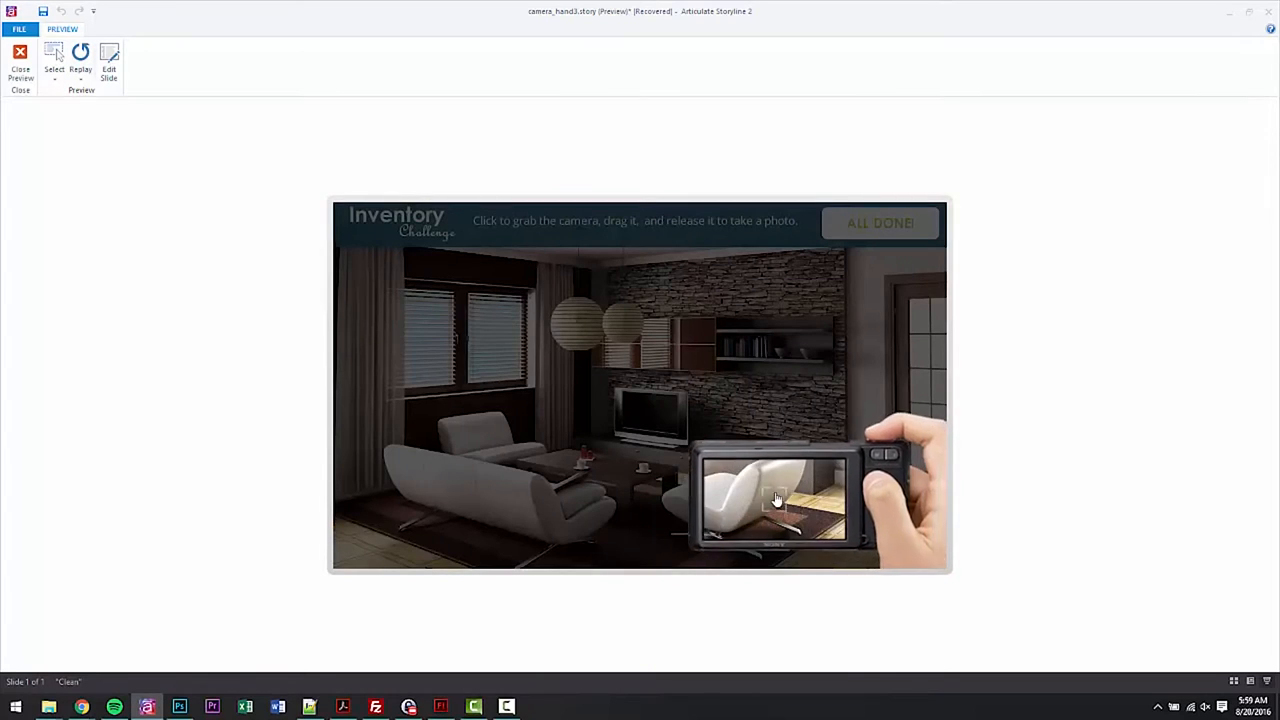
- Drag the camera over the room to photograph the lamps and TV, then finish the challenge
{"action": "left_click_drag", "start_coordinate": [776, 500], "coordinate": [640, 450]}
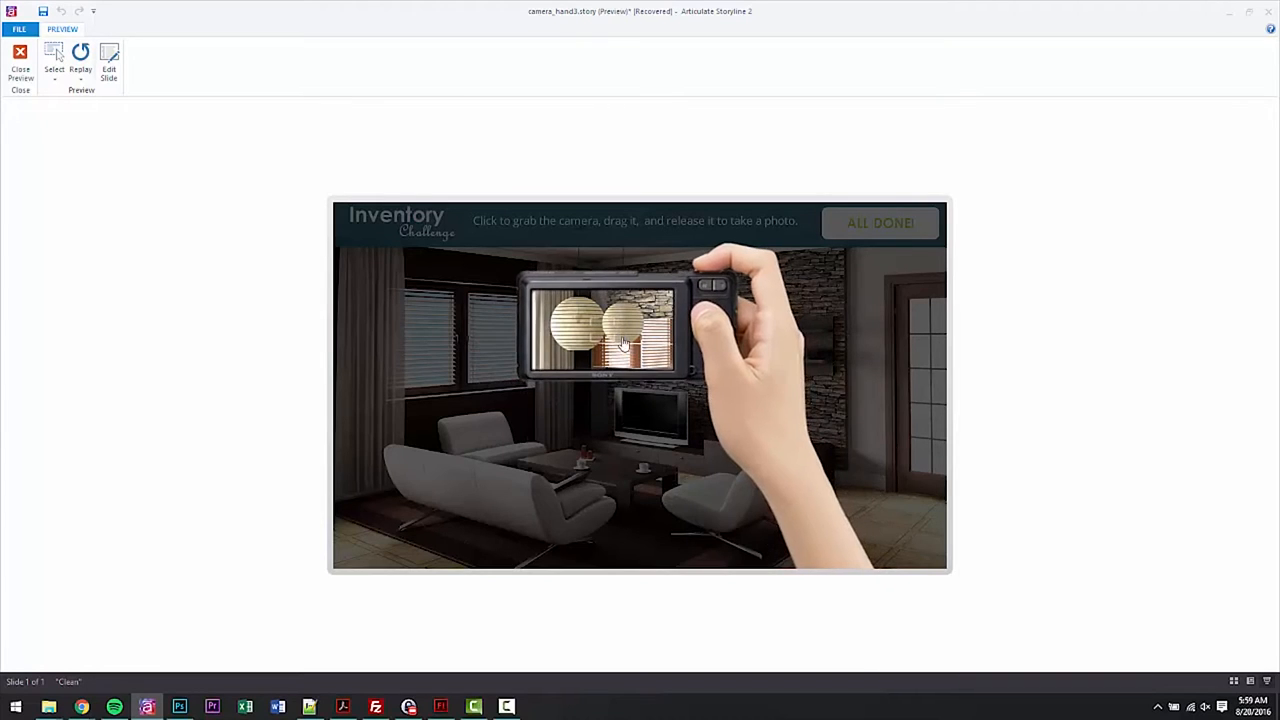
{"action": "left_click_drag", "start_coordinate": [620, 340], "coordinate": [660, 450]}
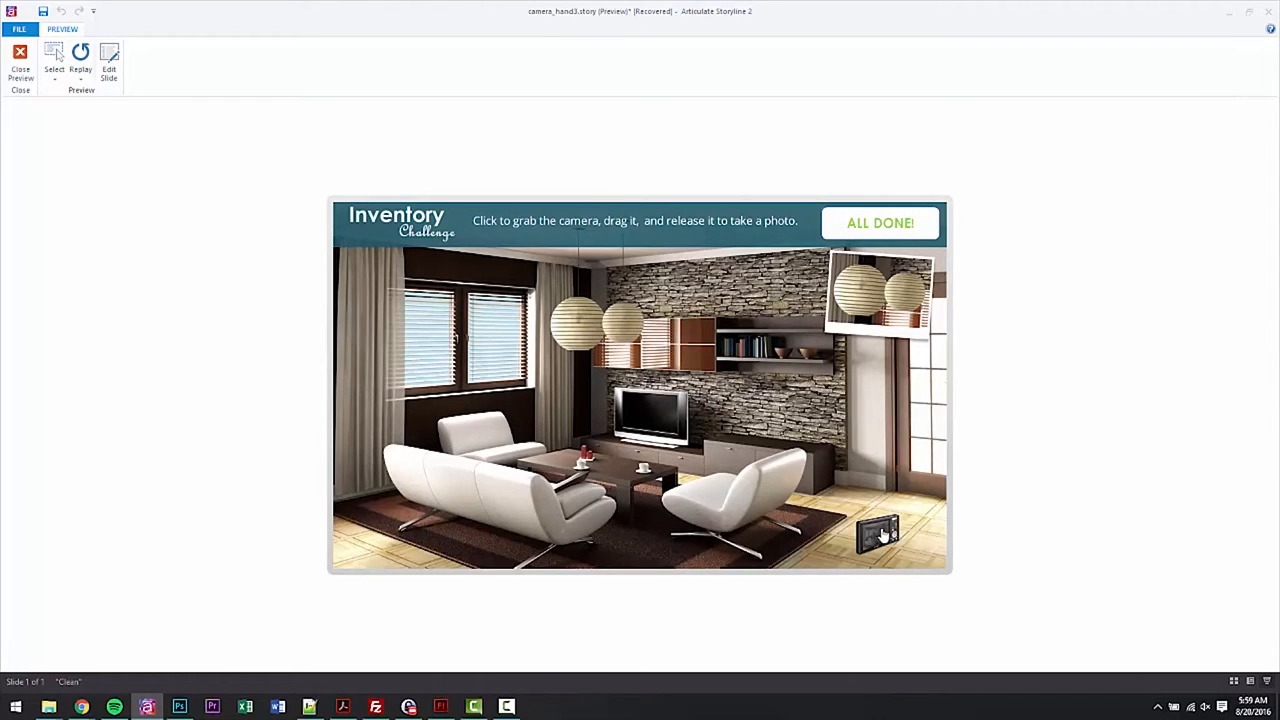
{"action": "left_click_drag", "start_coordinate": [878, 532], "coordinate": [784, 356]}
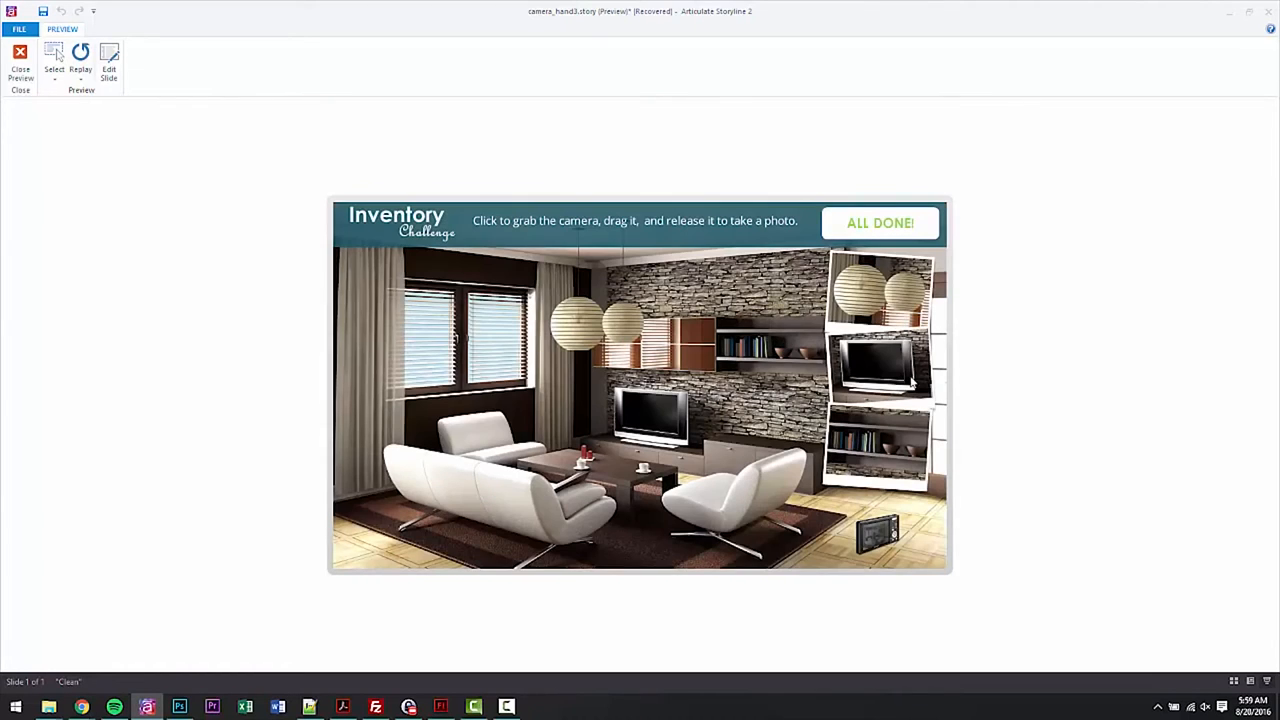
{"action": "mouse_move", "coordinate": [910, 464]}
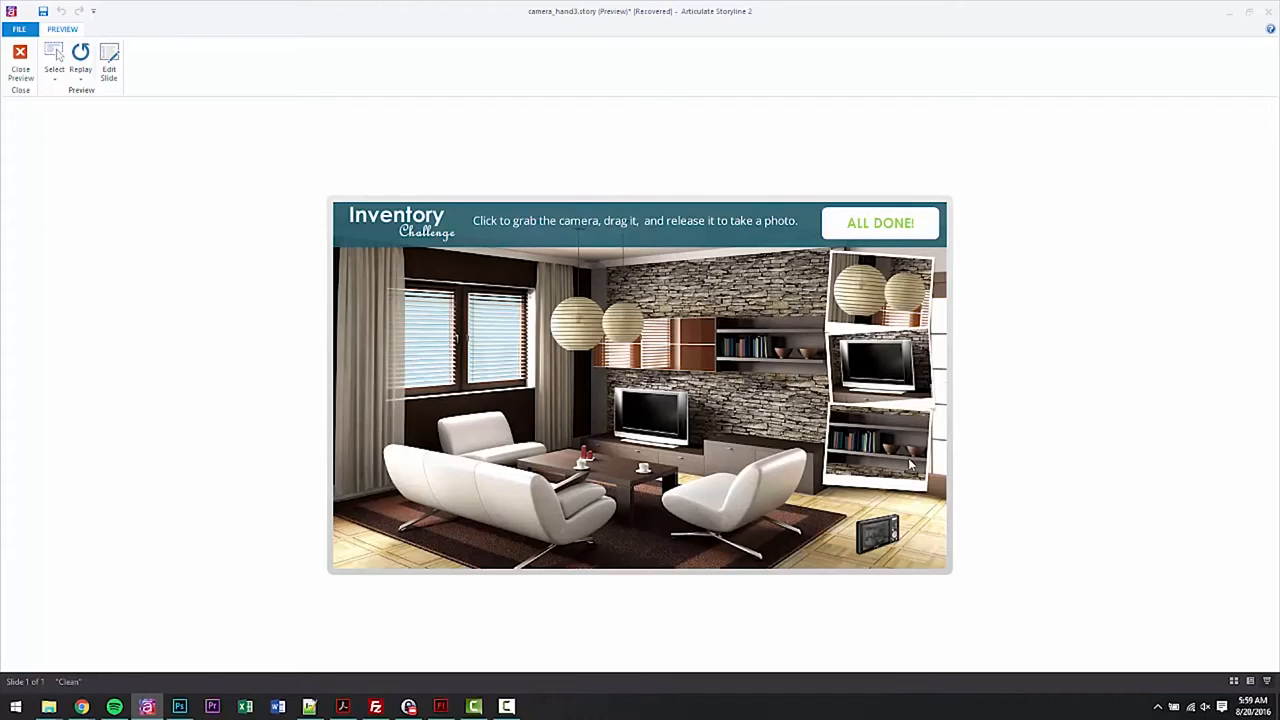
{"action": "mouse_move", "coordinate": [902, 244]}
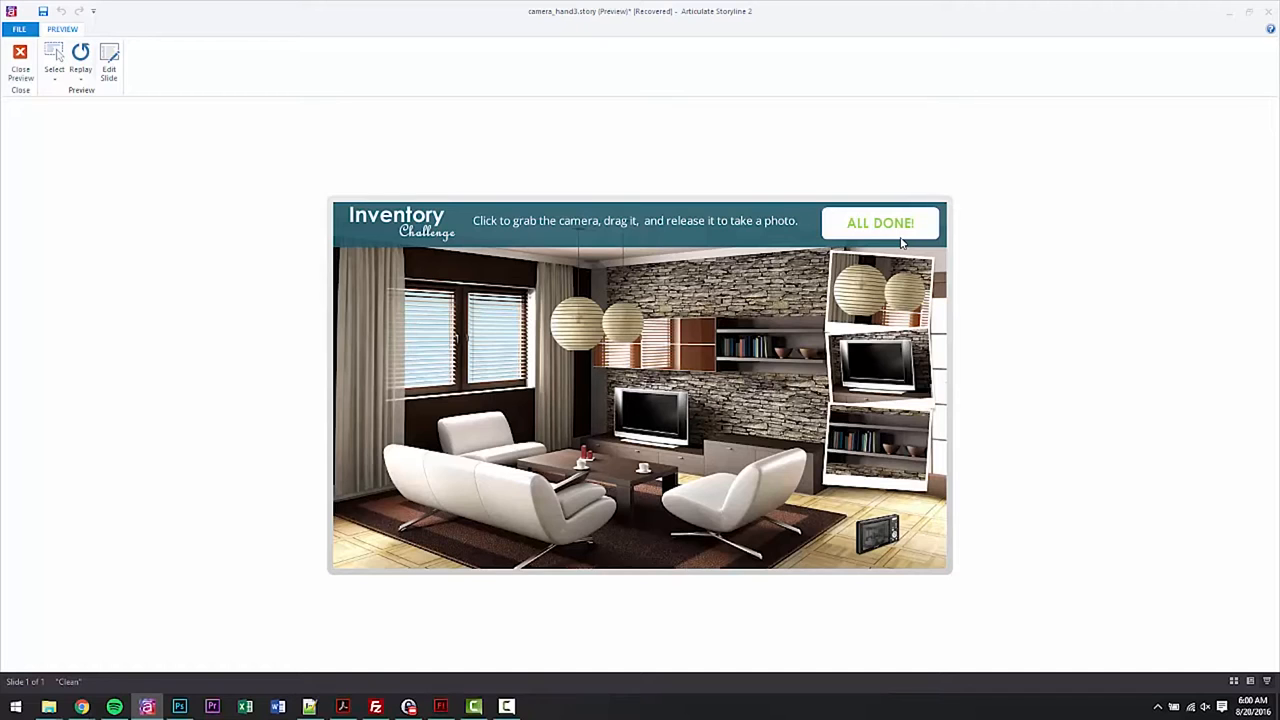
{"action": "left_click", "coordinate": [20, 60]}
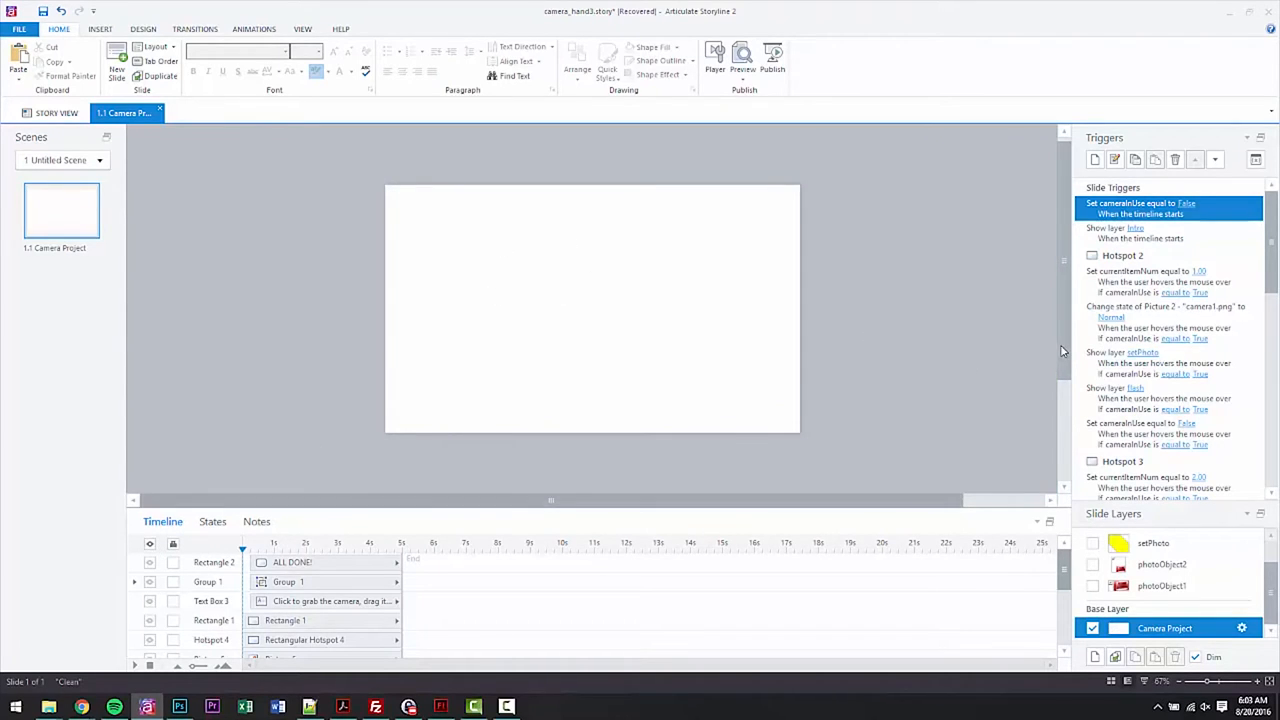
- Select the small camera picture and open its cameradrag state for editing
{"action": "scroll", "scroll_direction": "down", "scroll_amount": 3}
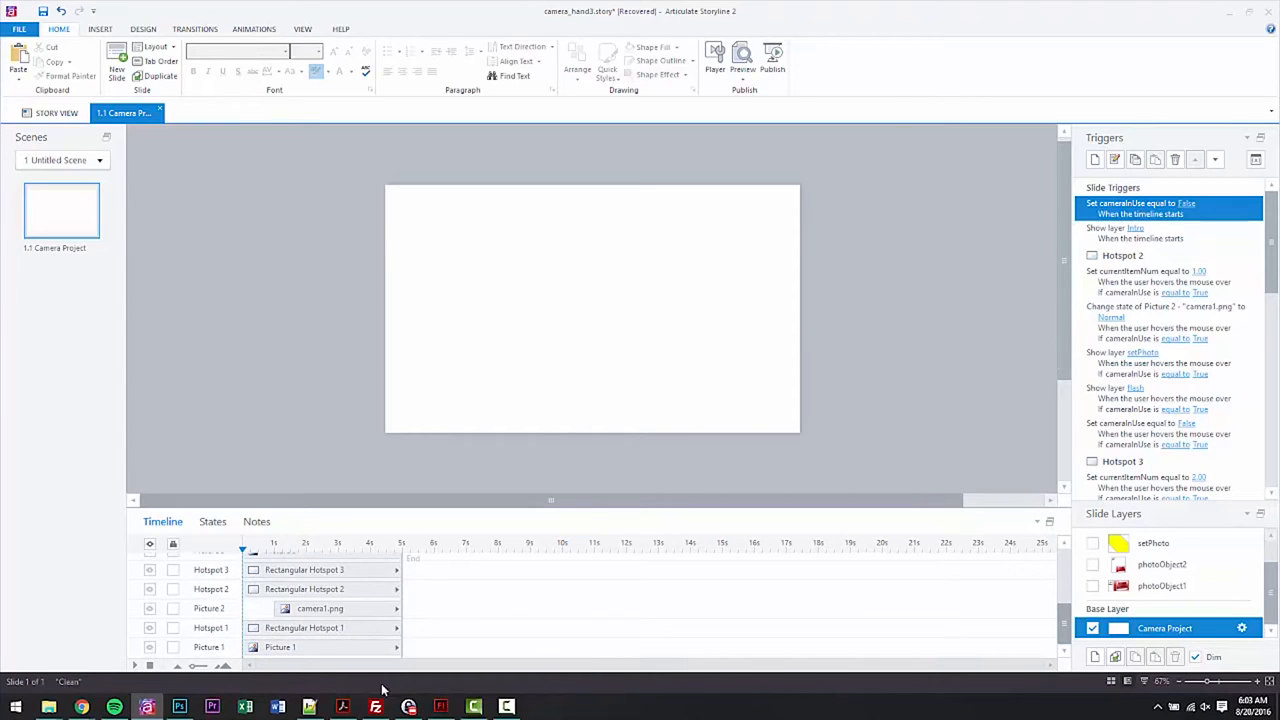
{"action": "left_click", "coordinate": [150, 648]}
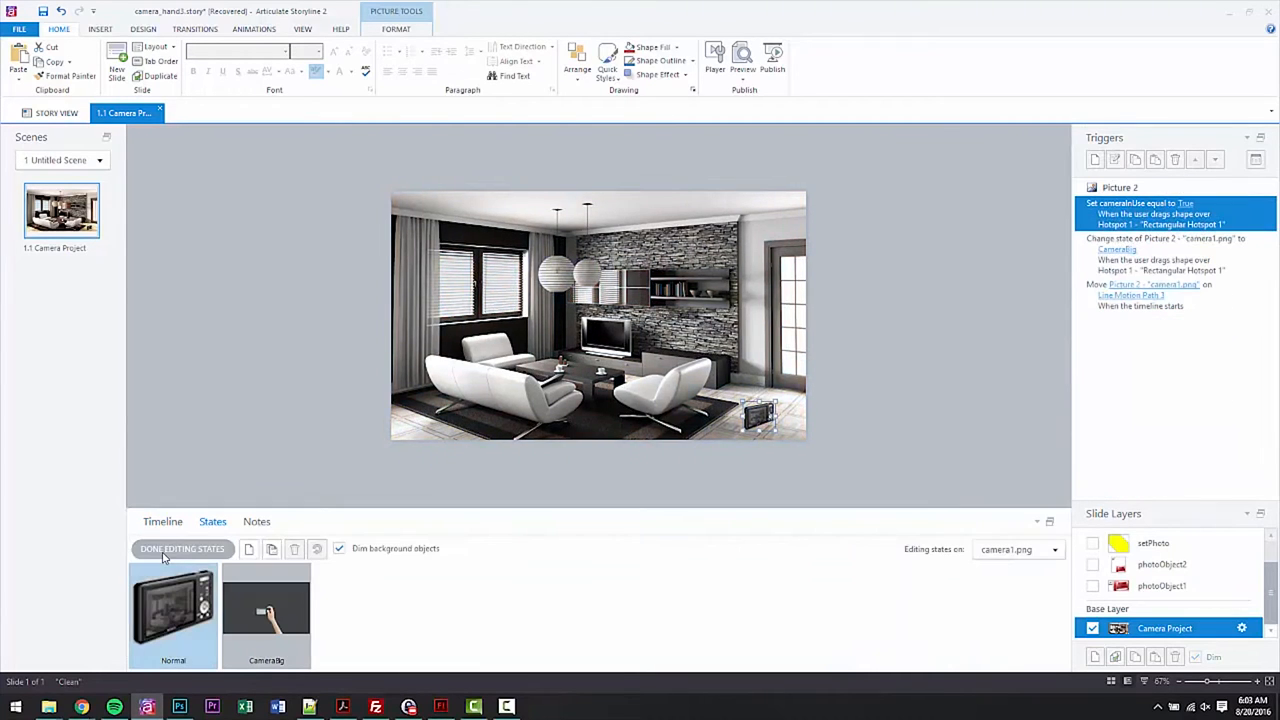
{"action": "left_click", "coordinate": [266, 612]}
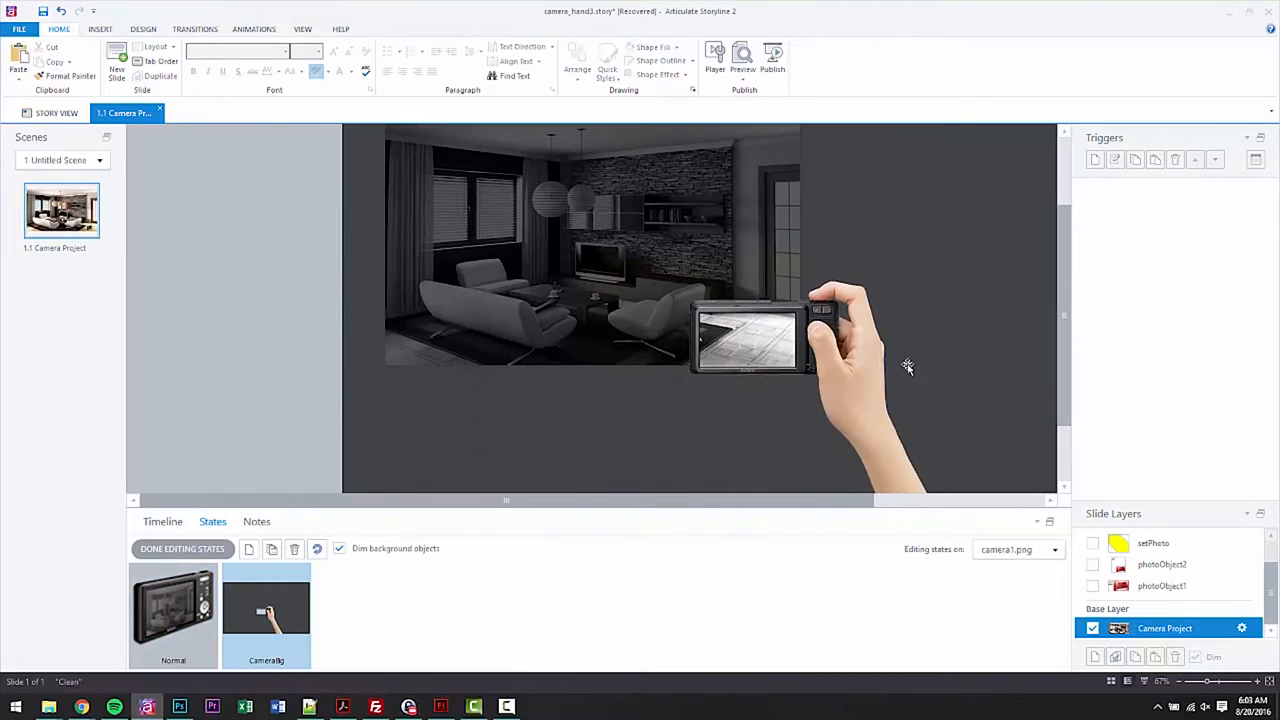
{"action": "mouse_move", "coordinate": [860, 316]}
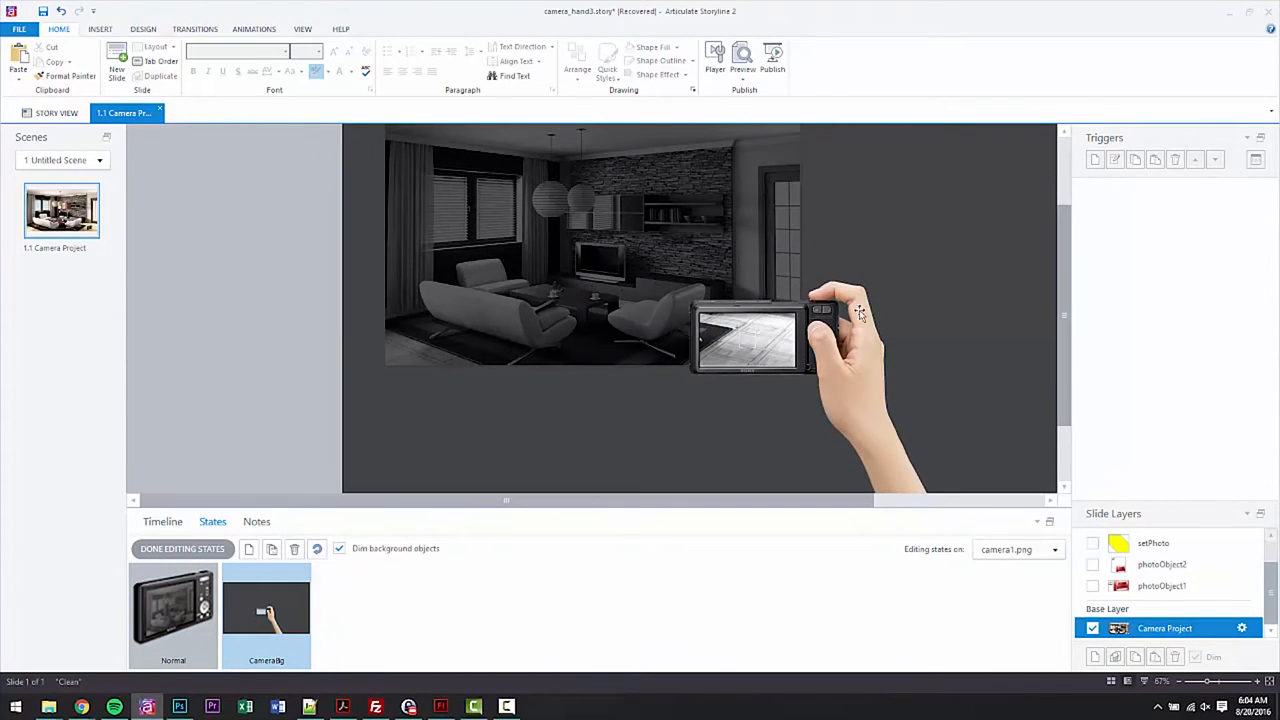
{"action": "mouse_move", "coordinate": [716, 396]}
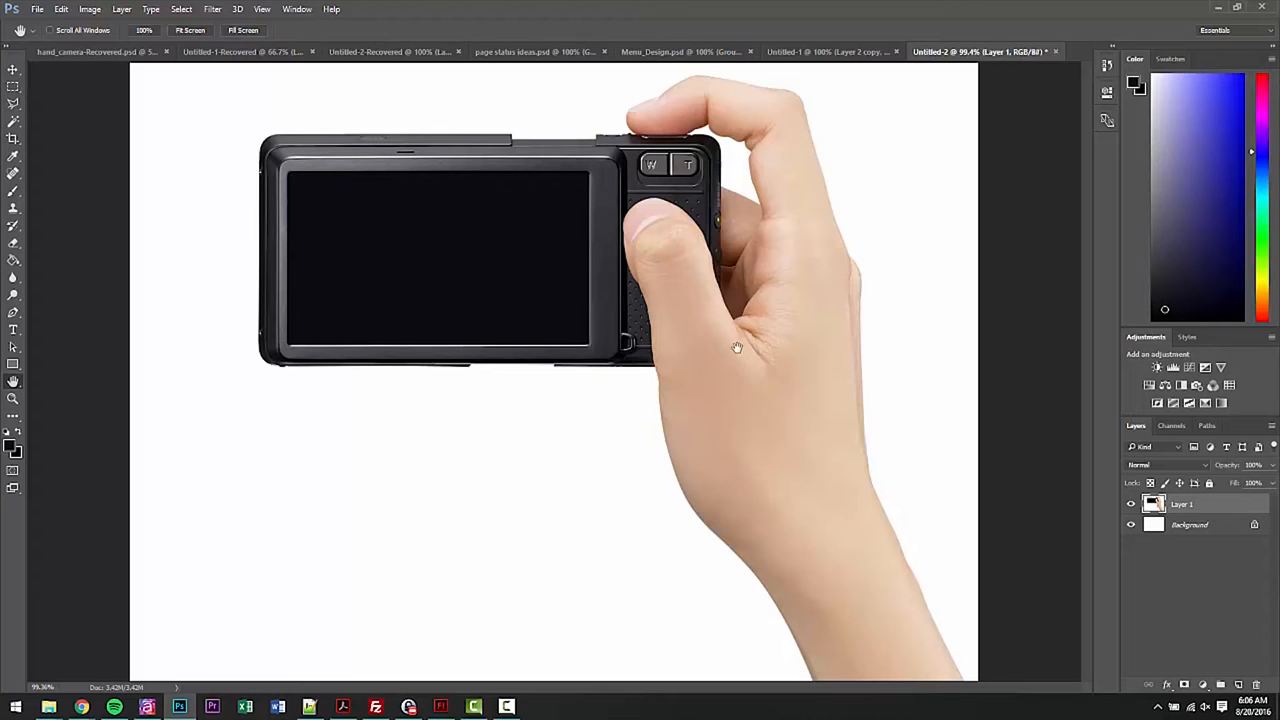
{"action": "mouse_move", "coordinate": [466, 218]}
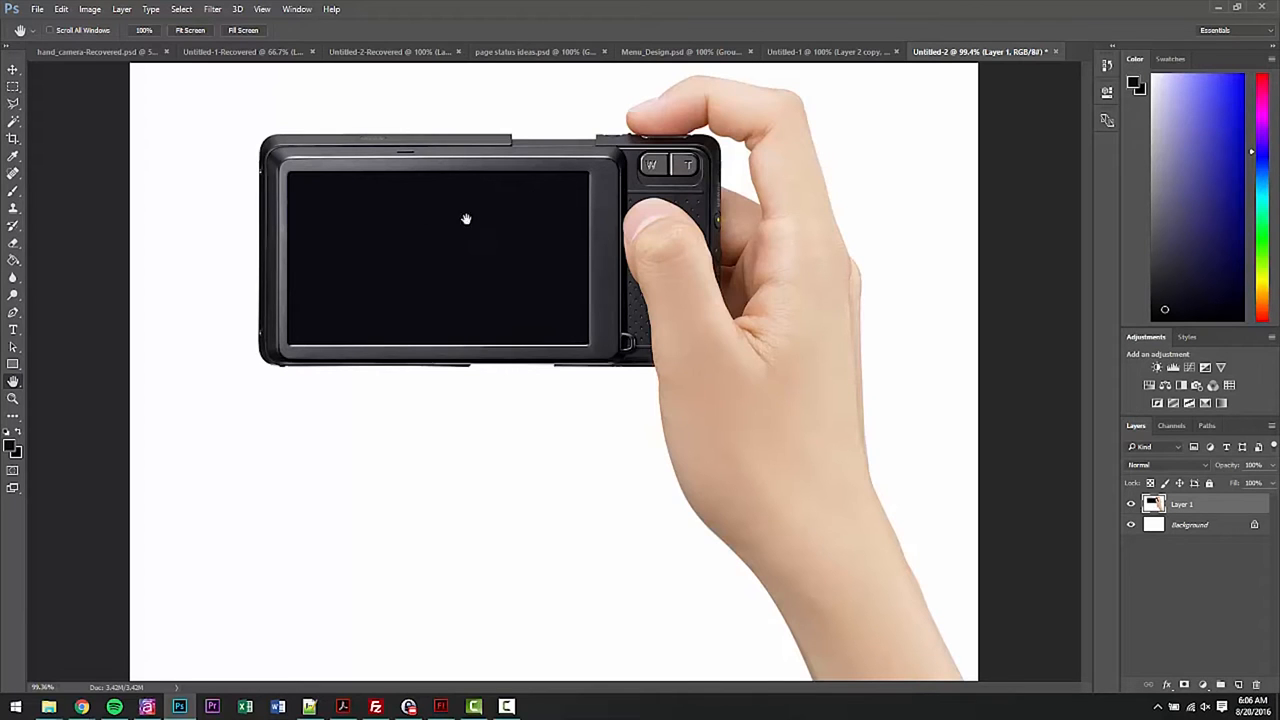
{"action": "mouse_move", "coordinate": [524, 232]}
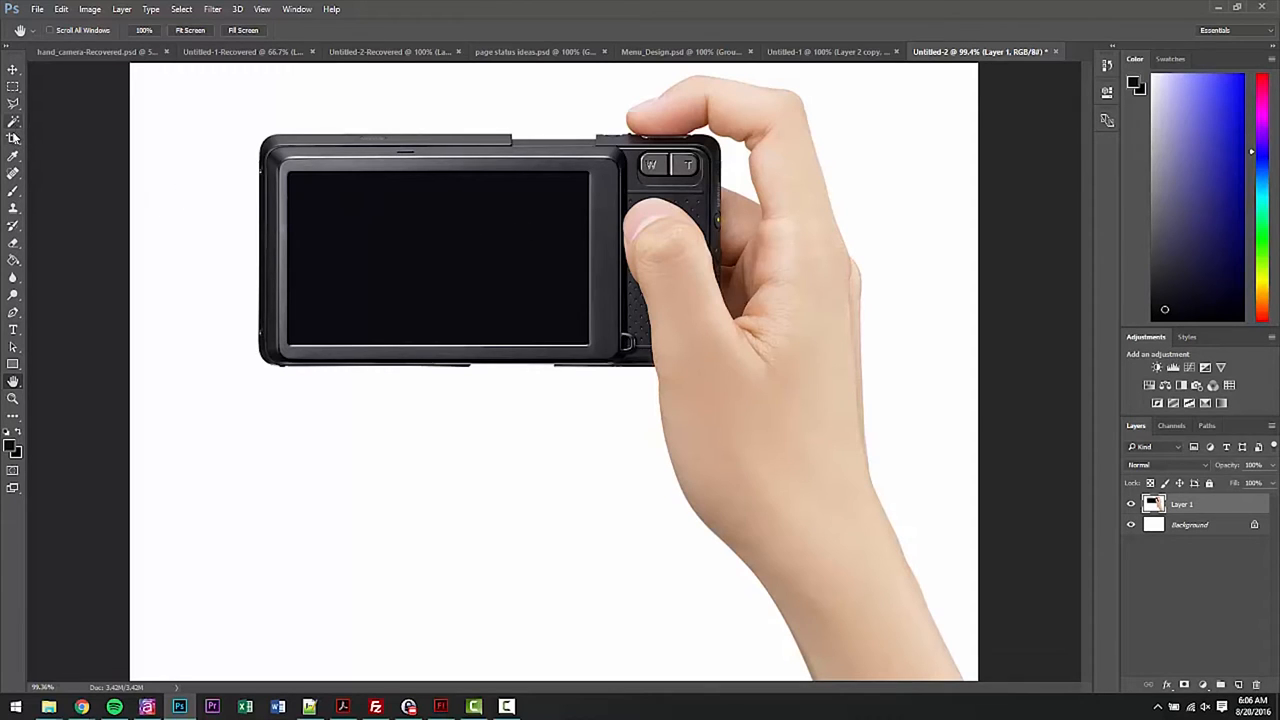
- Choose the Magic Wand tool in Photoshop for the hand-and-camera image
{"action": "left_click", "coordinate": [12, 296]}
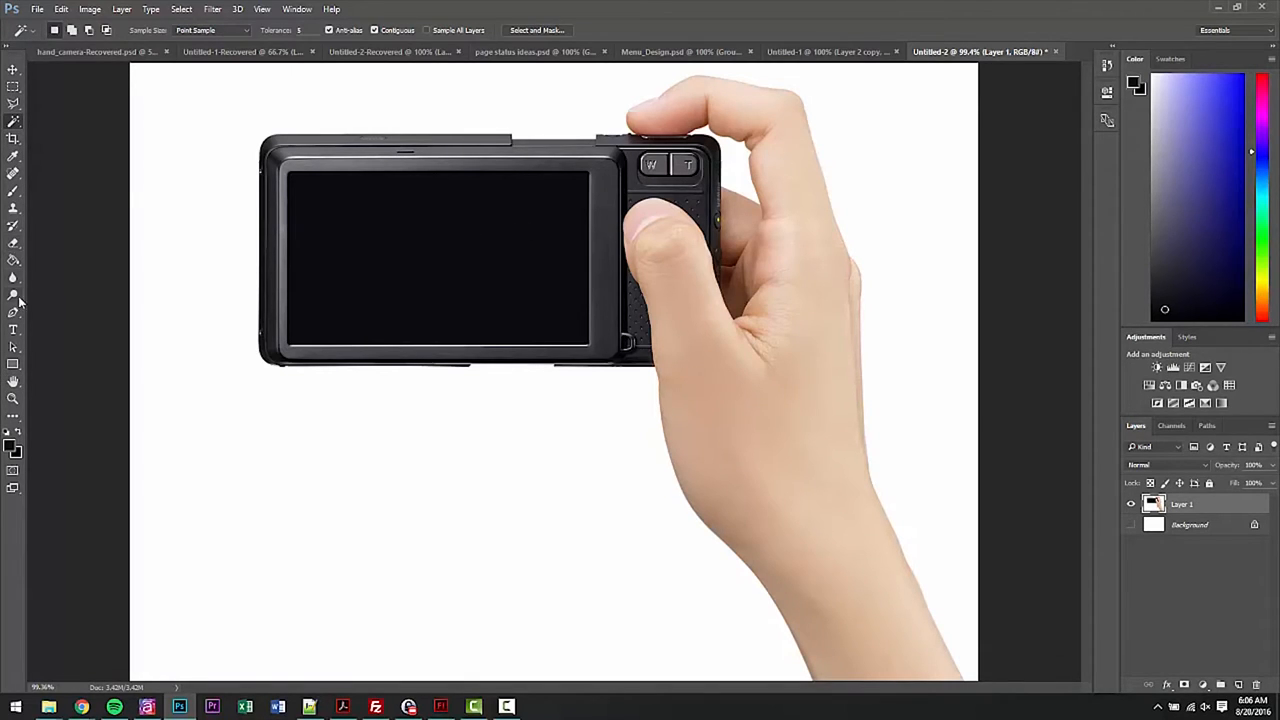
{"action": "mouse_move", "coordinate": [12, 312]}
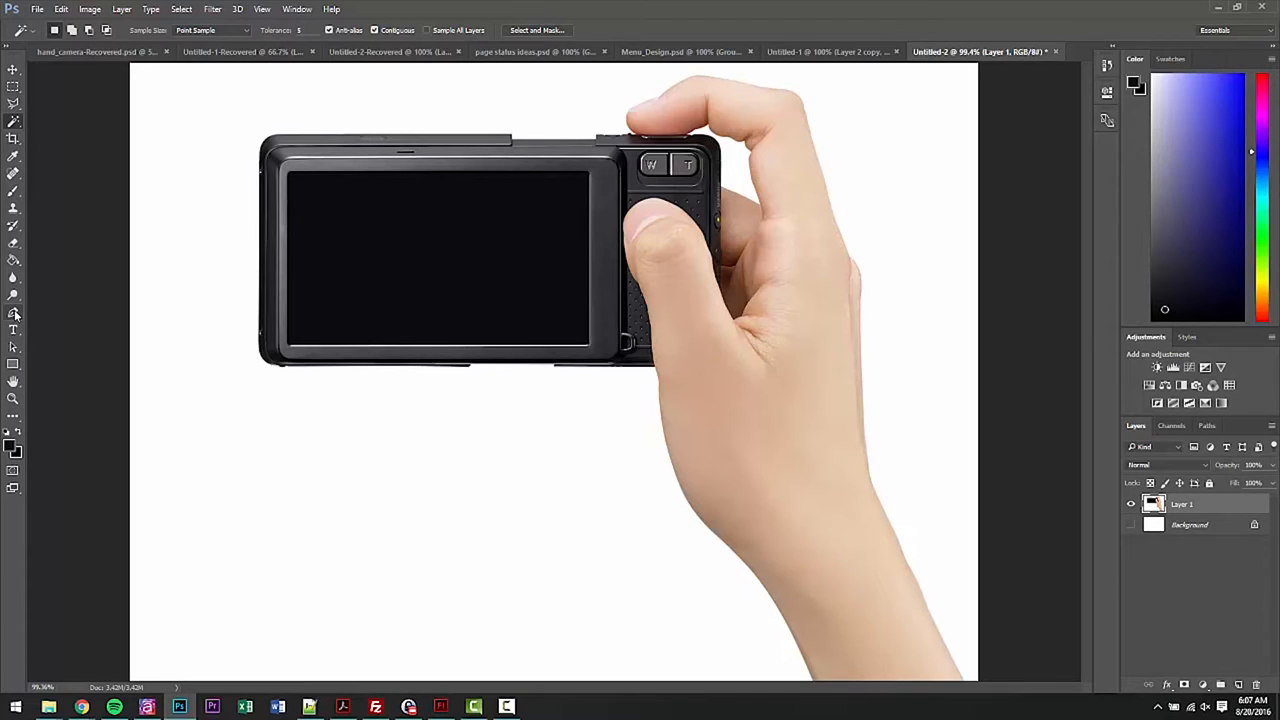
{"action": "mouse_move", "coordinate": [24, 124]}
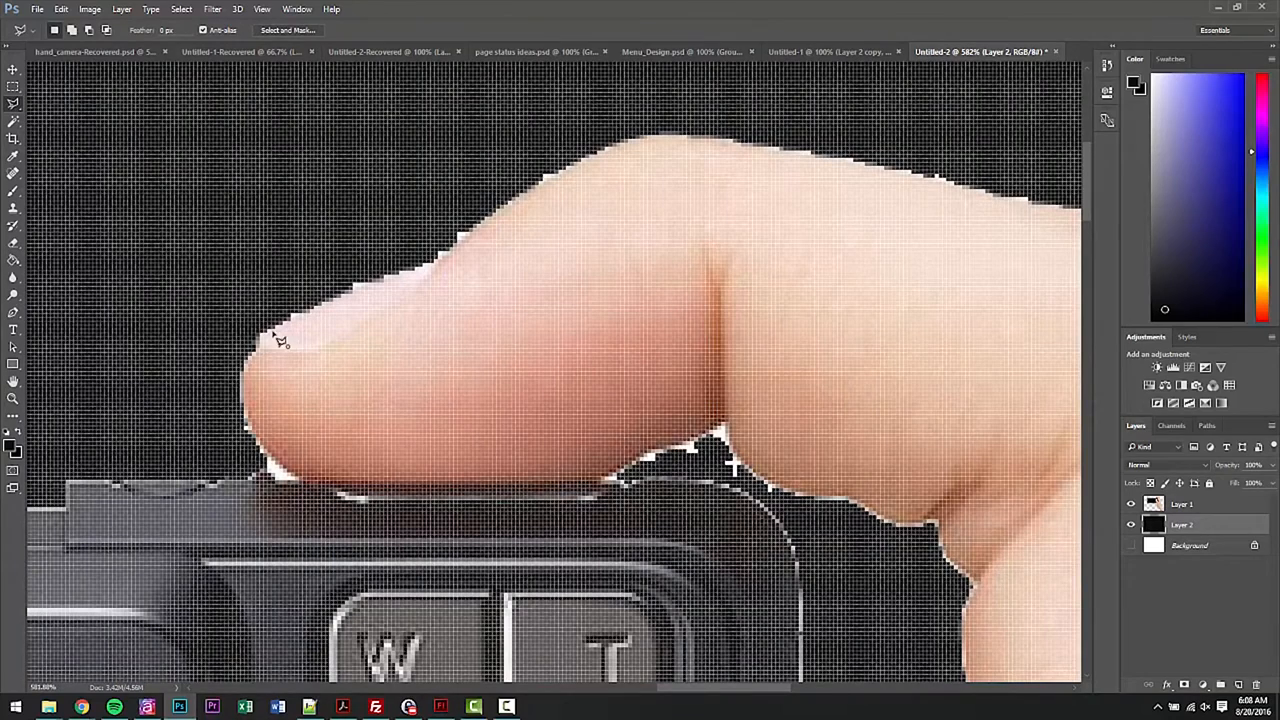
- Refine the magic wand selection along the fingertip edge of the hand
{"action": "left_click_drag", "start_coordinate": [284, 340], "coordinate": [424, 276]}
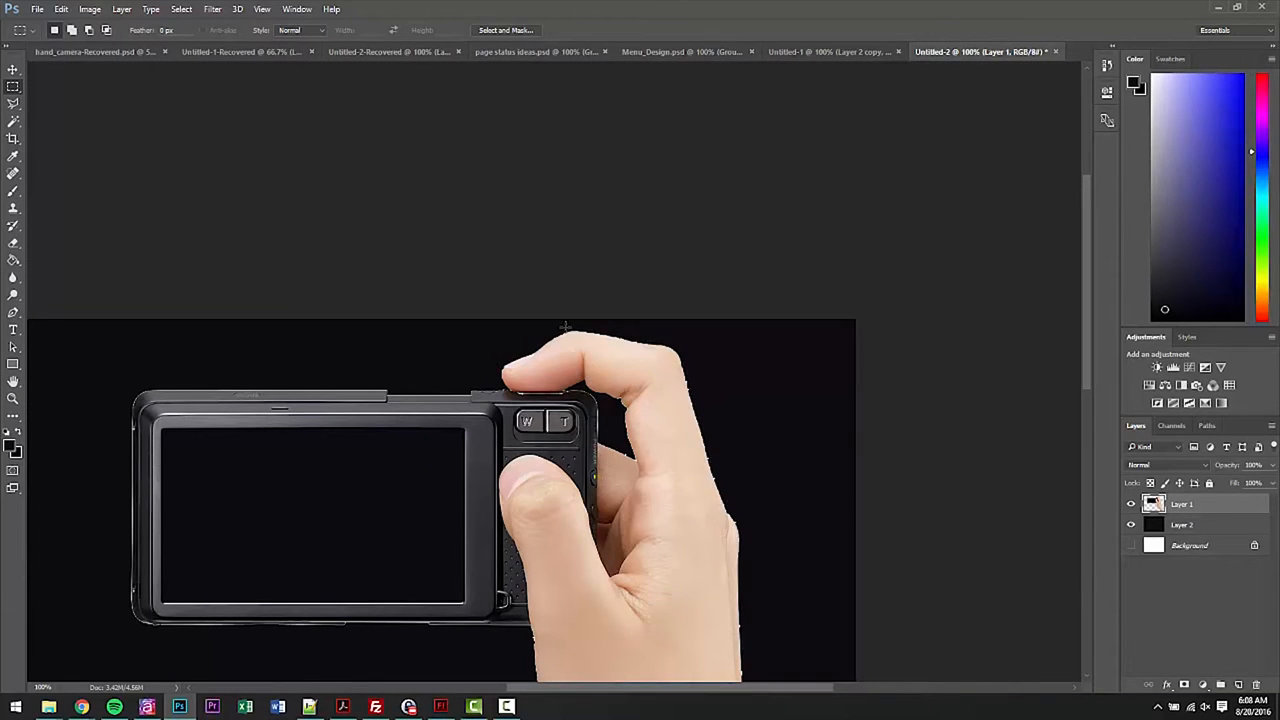
{"action": "mouse_move", "coordinate": [422, 510]}
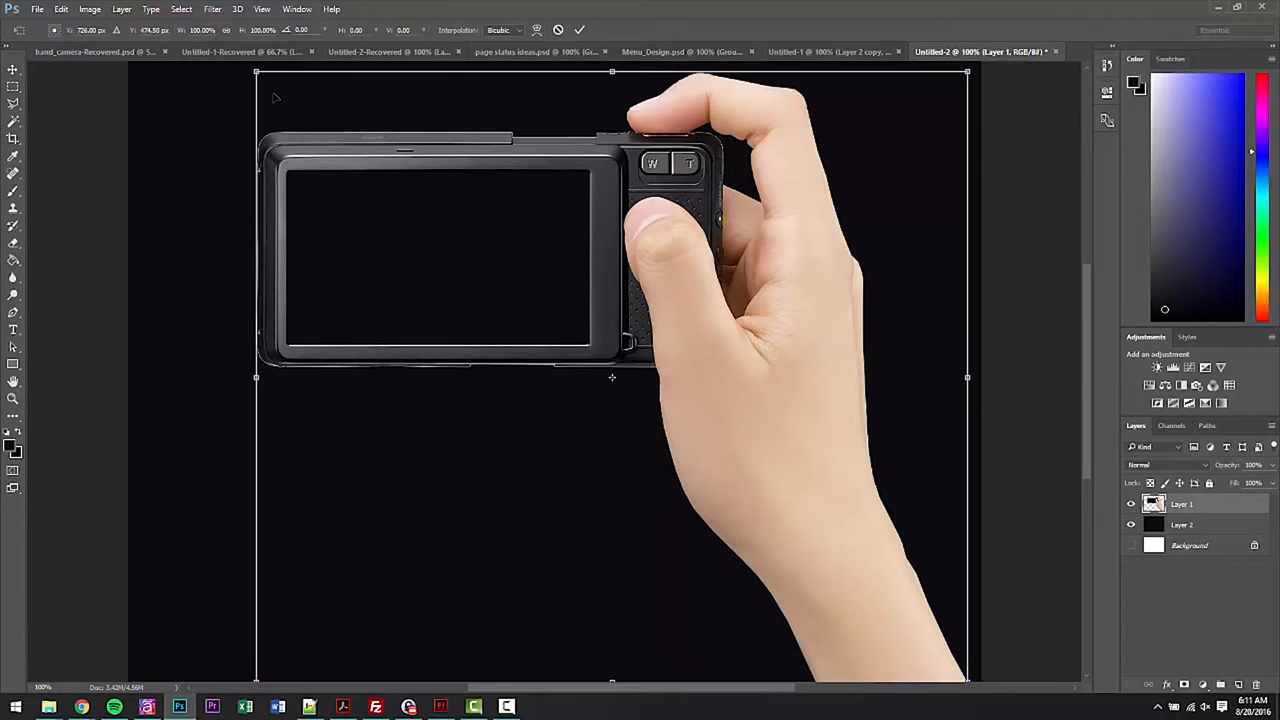
{"action": "mouse_move", "coordinate": [284, 104]}
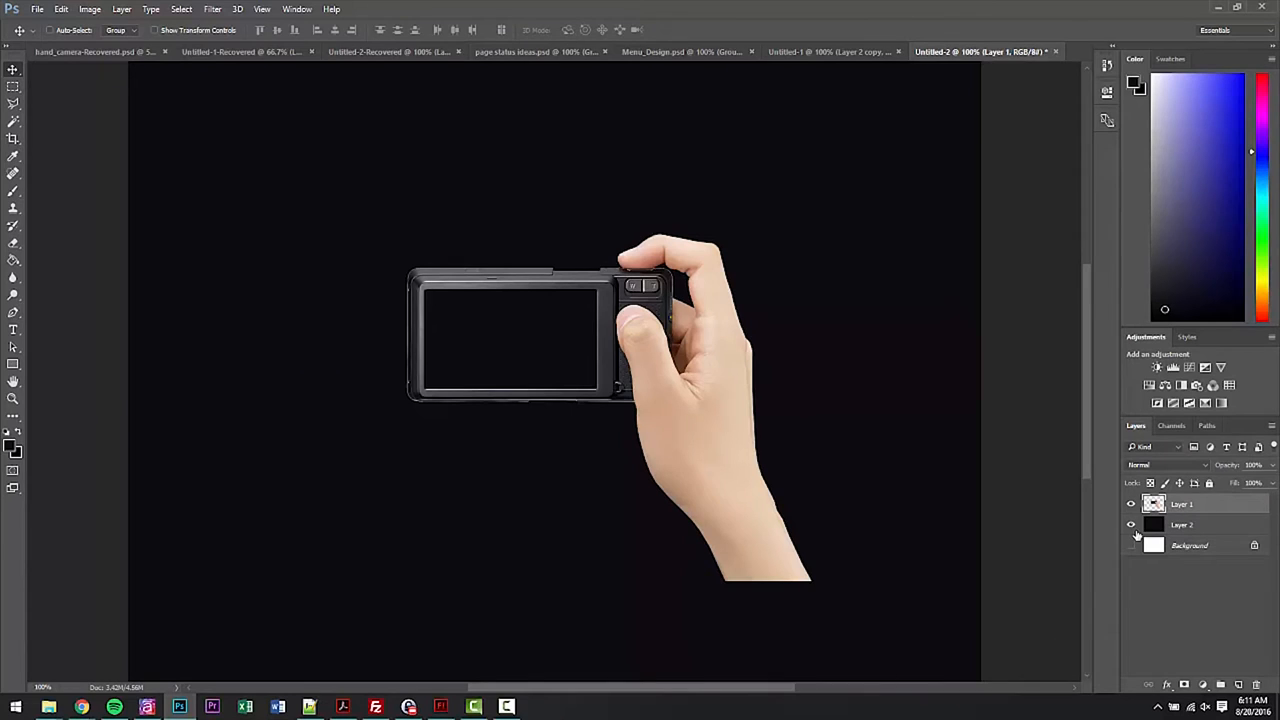
- Make the black layer transparent and zoom in on the camera screen
{"action": "left_click", "coordinate": [1182, 524]}
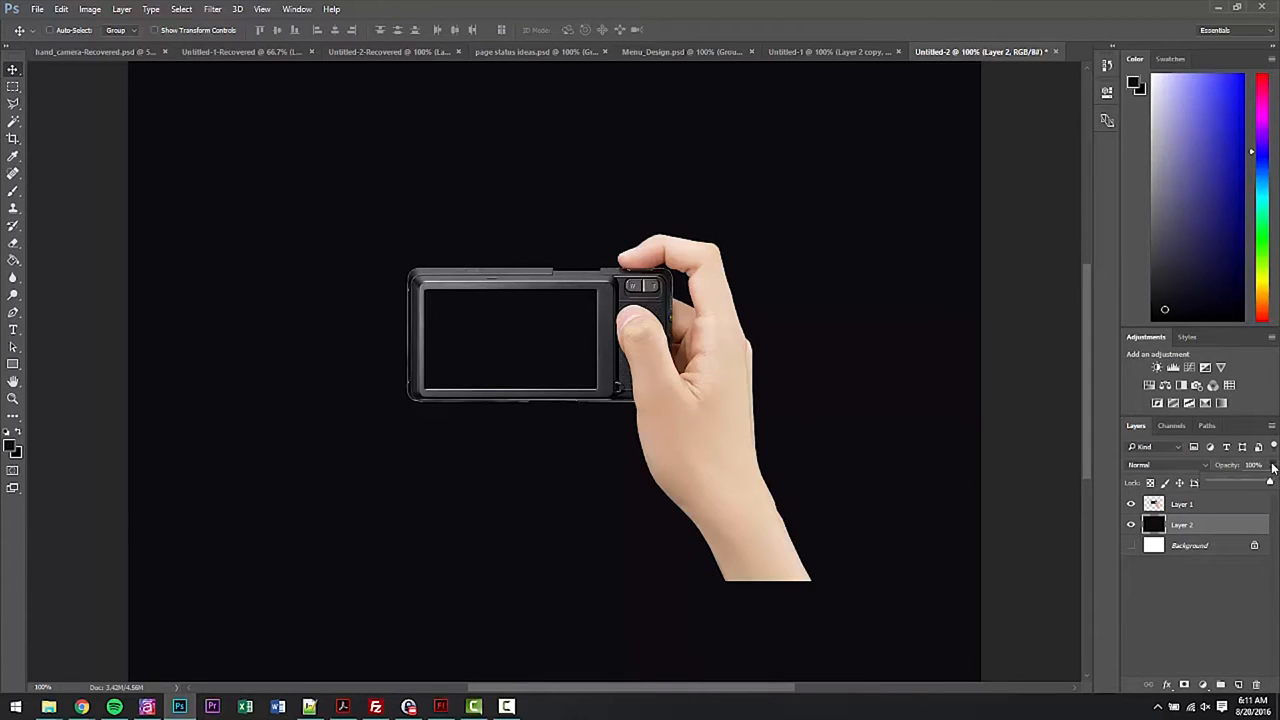
{"action": "left_click_drag", "start_coordinate": [1270, 482], "coordinate": [1232, 482]}
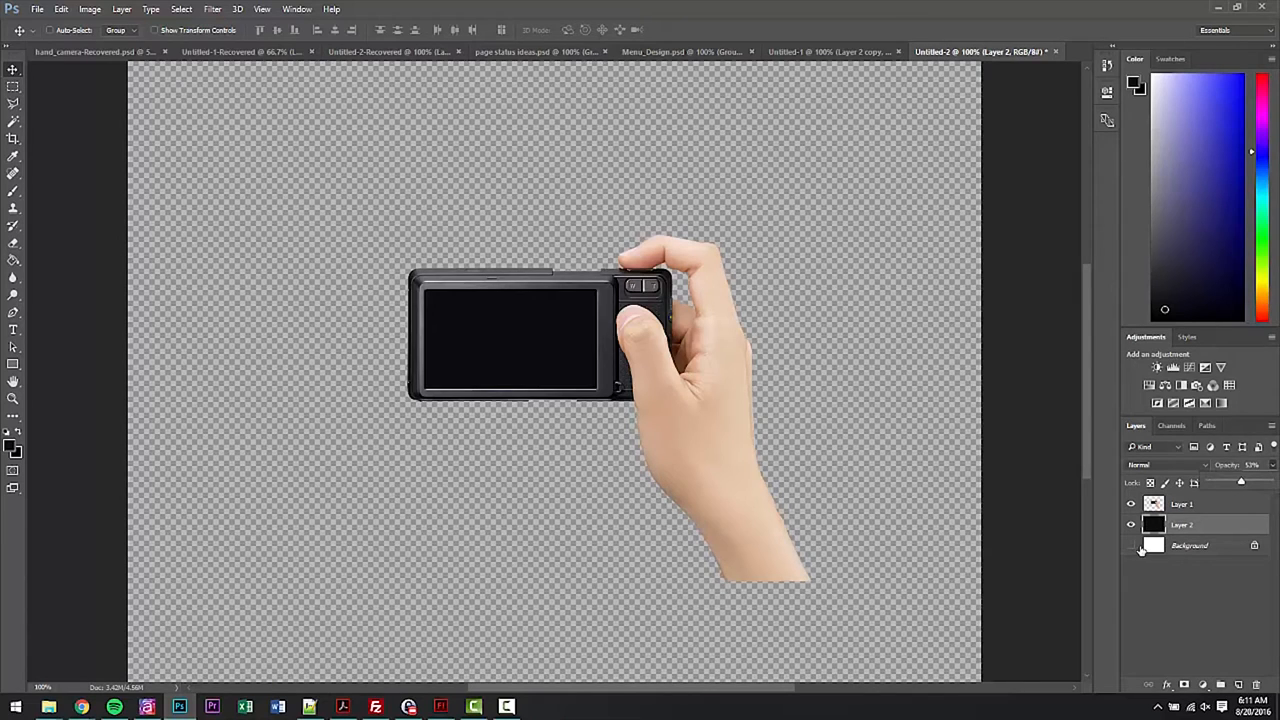
{"action": "left_click", "coordinate": [1132, 544]}
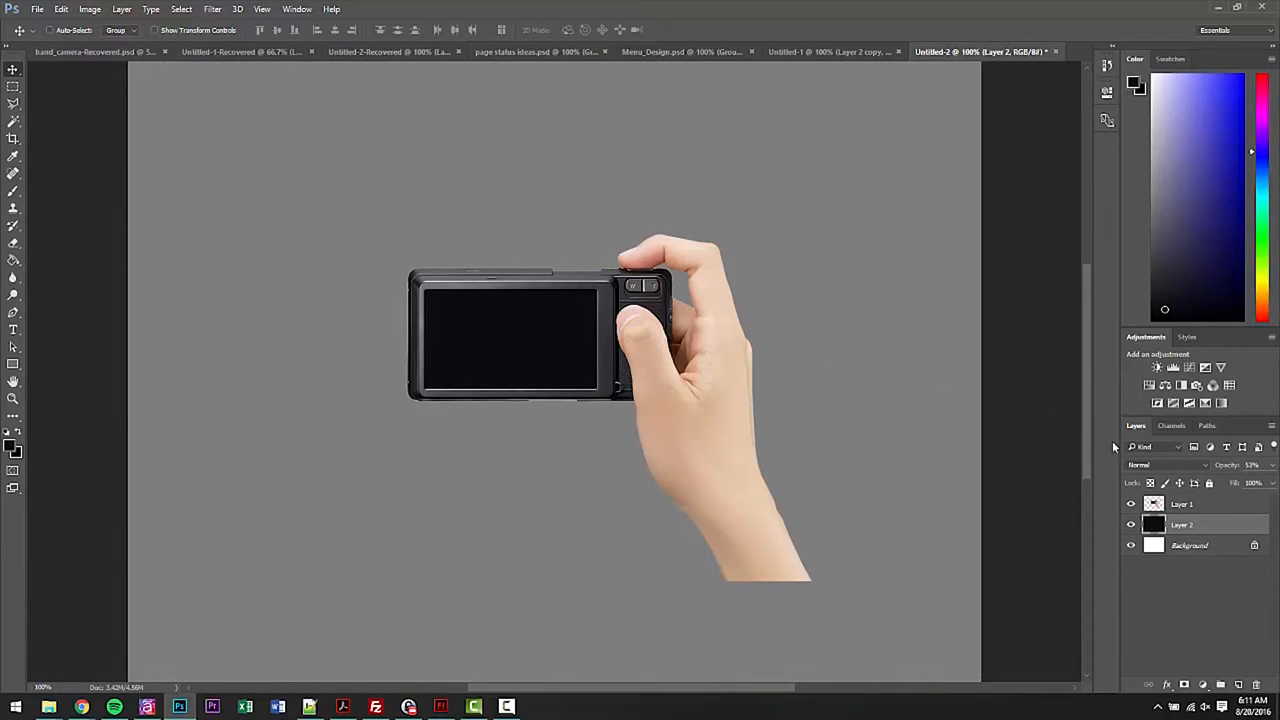
{"action": "left_click", "coordinate": [12, 398]}
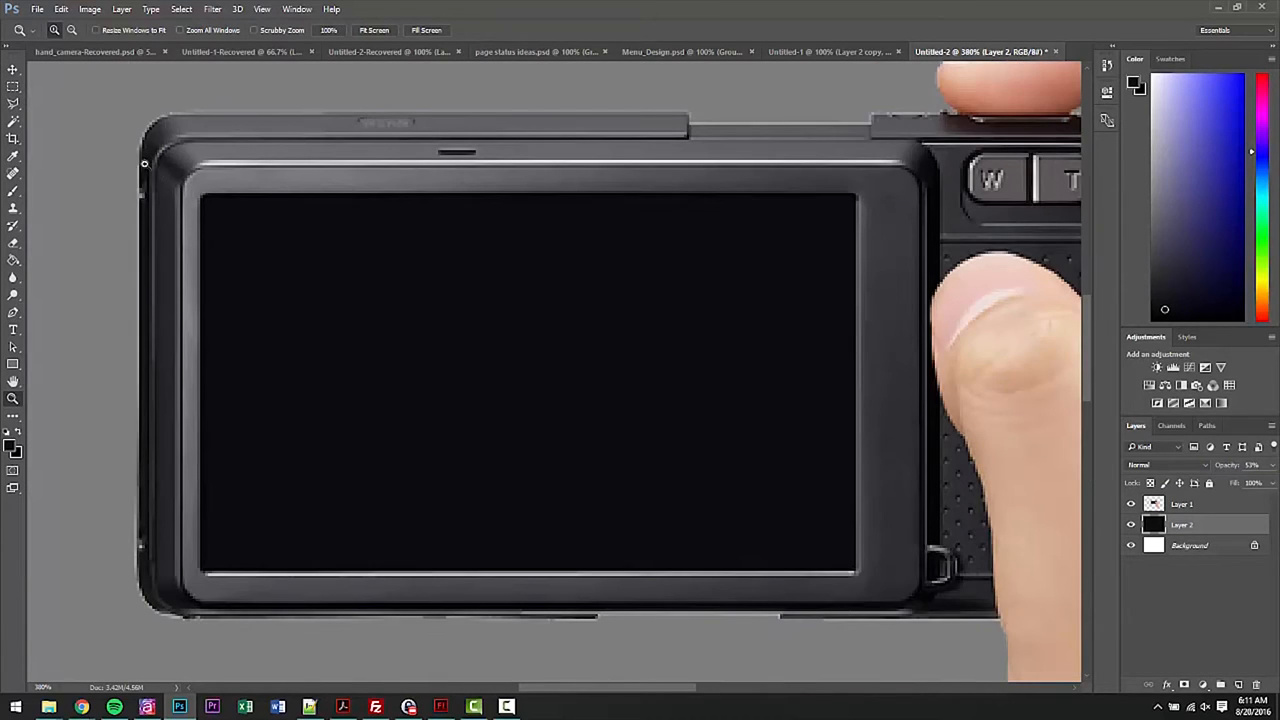
- Marquee-select the camera's screen area and delete its pixels to transparency
{"action": "left_click", "coordinate": [12, 82]}
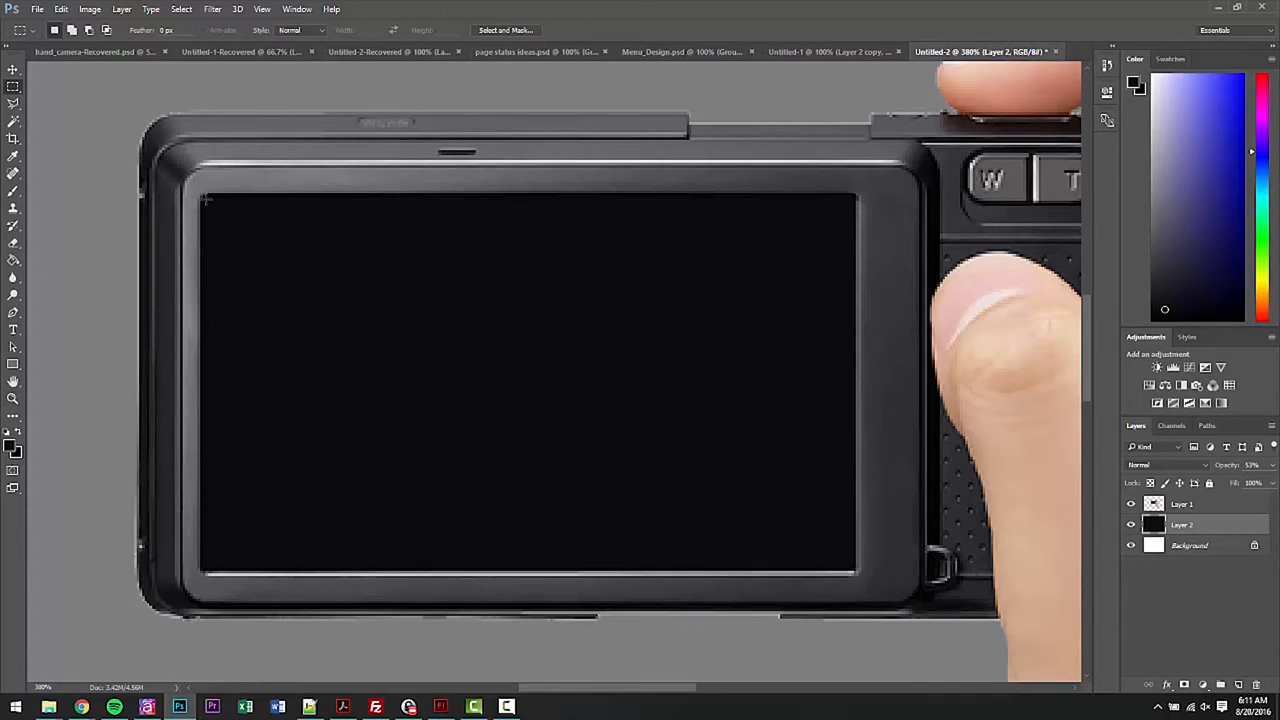
{"action": "left_click_drag", "start_coordinate": [204, 198], "coordinate": [850, 570]}
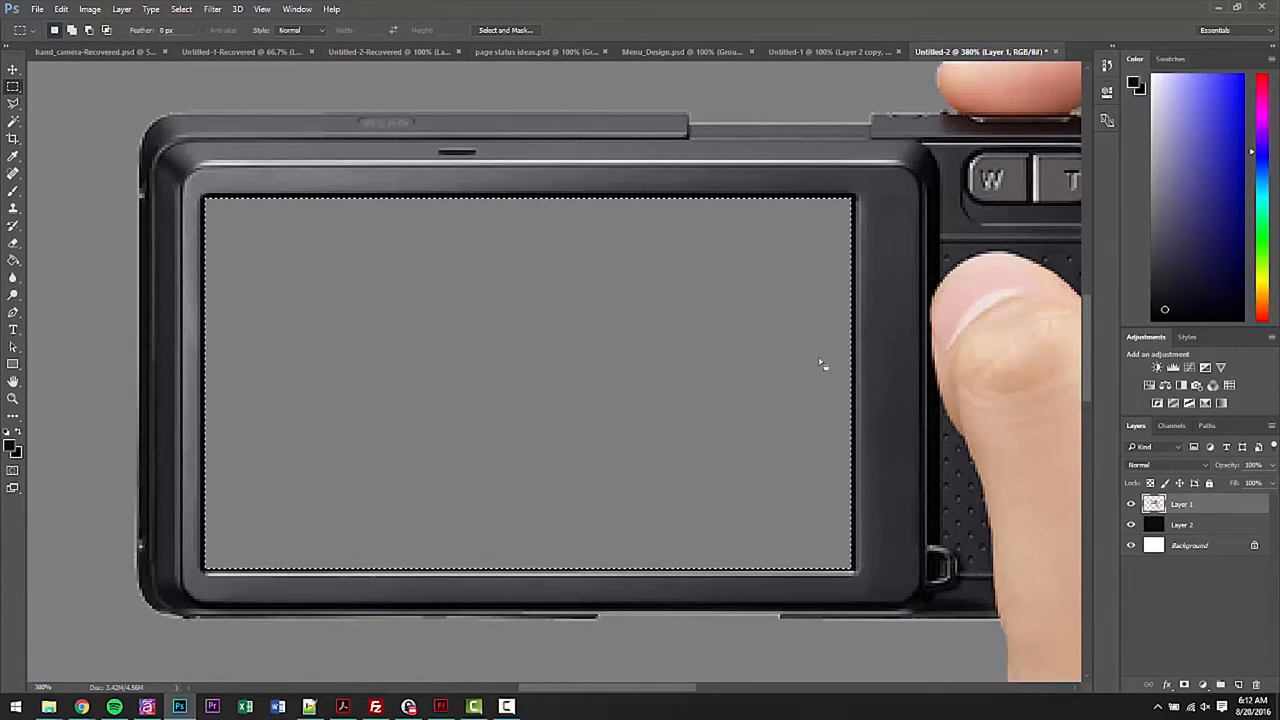
{"action": "left_click", "coordinate": [1182, 524]}
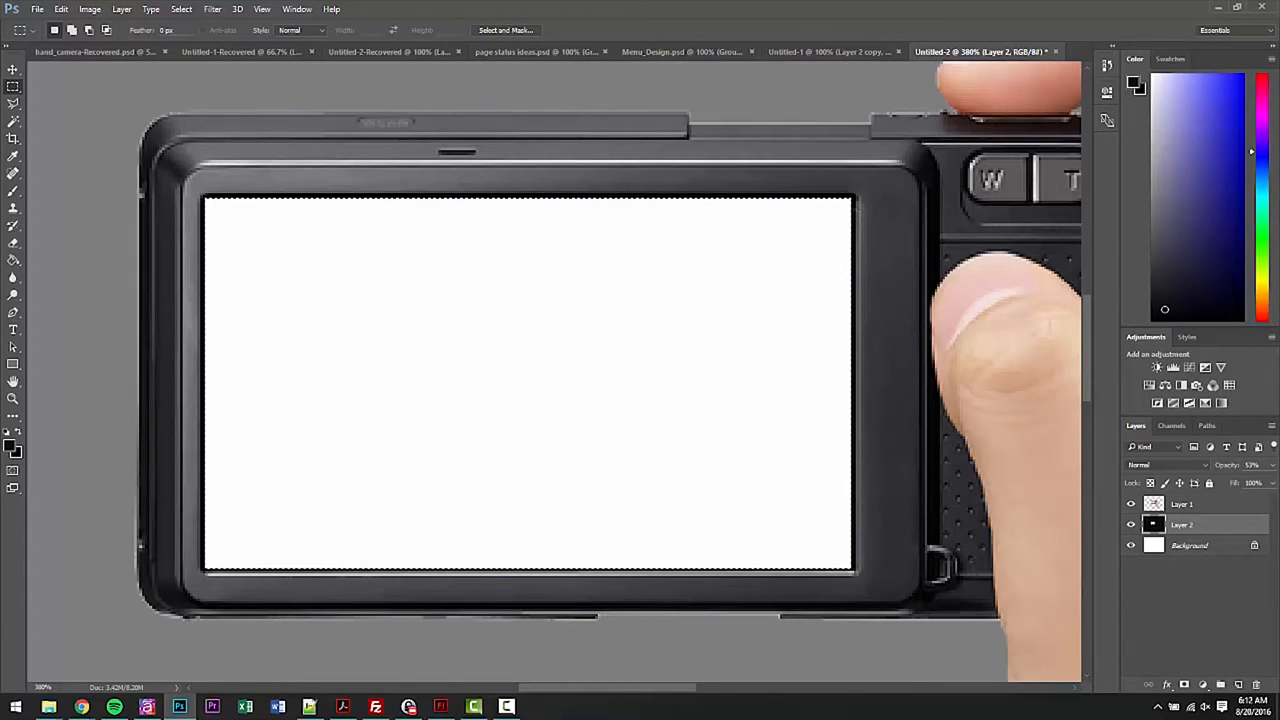
- Hide the white Background layer so transparency shows around the camera
{"action": "left_click", "coordinate": [1132, 544]}
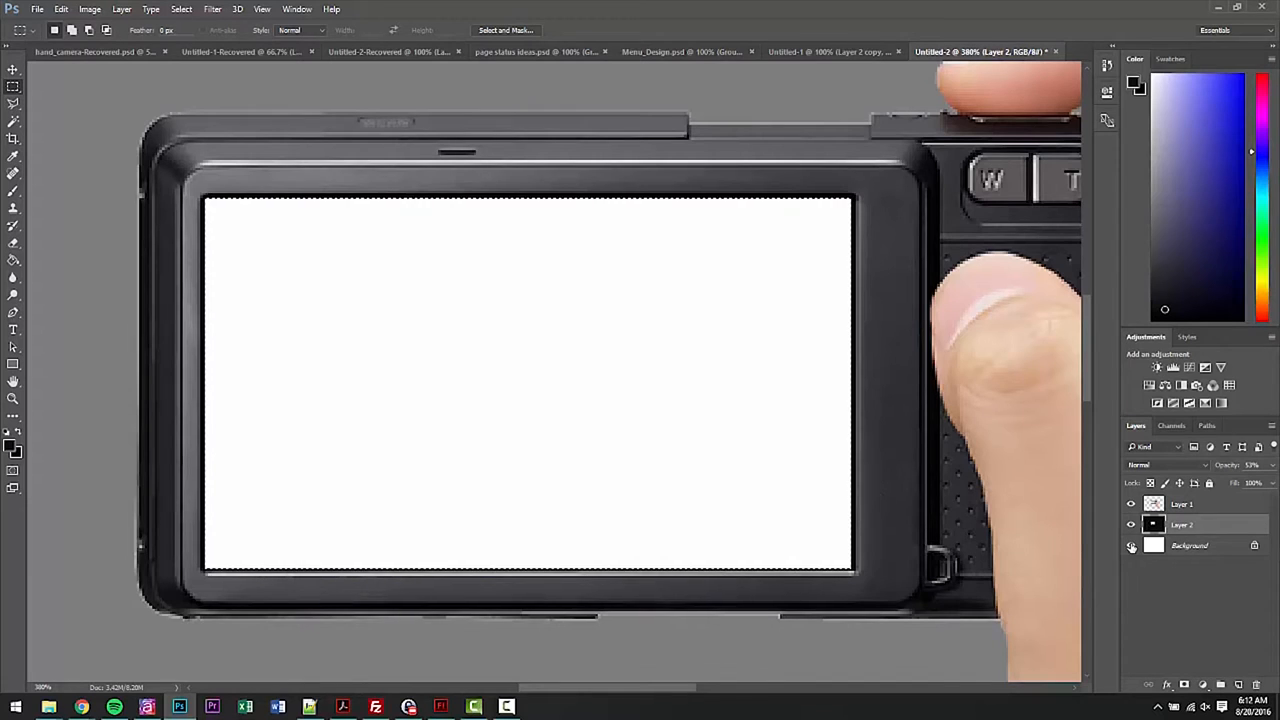
{"action": "left_click", "coordinate": [1132, 544]}
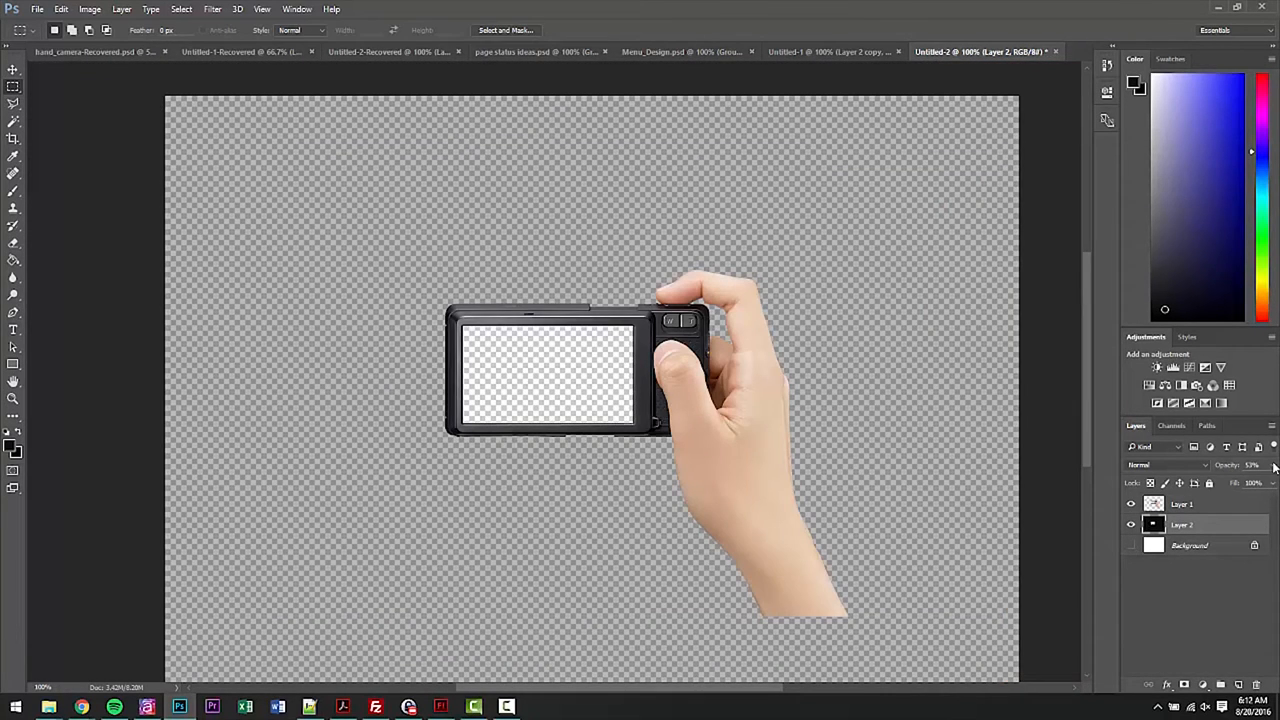
{"action": "left_click_drag", "start_coordinate": [1220, 482], "coordinate": [1250, 482]}
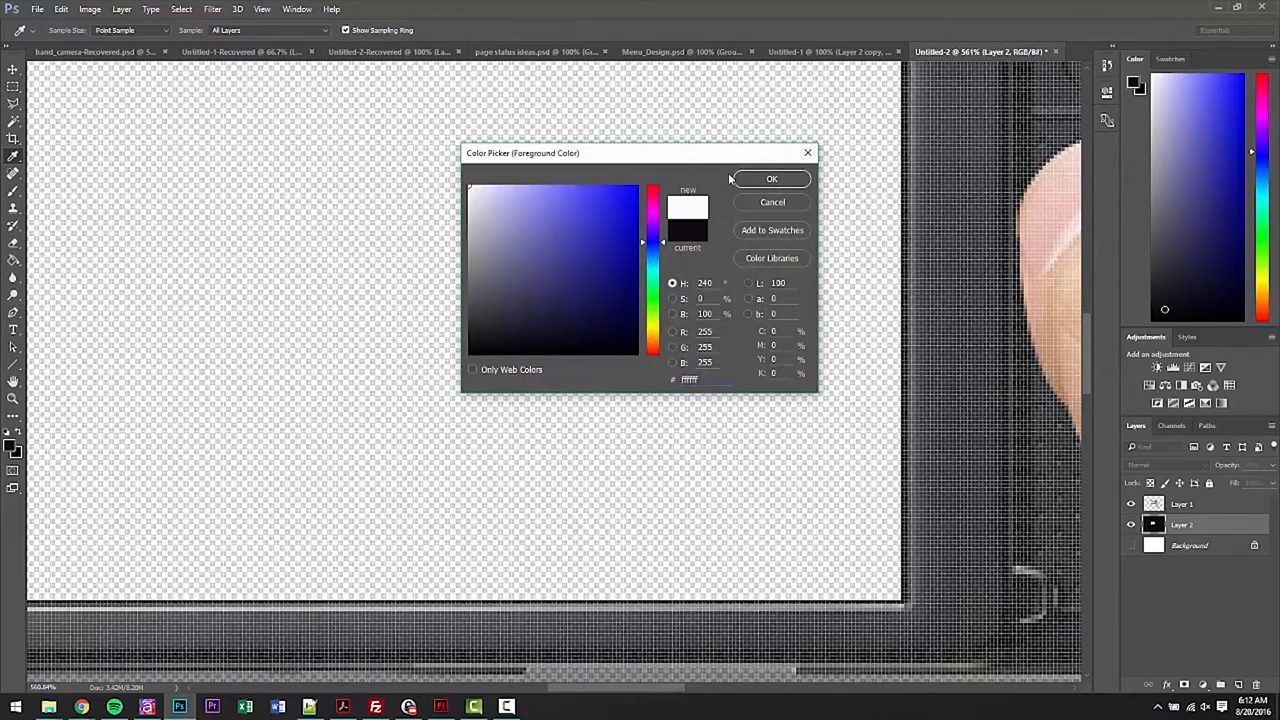
- Set white as the drawing colour for the focus brackets and fill the backdrop black
{"action": "left_click", "coordinate": [772, 178]}
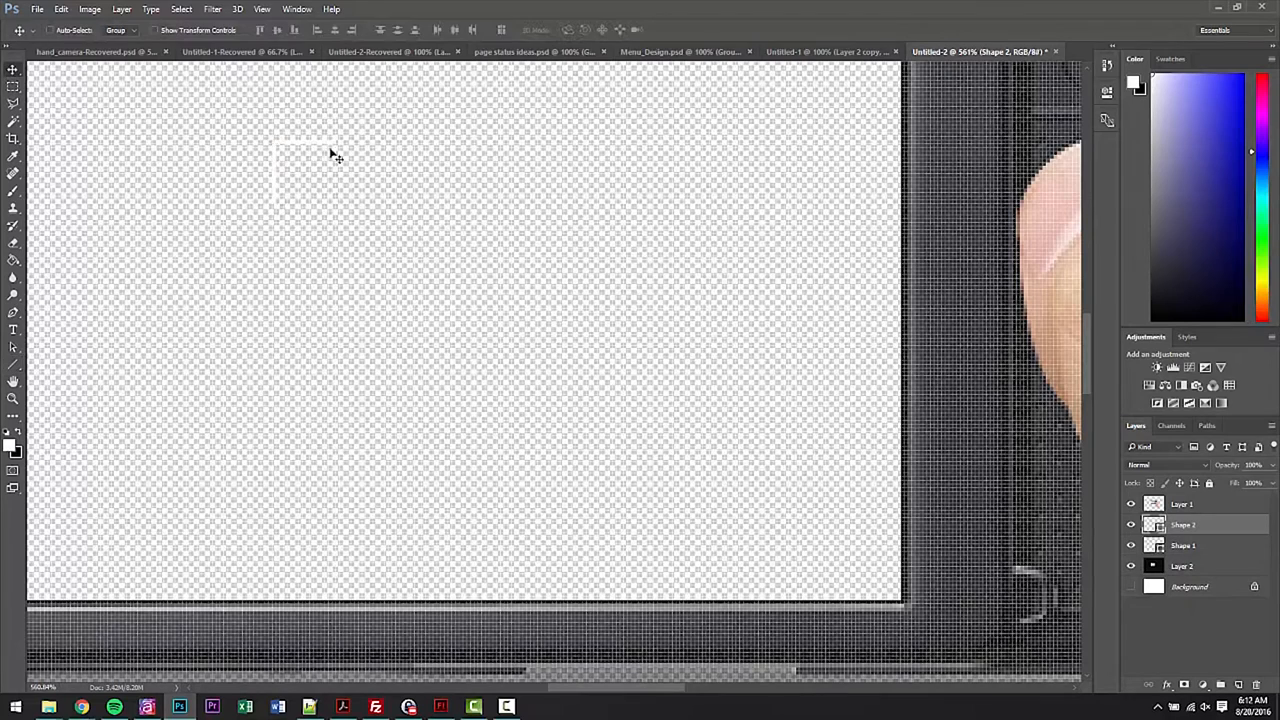
{"action": "mouse_move", "coordinate": [324, 232]}
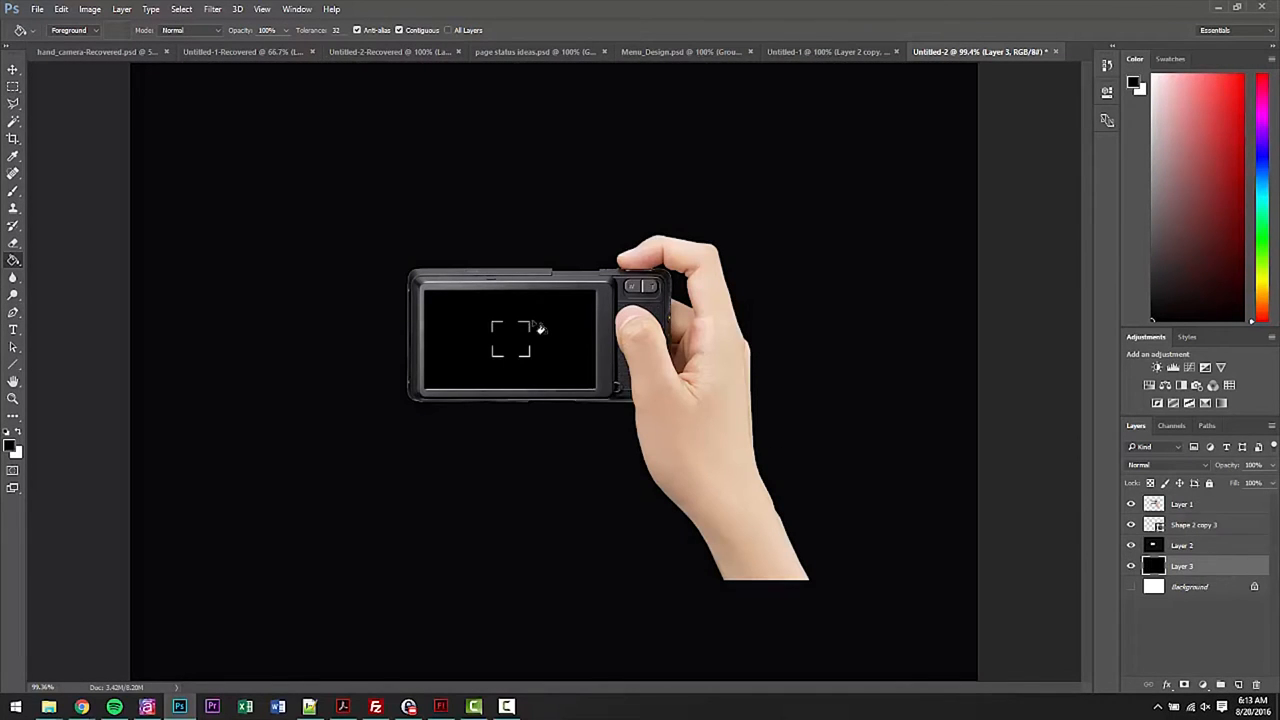
{"action": "mouse_move", "coordinate": [504, 328]}
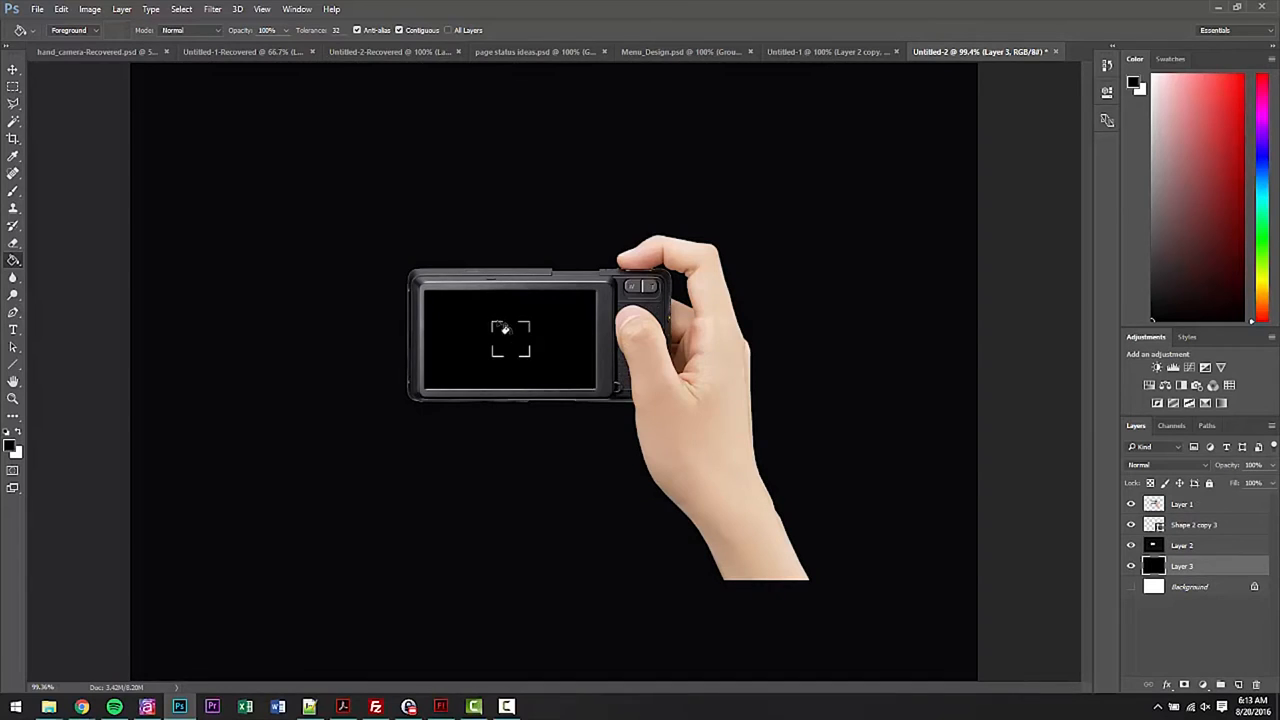
{"action": "left_click", "coordinate": [1132, 566]}
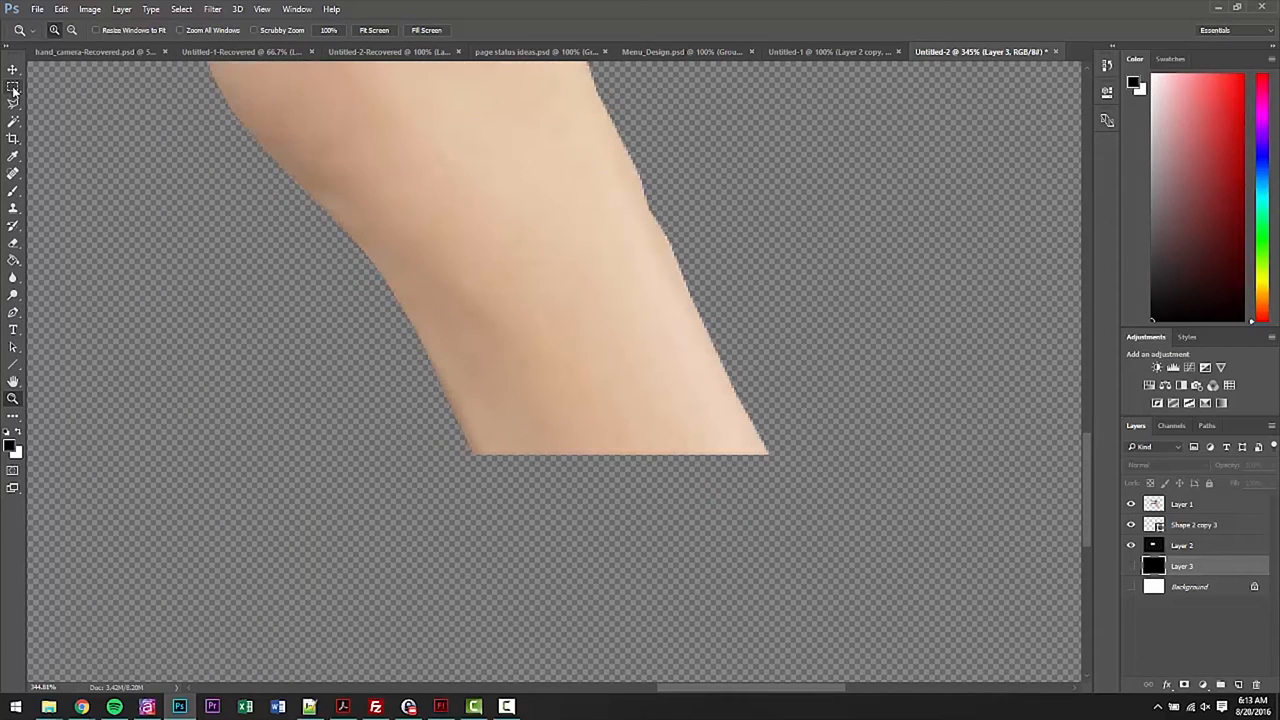
{"action": "mouse_move", "coordinate": [14, 88]}
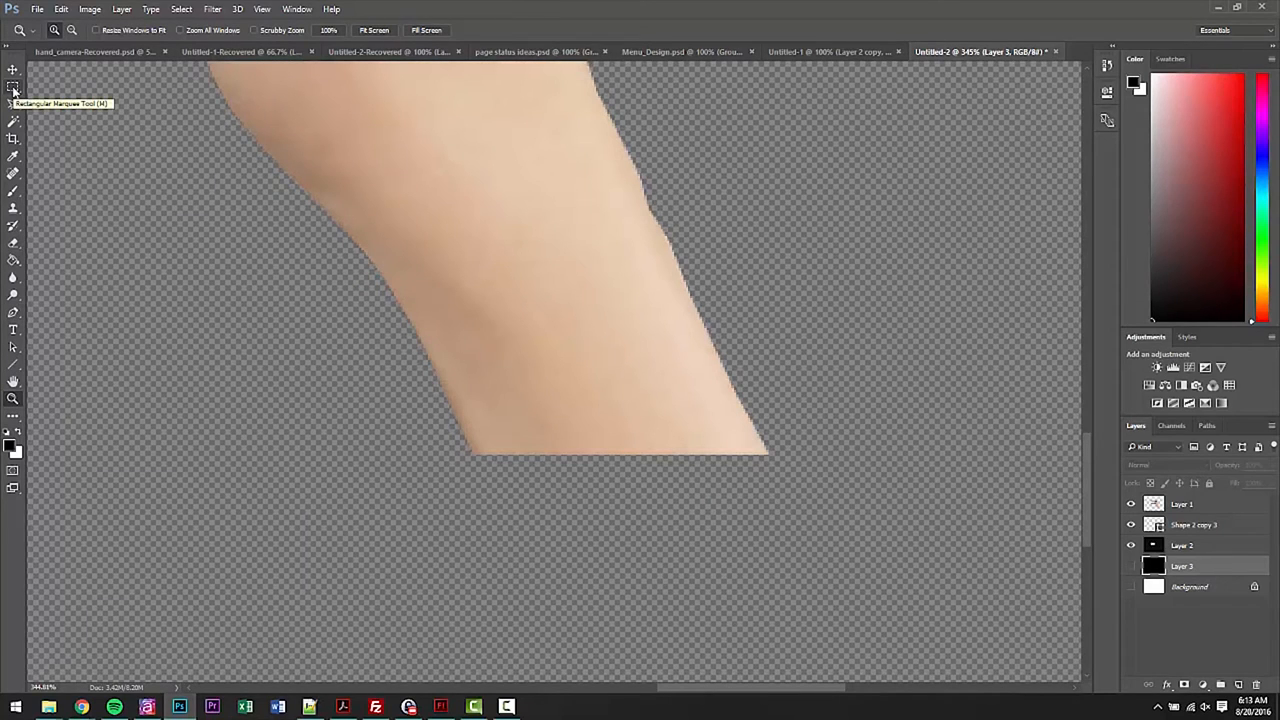
- Select the lower forearm and stretch it down and wider to reach the canvas bottom
{"action": "left_click_drag", "start_coordinate": [352, 318], "coordinate": [828, 452]}
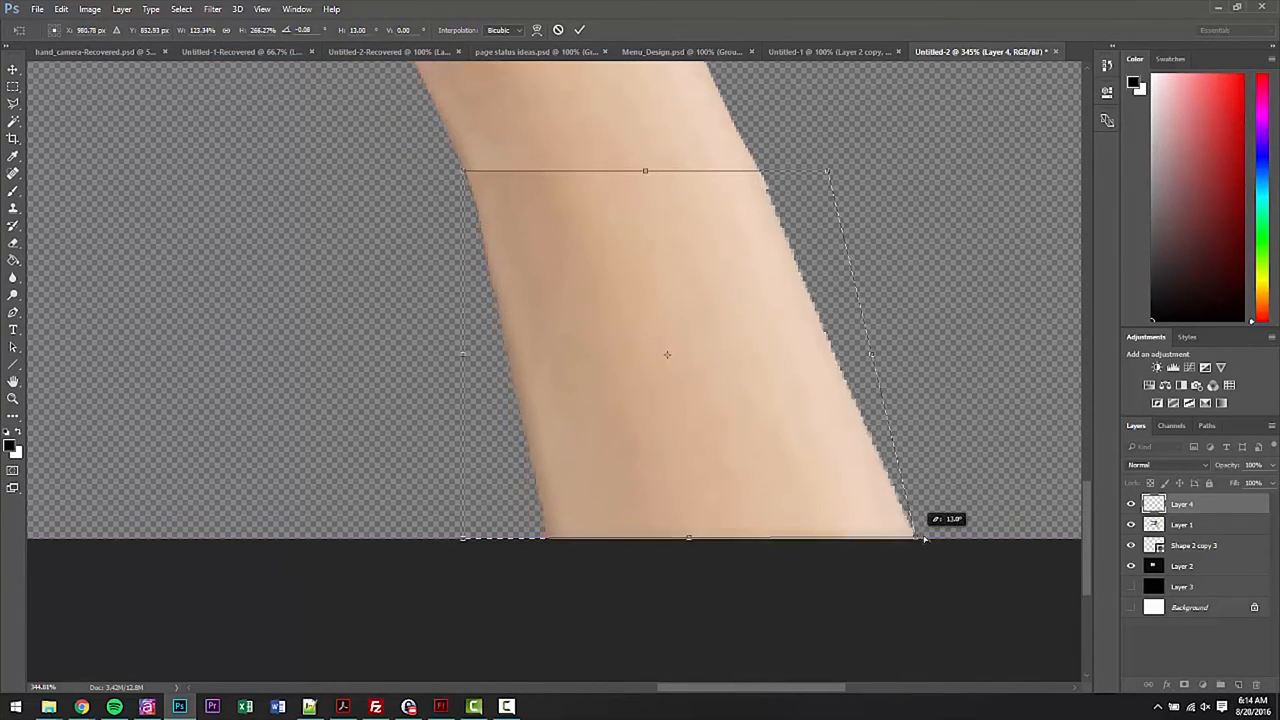
{"action": "left_click_drag", "start_coordinate": [920, 540], "coordinate": [970, 544]}
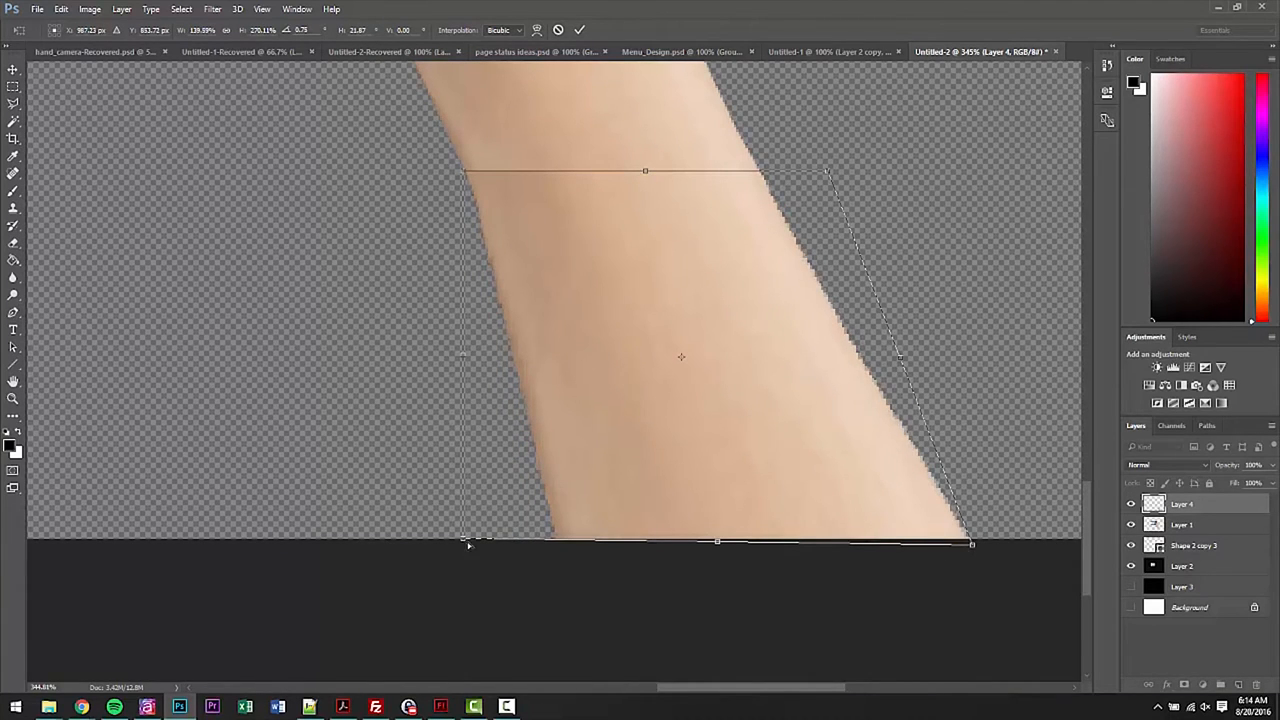
{"action": "left_click_drag", "start_coordinate": [464, 544], "coordinate": [520, 568]}
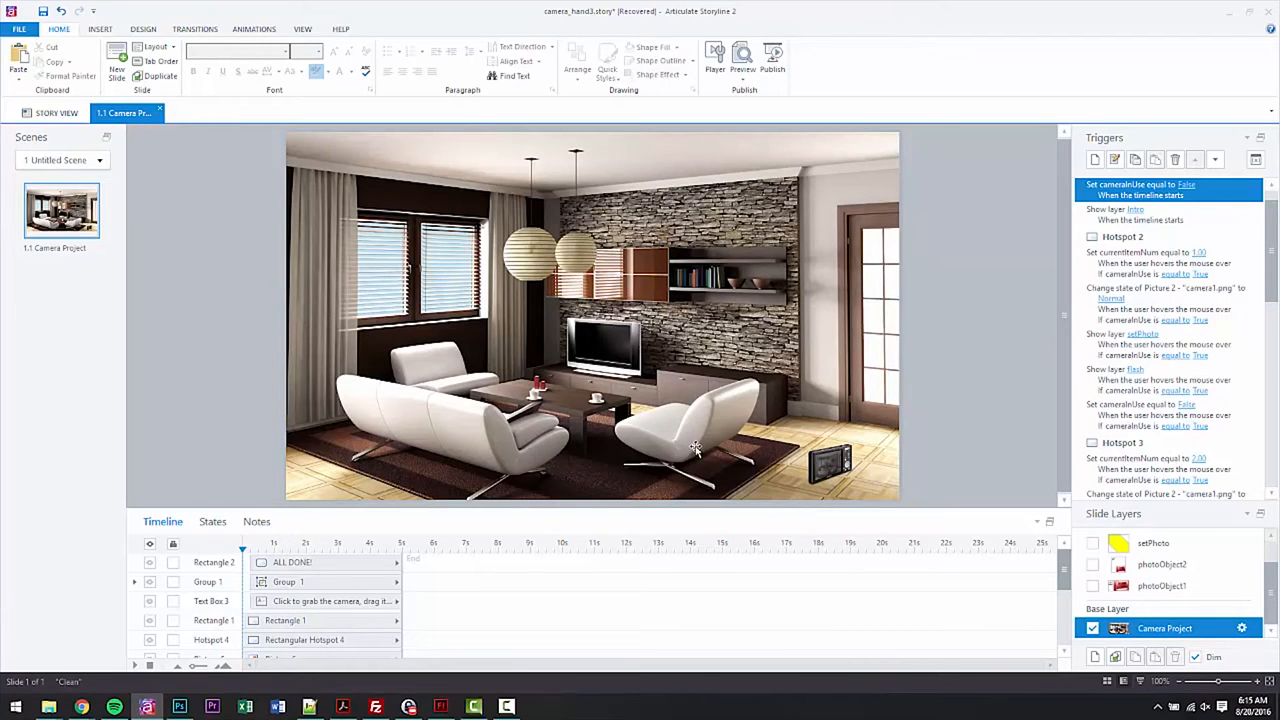
{"action": "mouse_move", "coordinate": [672, 358]}
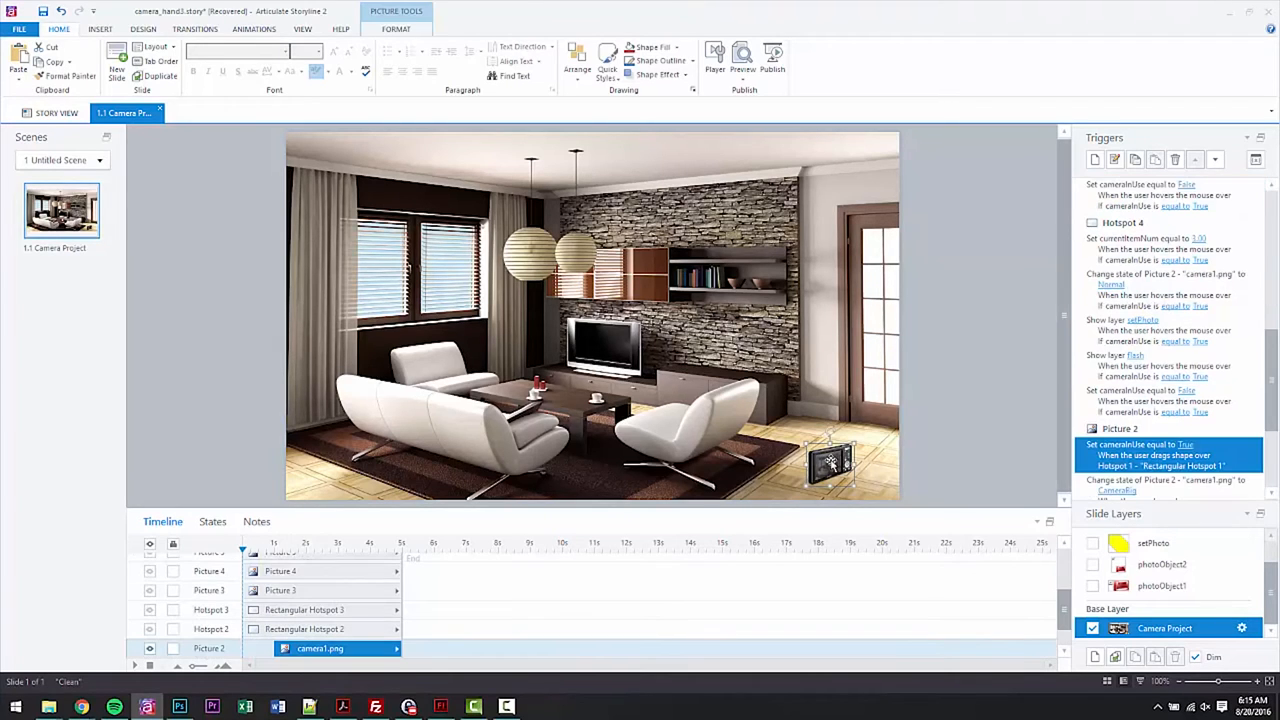
{"action": "left_click", "coordinate": [212, 520]}
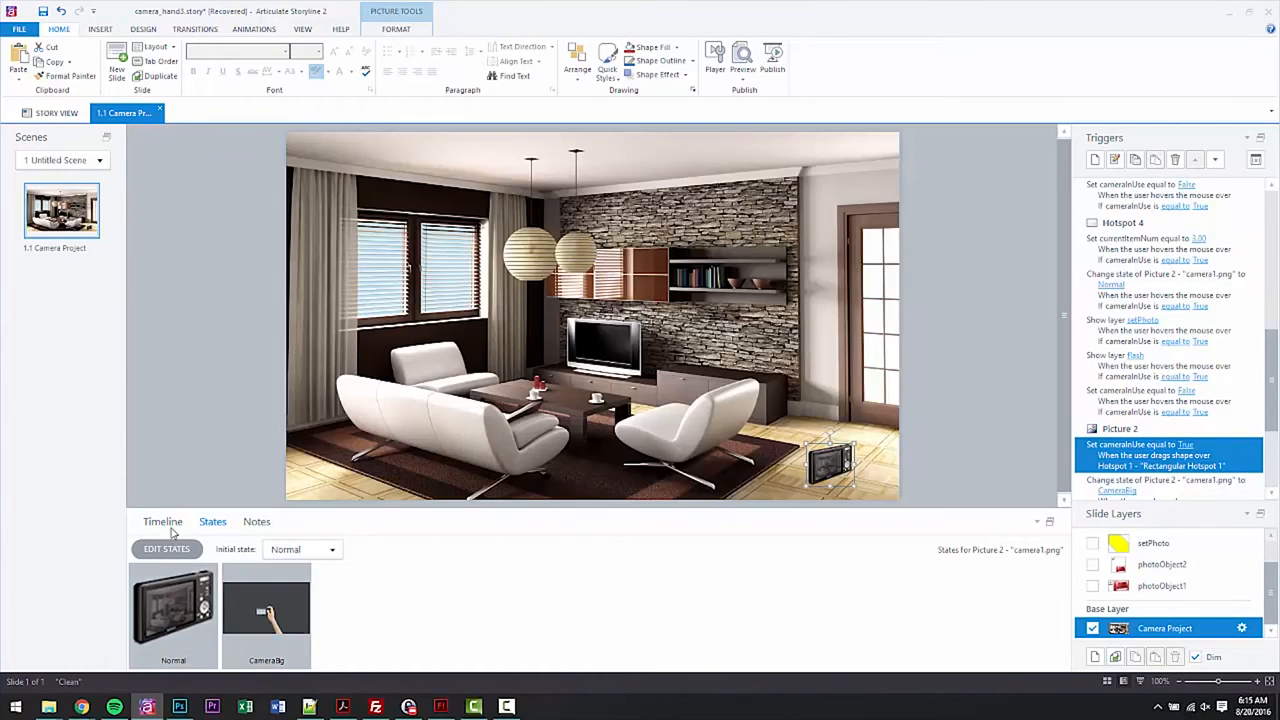
{"action": "left_click", "coordinate": [162, 520]}
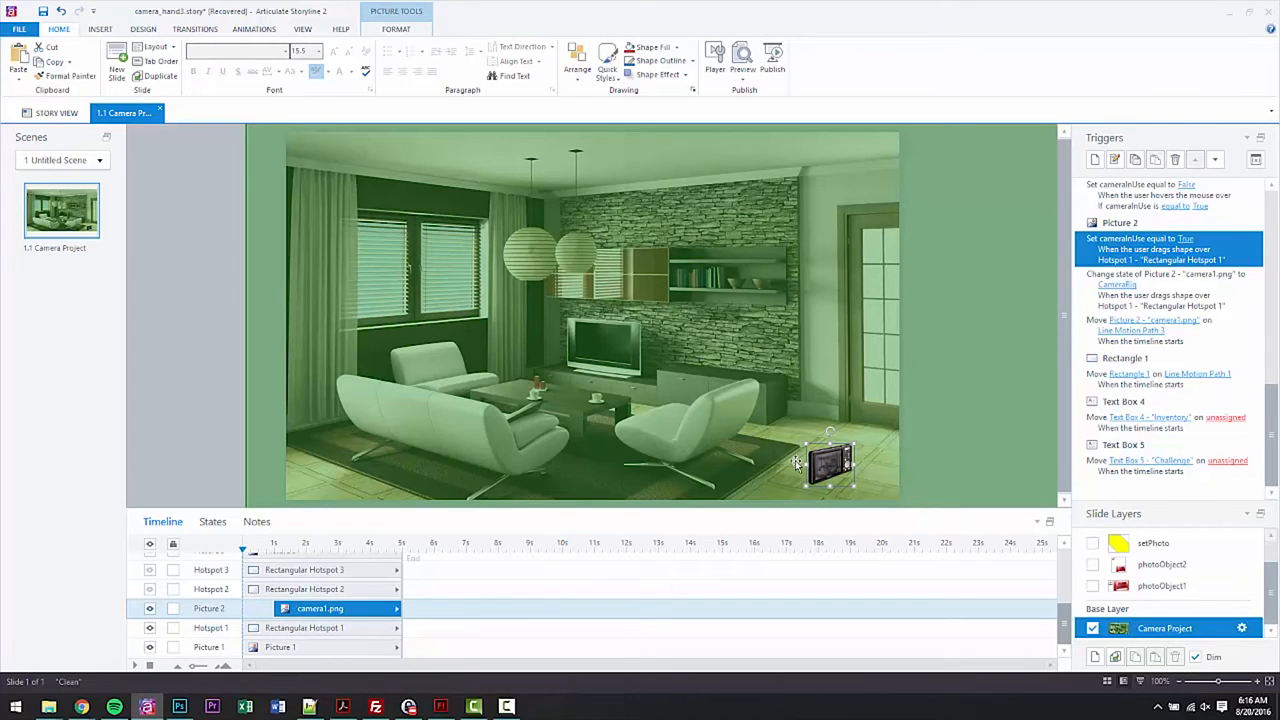
{"action": "mouse_move", "coordinate": [910, 232]}
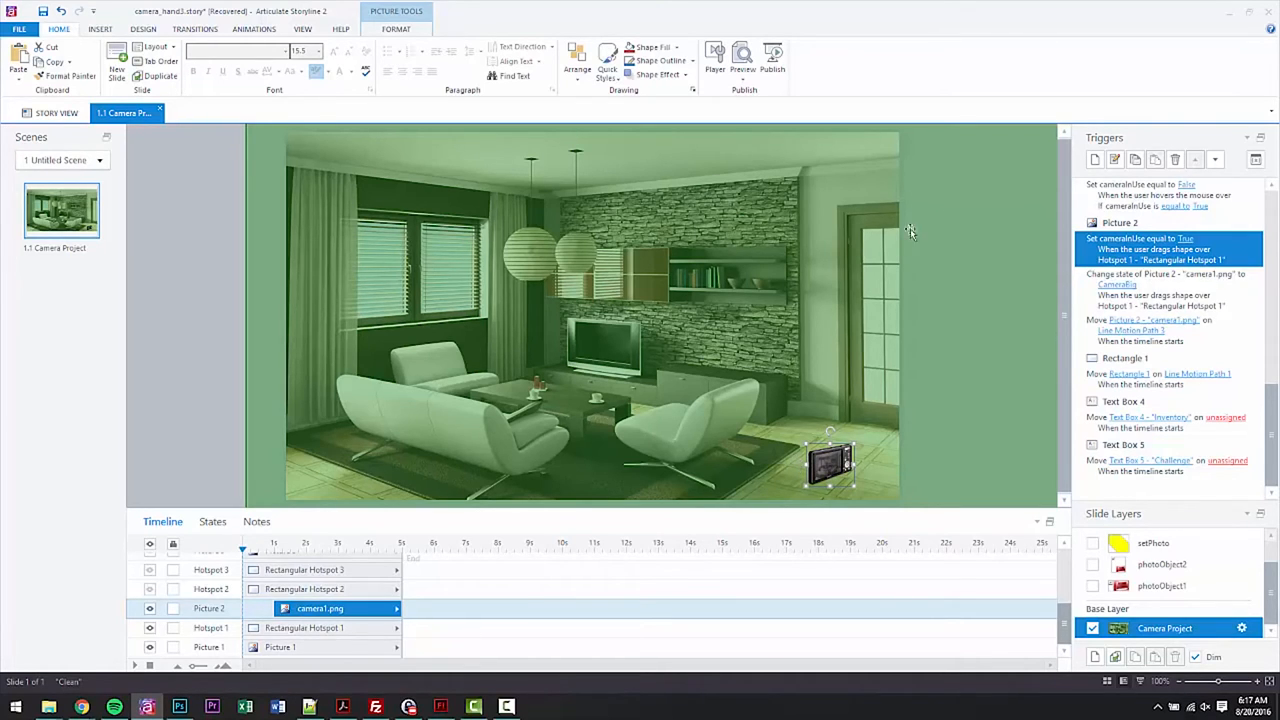
{"action": "mouse_move", "coordinate": [576, 390]}
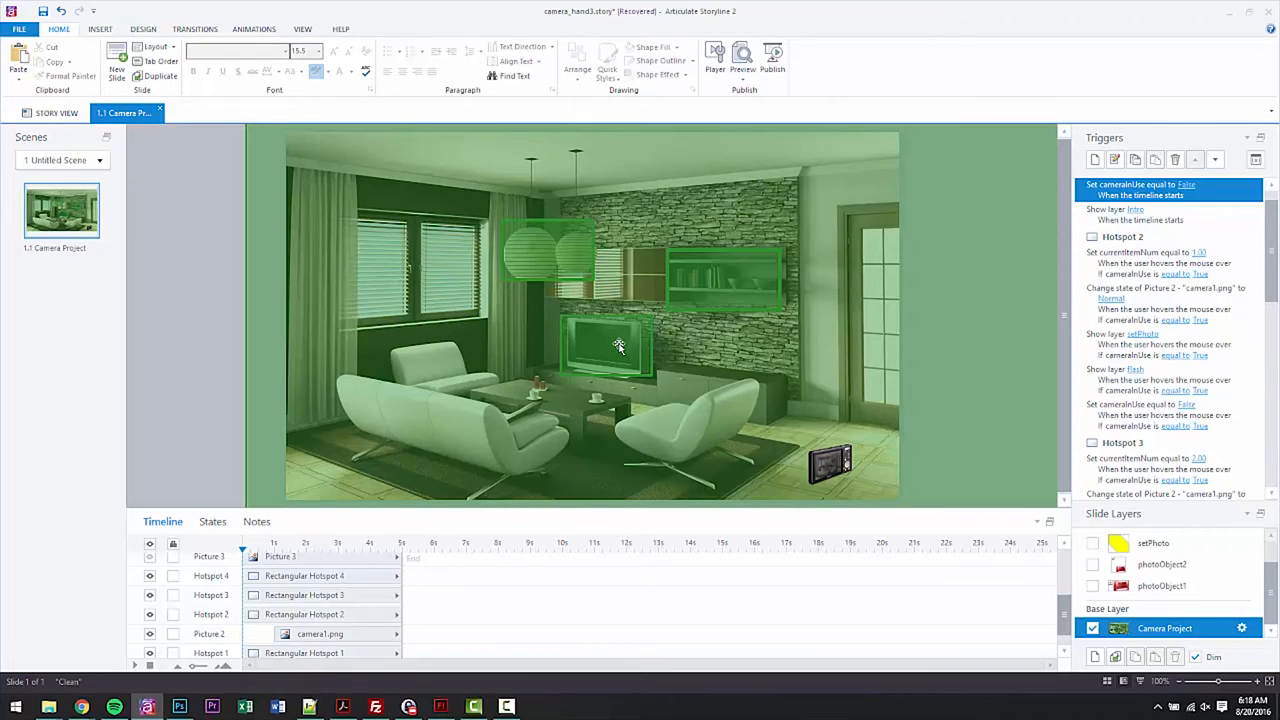
{"action": "mouse_move", "coordinate": [628, 412]}
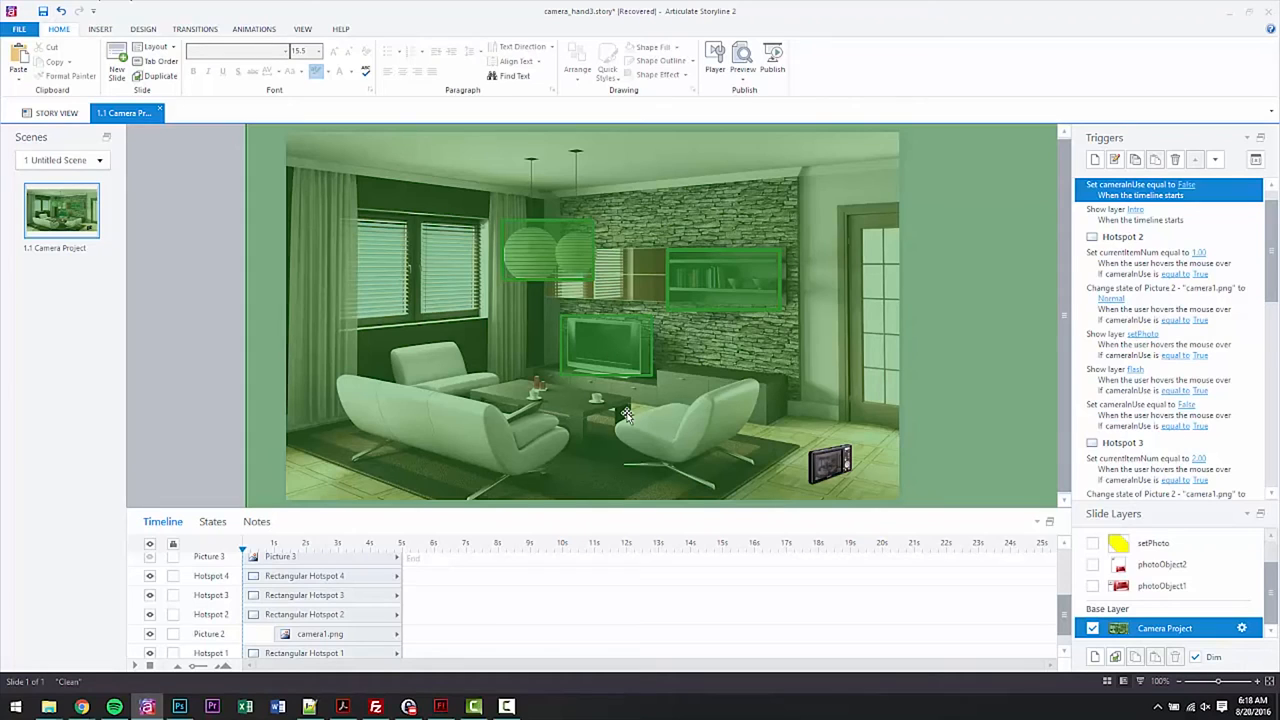
{"action": "mouse_move", "coordinate": [932, 256]}
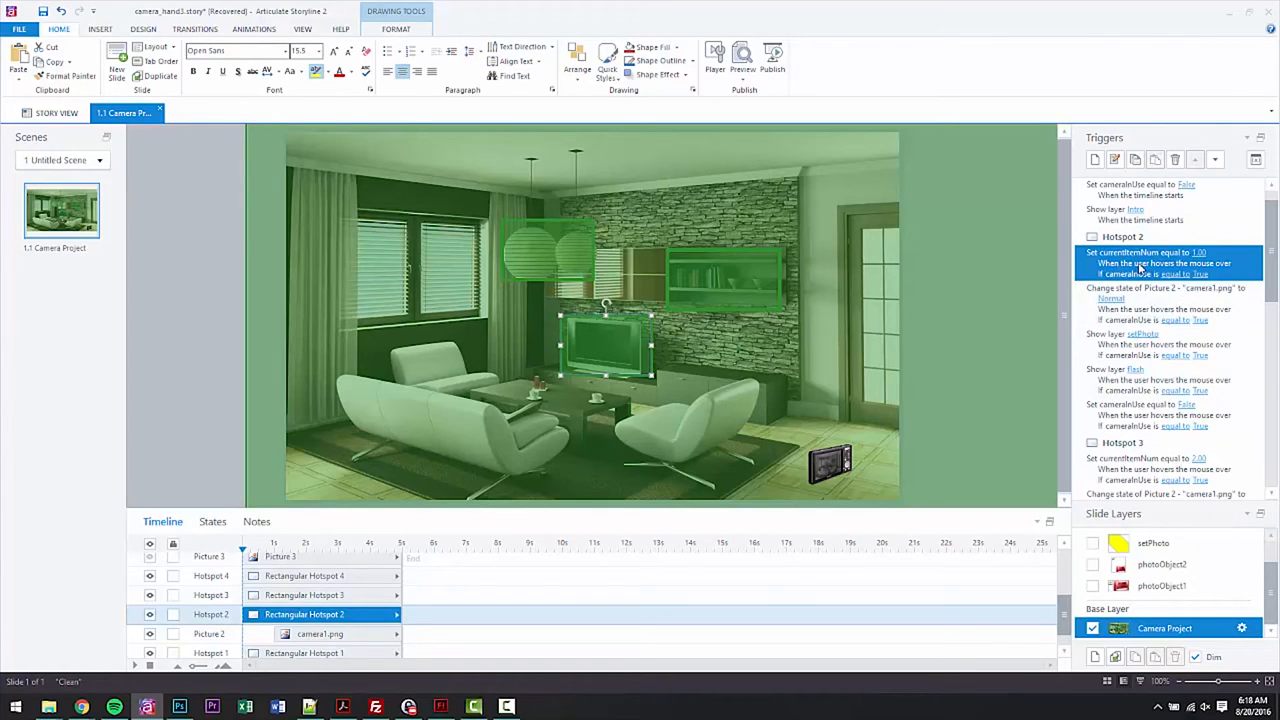
{"action": "mouse_move", "coordinate": [1232, 268]}
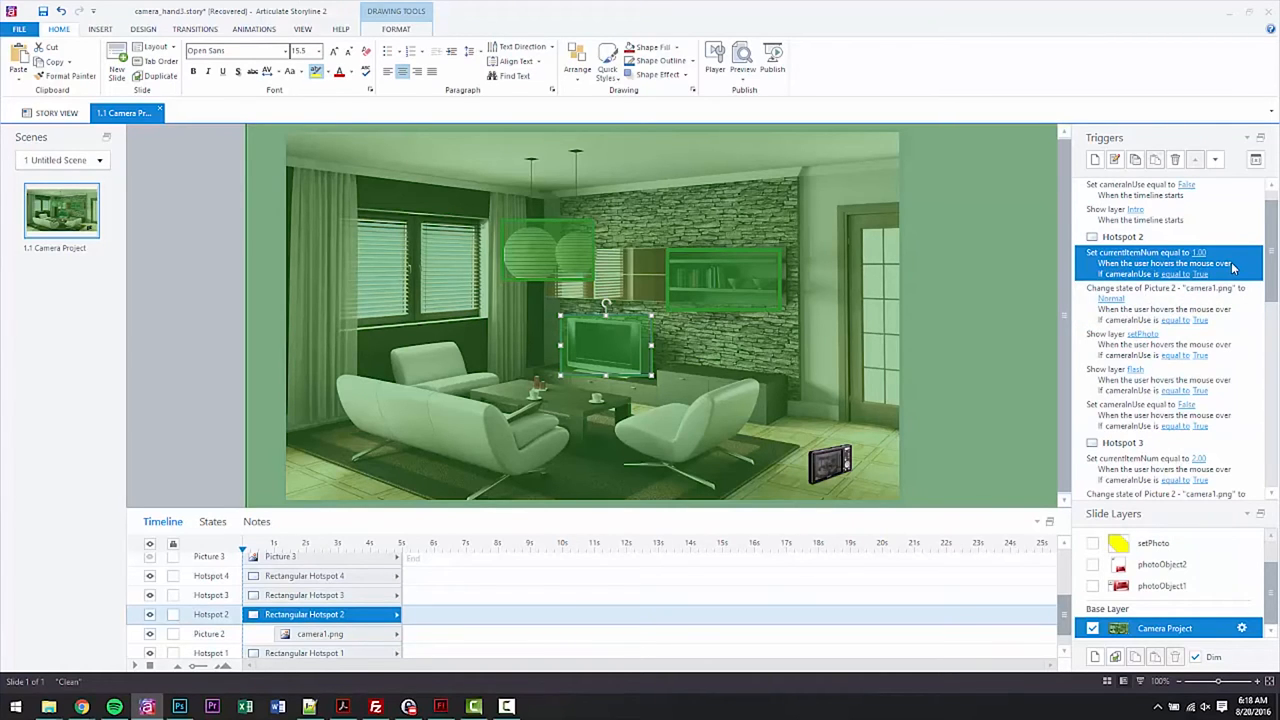
{"action": "mouse_move", "coordinate": [1092, 364]}
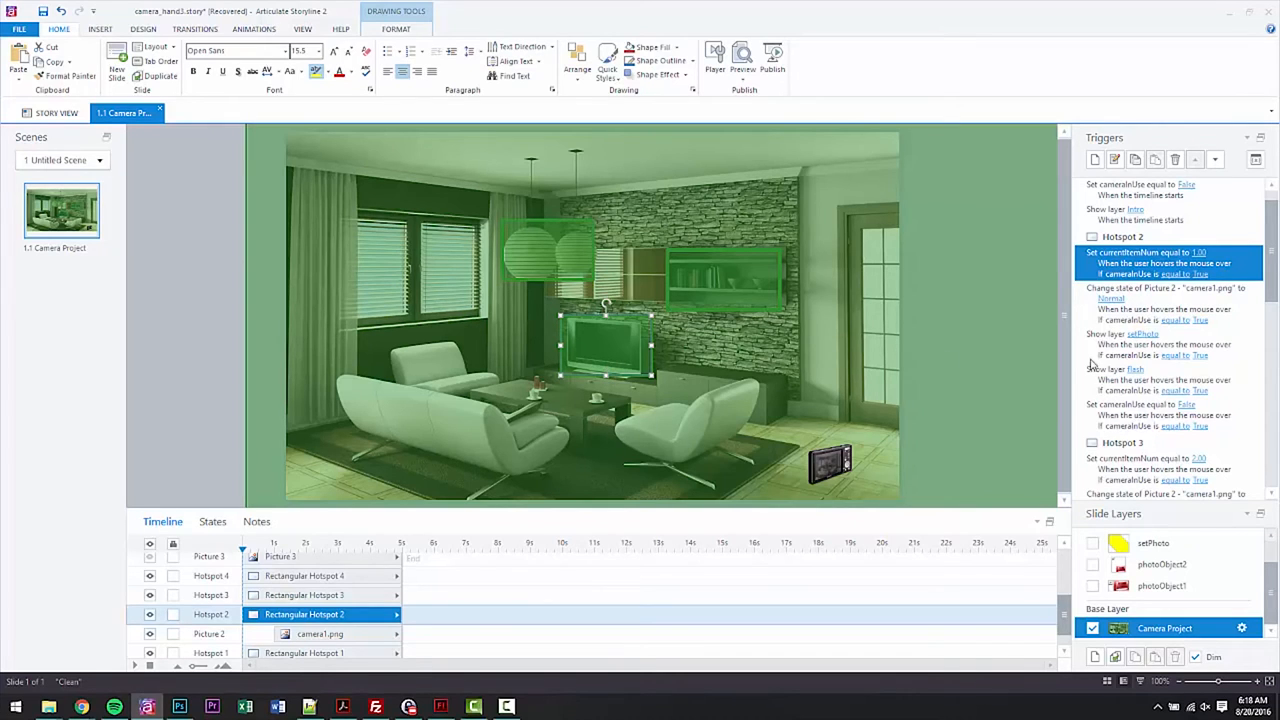
{"action": "double_click", "coordinate": [1164, 262]}
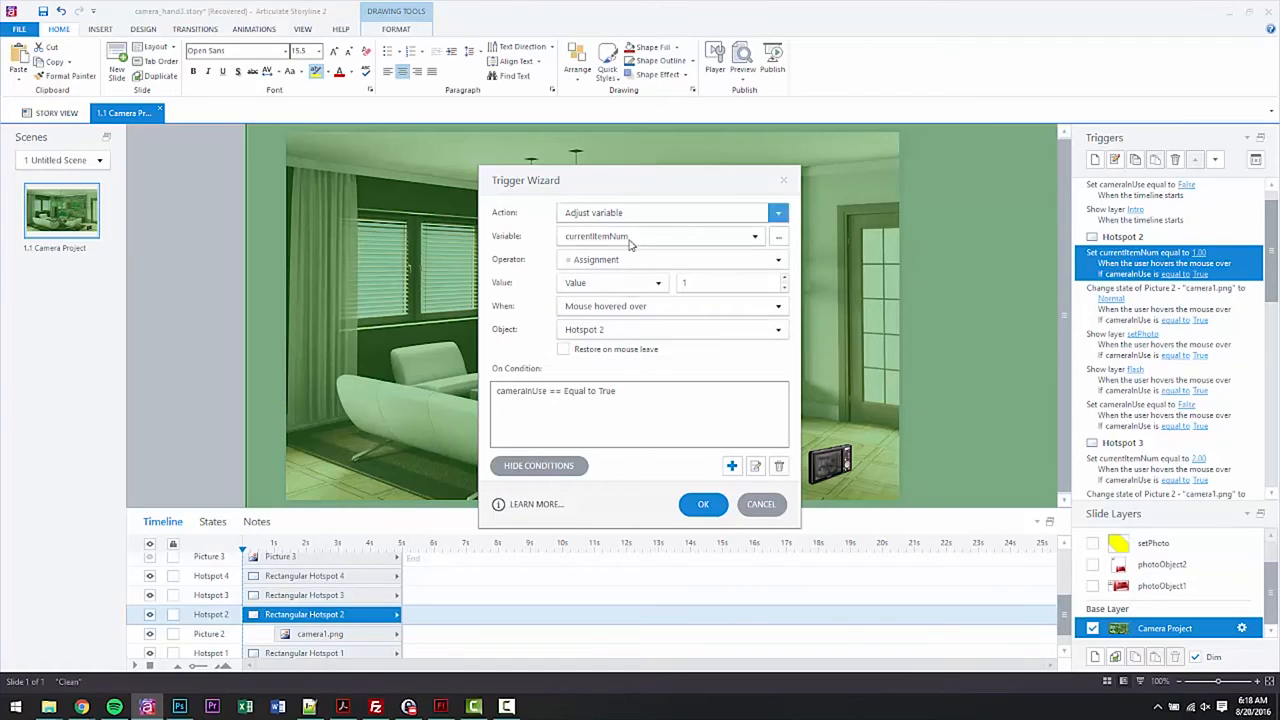
{"action": "mouse_move", "coordinate": [628, 240]}
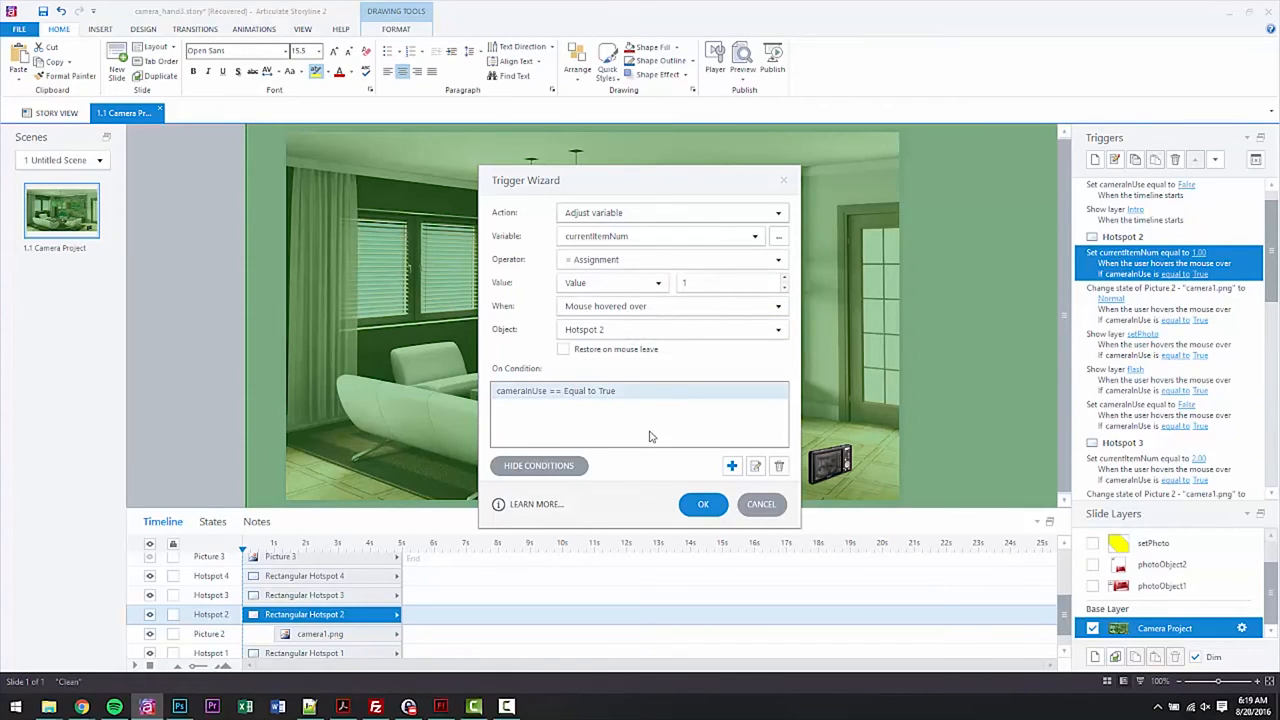
{"action": "mouse_move", "coordinate": [620, 392]}
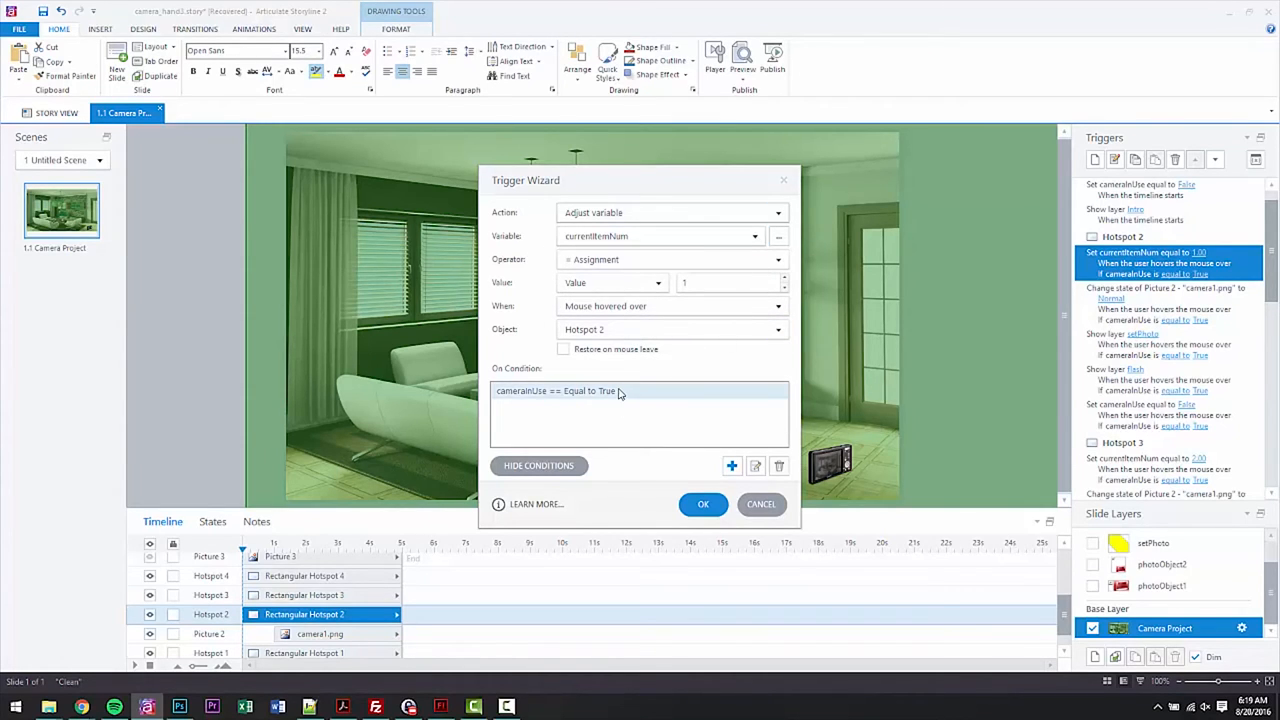
{"action": "mouse_move", "coordinate": [630, 412]}
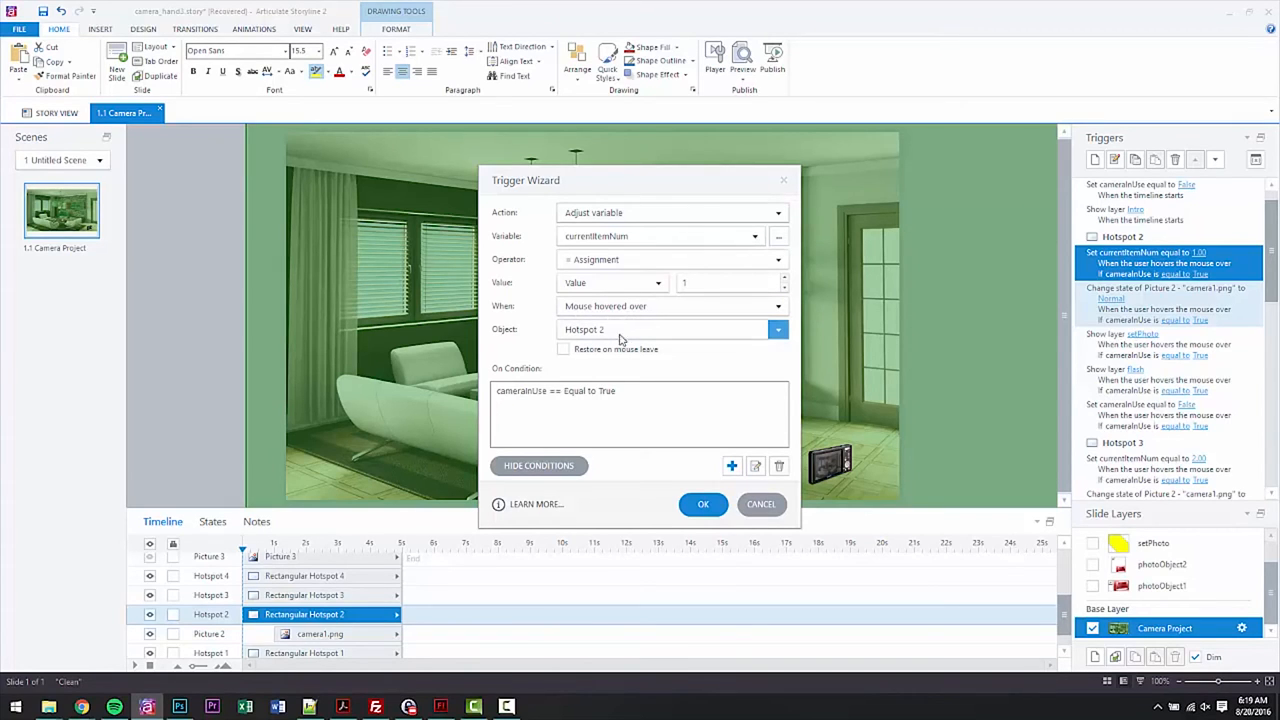
- Close the Hotspot 2 trigger editor, keeping currentItemNum set to 1 when cameraInUse is True
{"action": "left_click", "coordinate": [704, 504]}
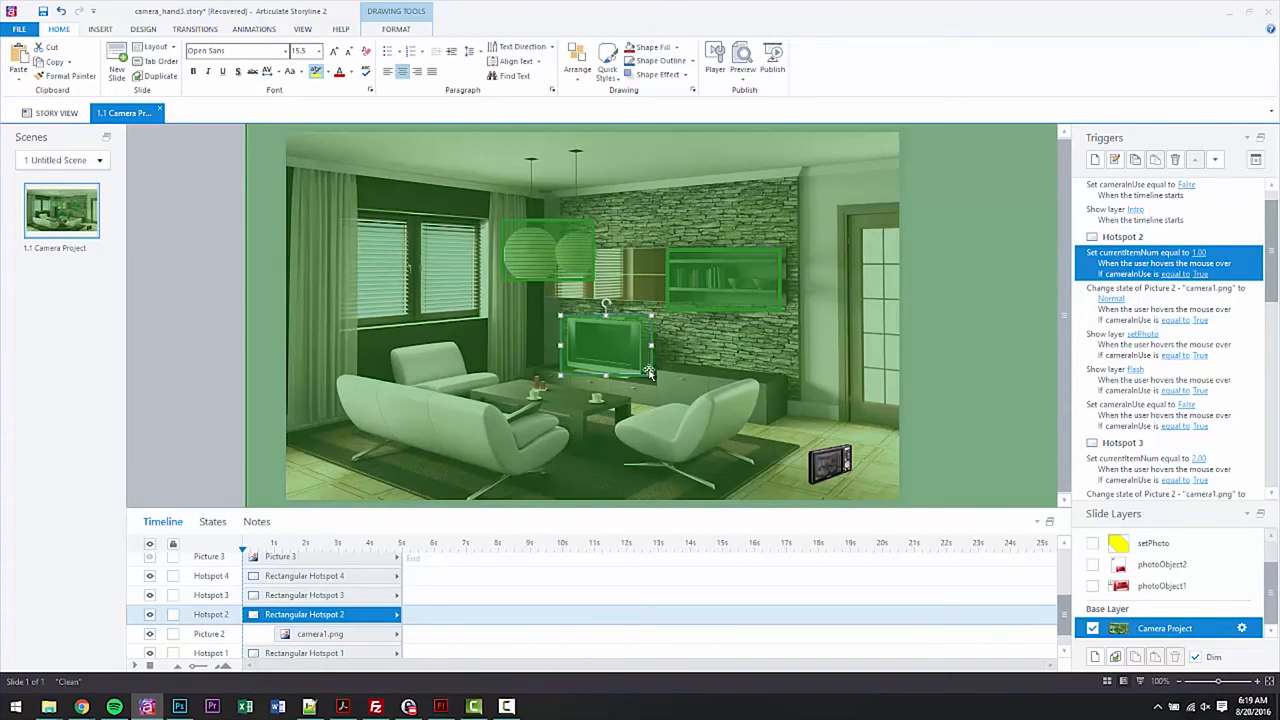
{"action": "mouse_move", "coordinate": [830, 456]}
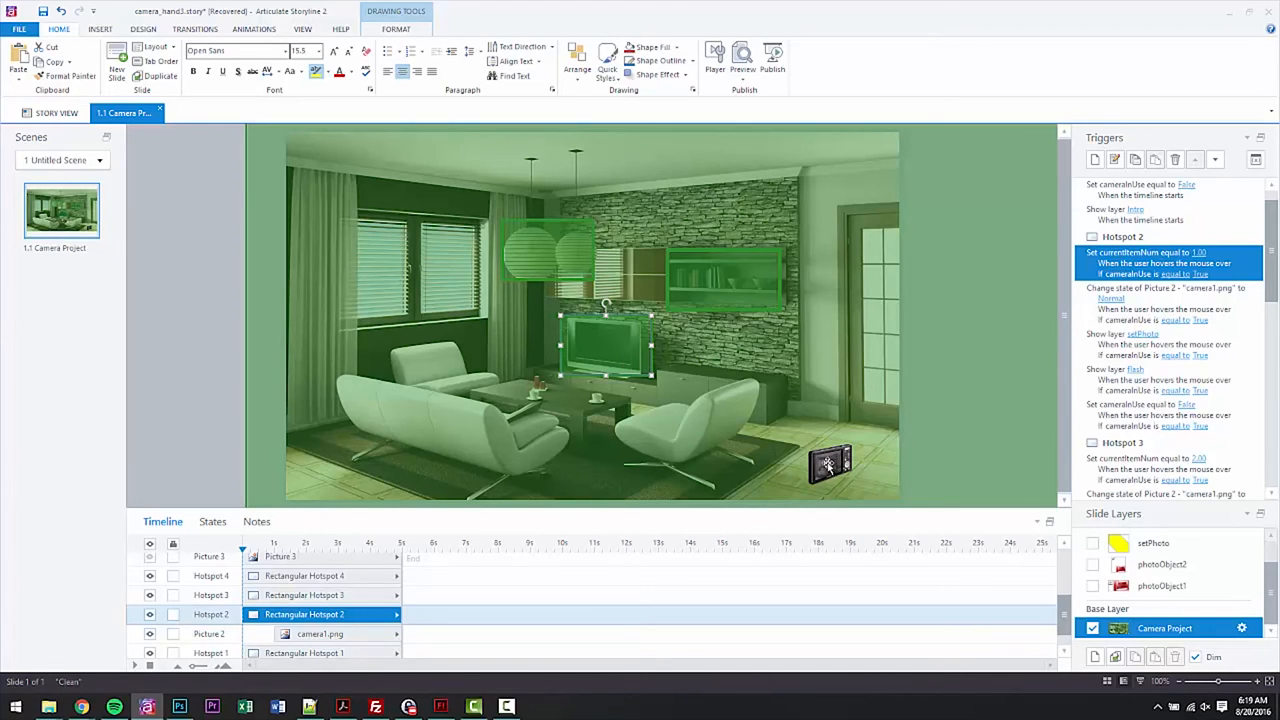
{"action": "mouse_move", "coordinate": [792, 450]}
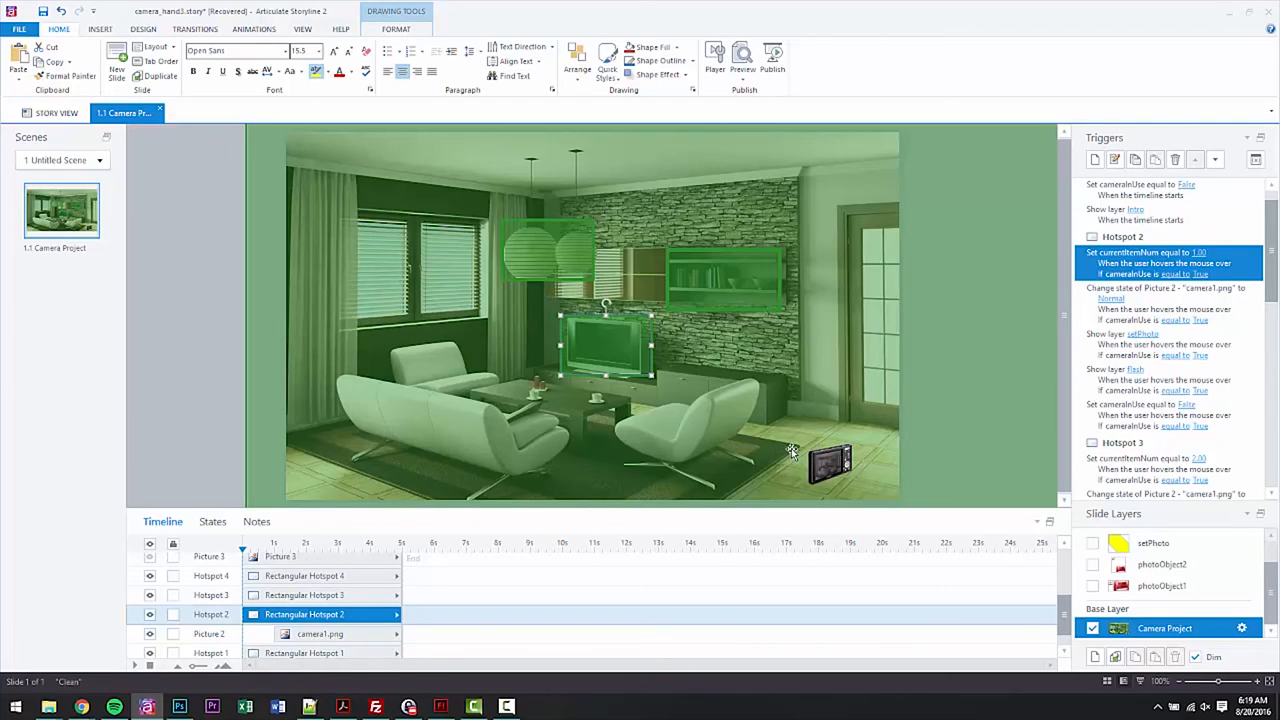
{"action": "mouse_move", "coordinate": [816, 462]}
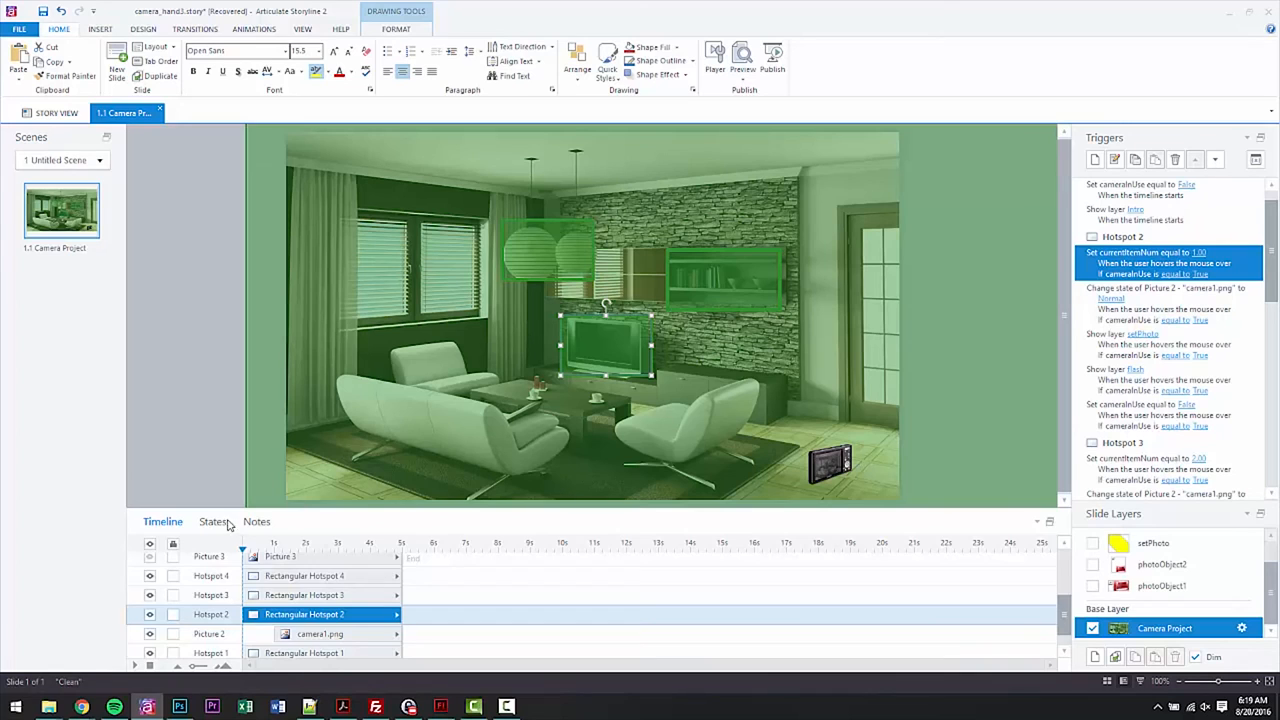
- View the camera picture's Normal and big hand-held camera states, then return to the slide
{"action": "left_click", "coordinate": [212, 520]}
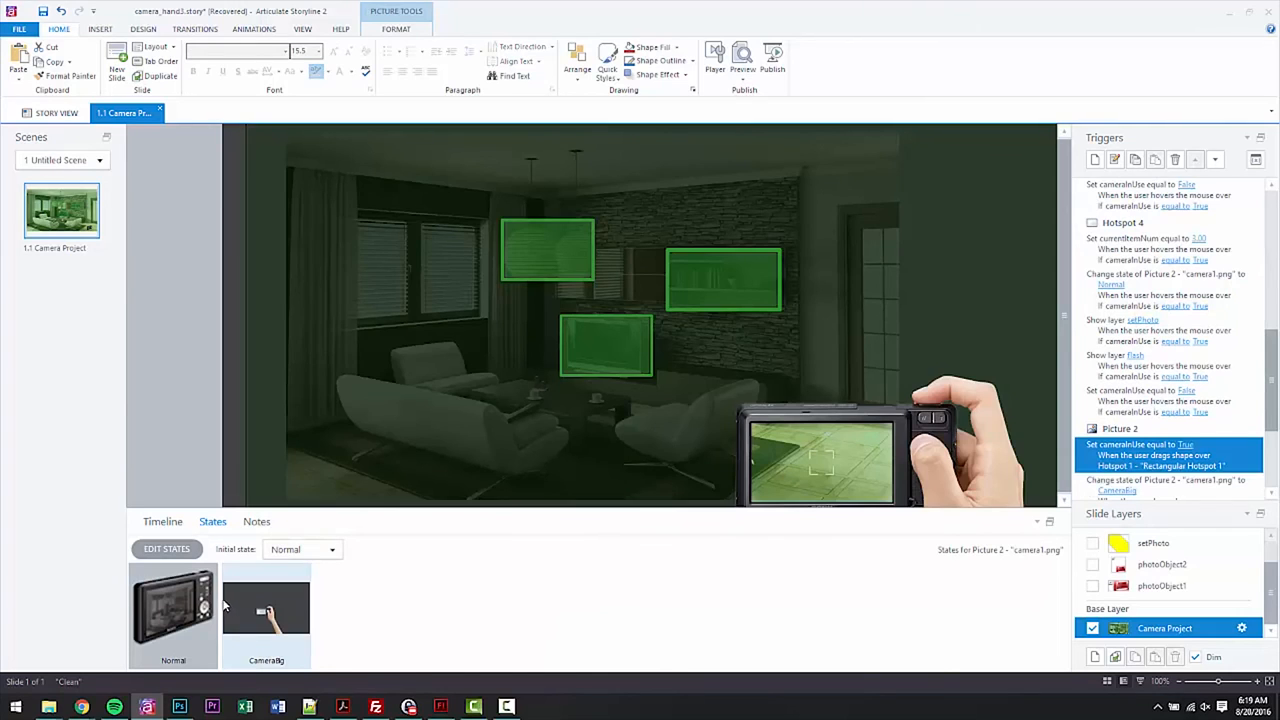
{"action": "left_click", "coordinate": [266, 612]}
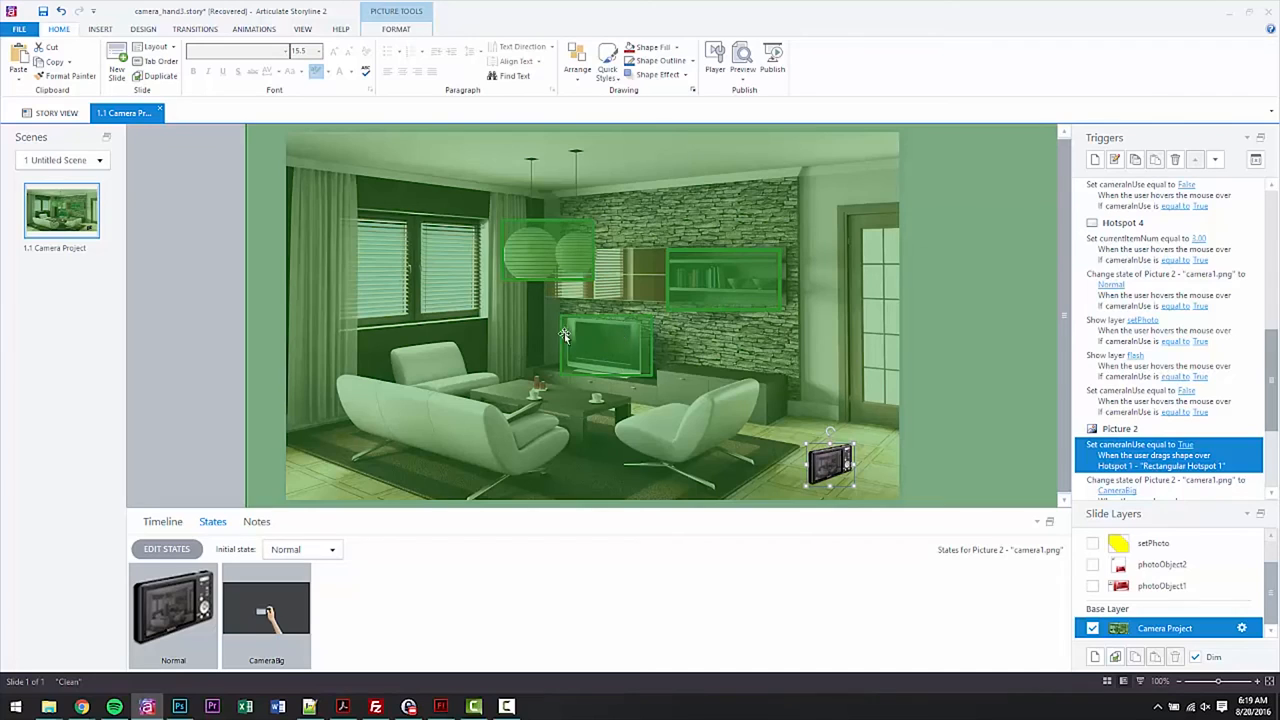
{"action": "mouse_move", "coordinate": [600, 332]}
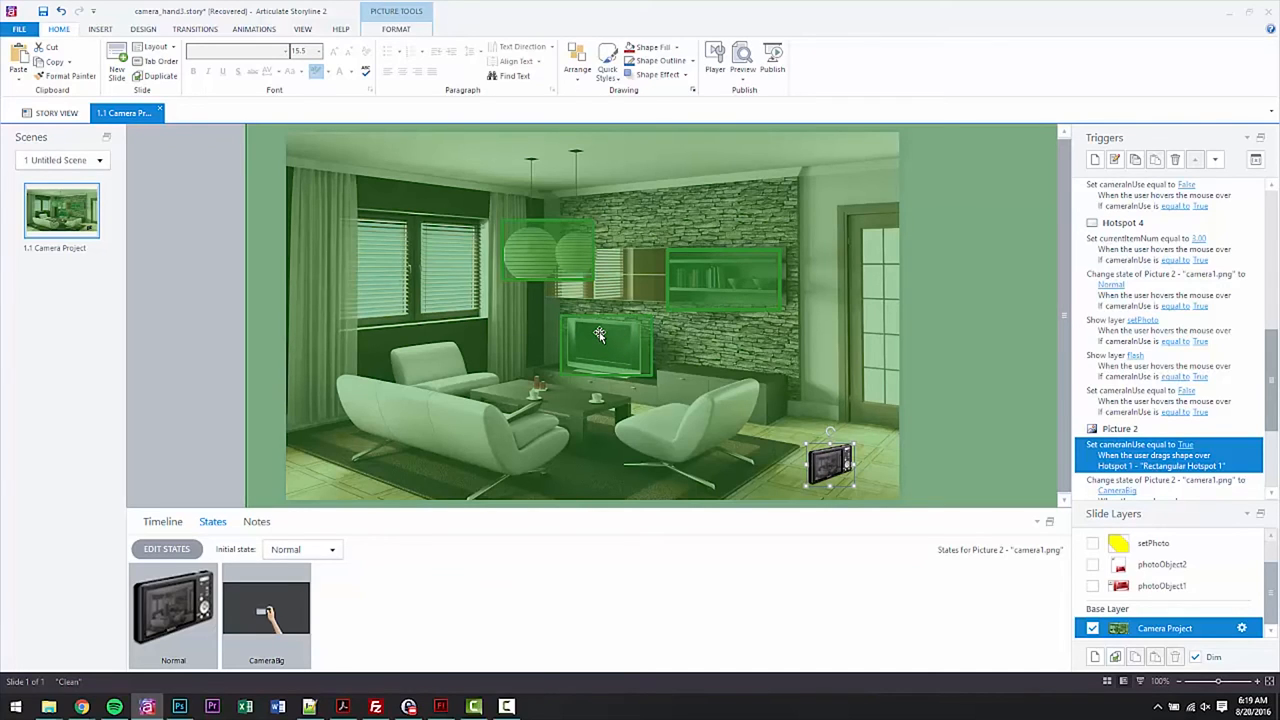
{"action": "left_click", "coordinate": [164, 520]}
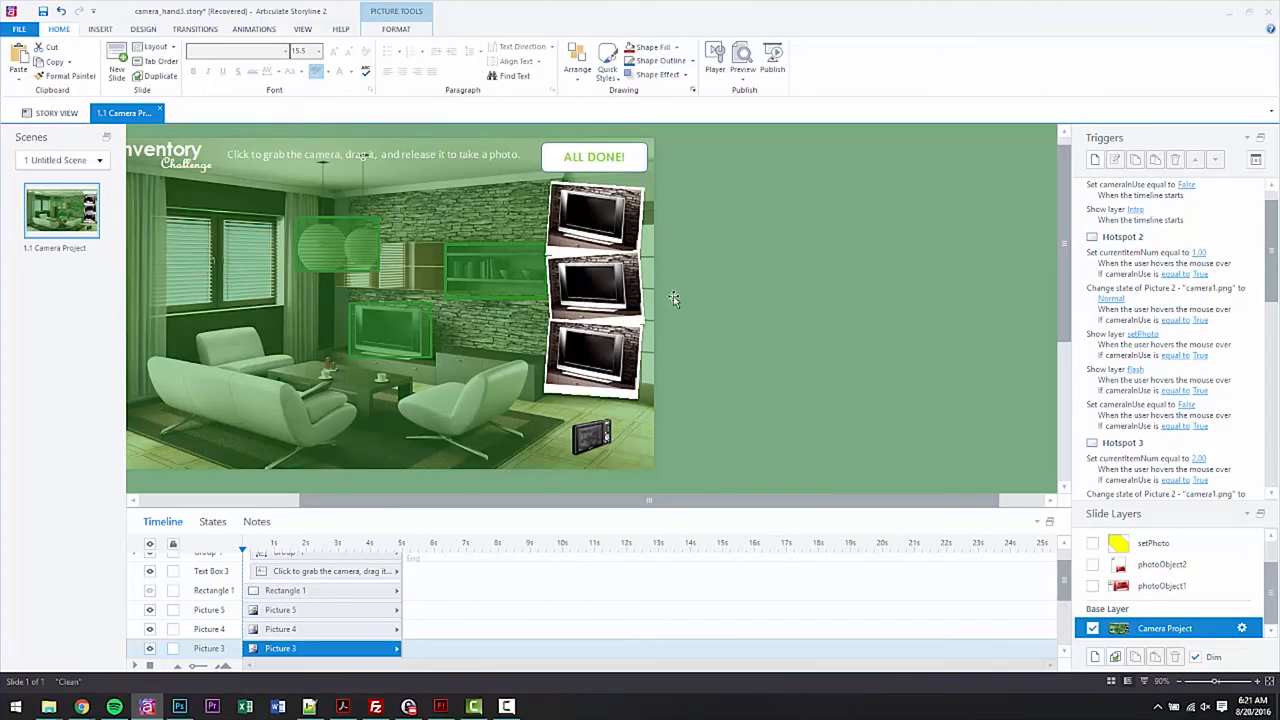
{"action": "mouse_move", "coordinate": [622, 404]}
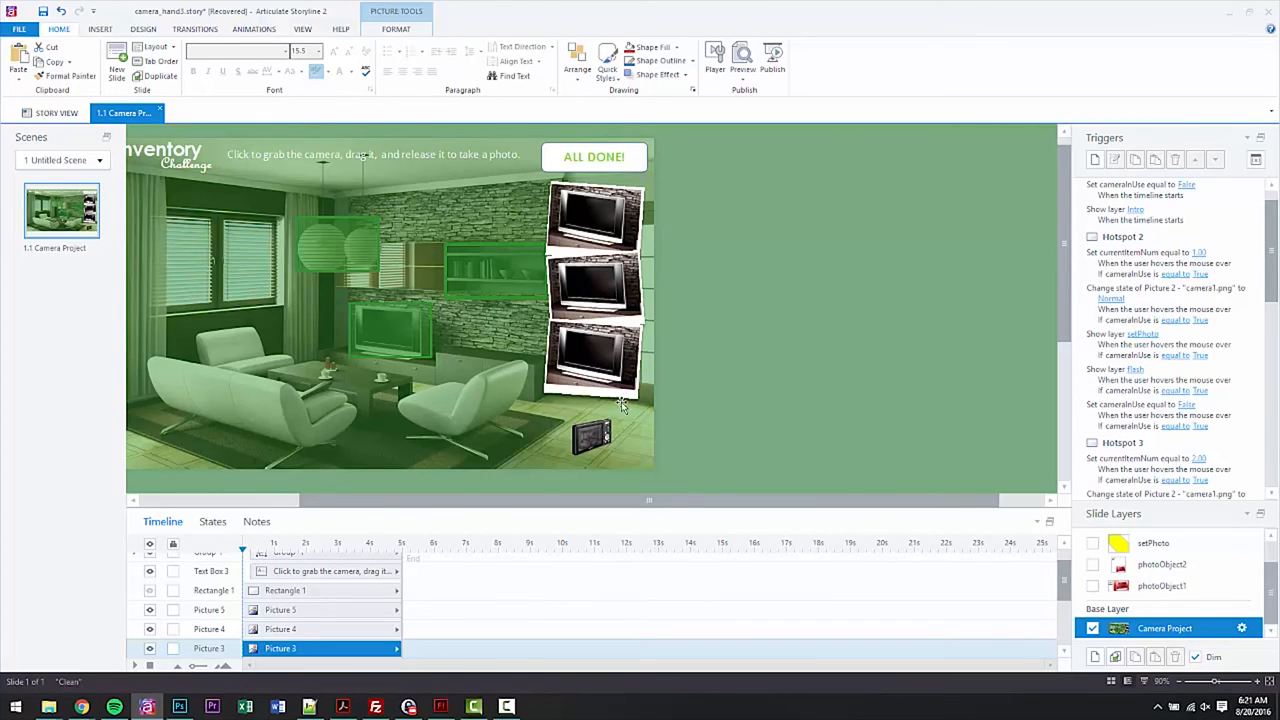
{"action": "mouse_move", "coordinate": [640, 290]}
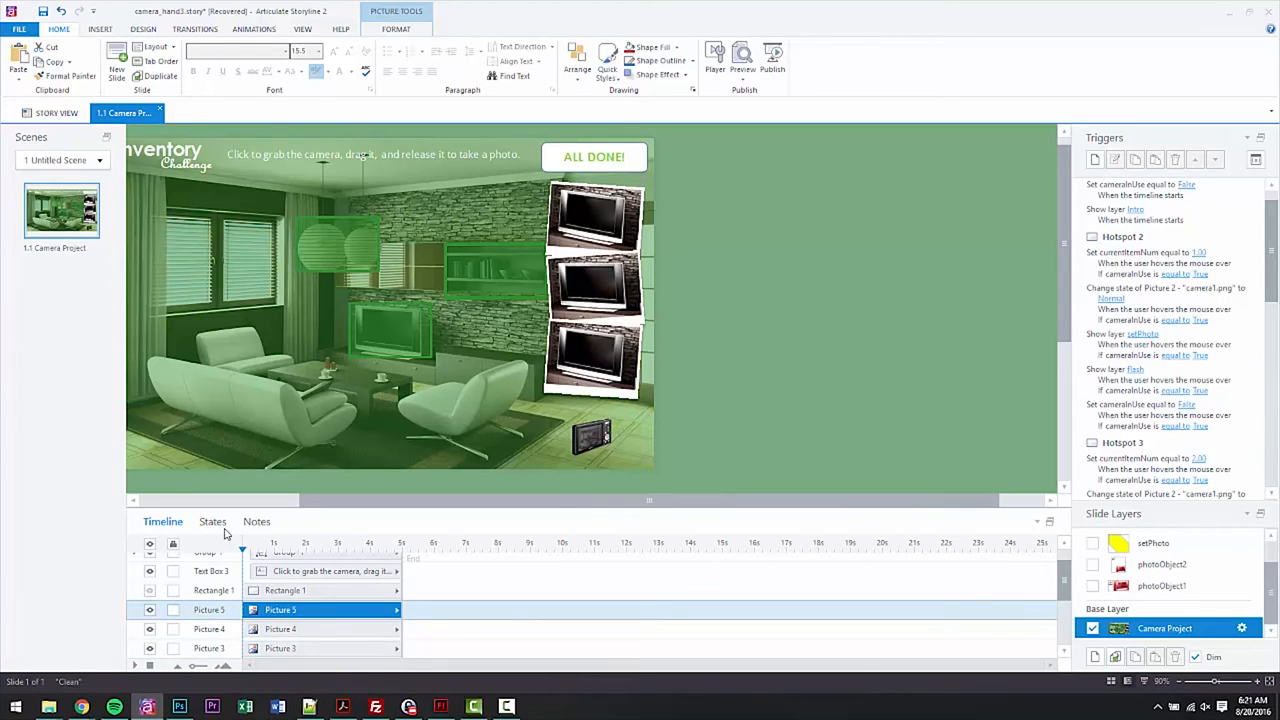
- Review the photo frame's Hidden and item states, then preview the slide
{"action": "left_click", "coordinate": [212, 520]}
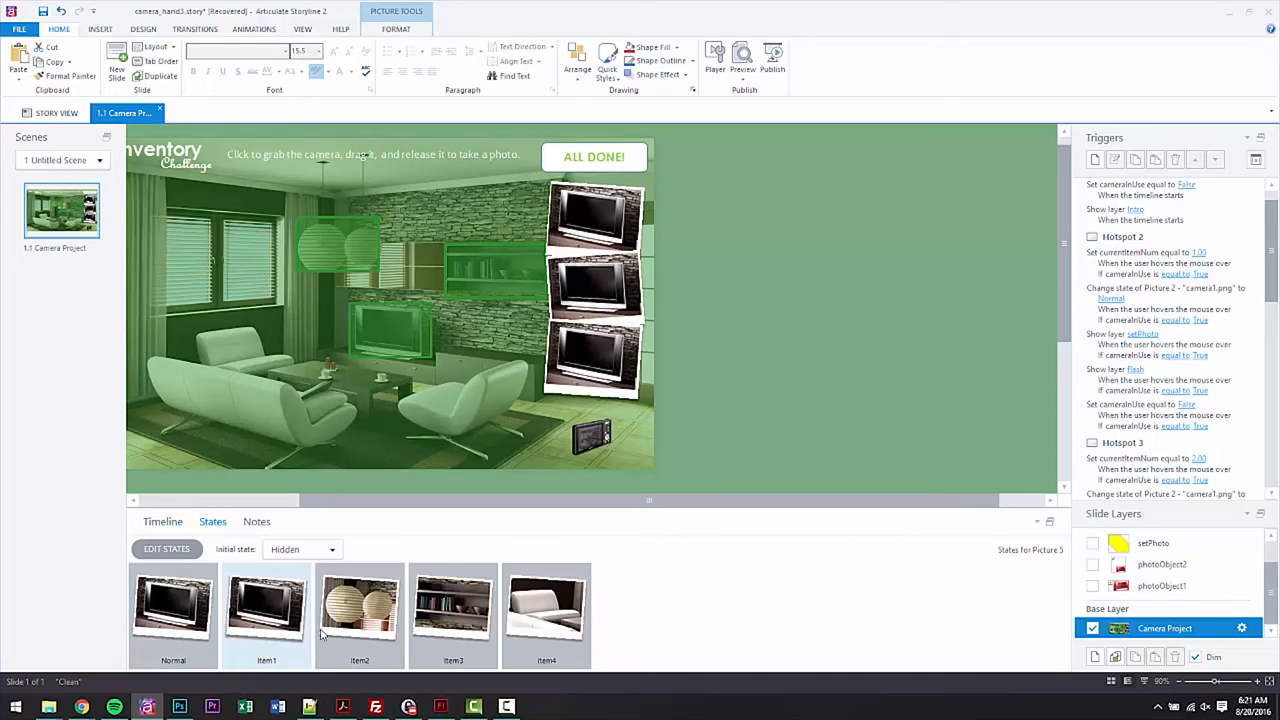
{"action": "mouse_move", "coordinate": [318, 638]}
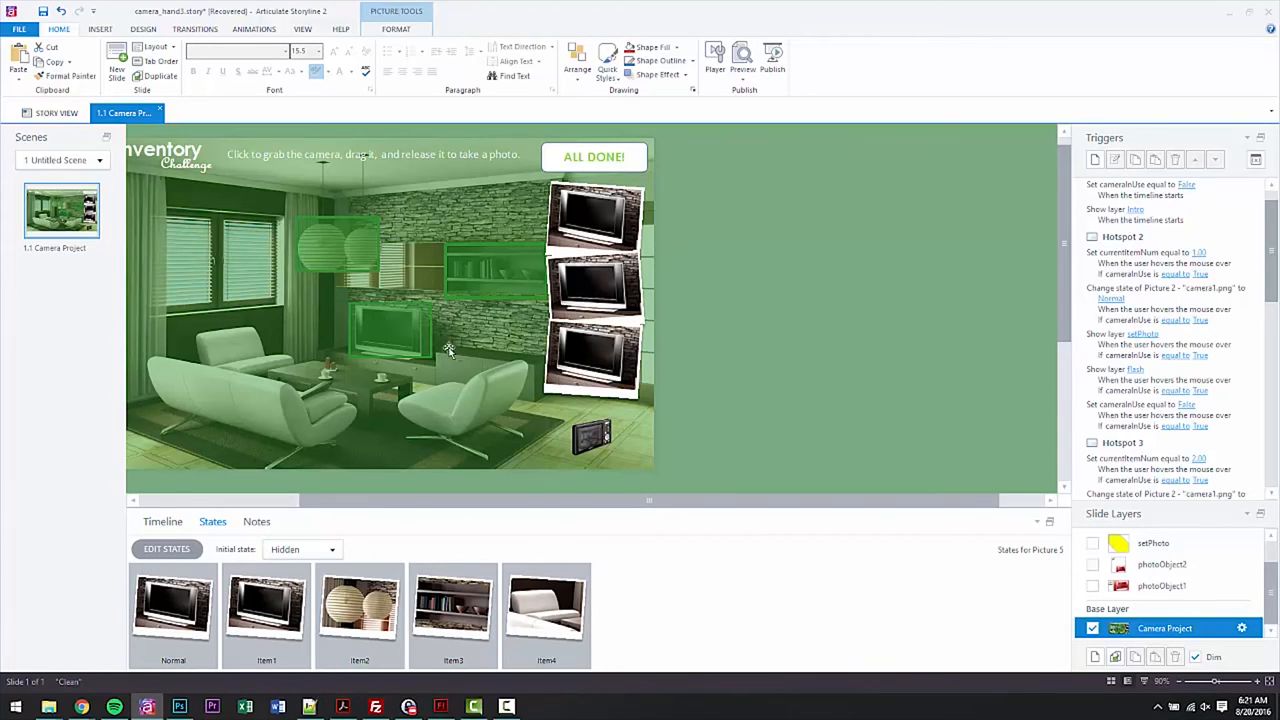
{"action": "mouse_move", "coordinate": [436, 300]}
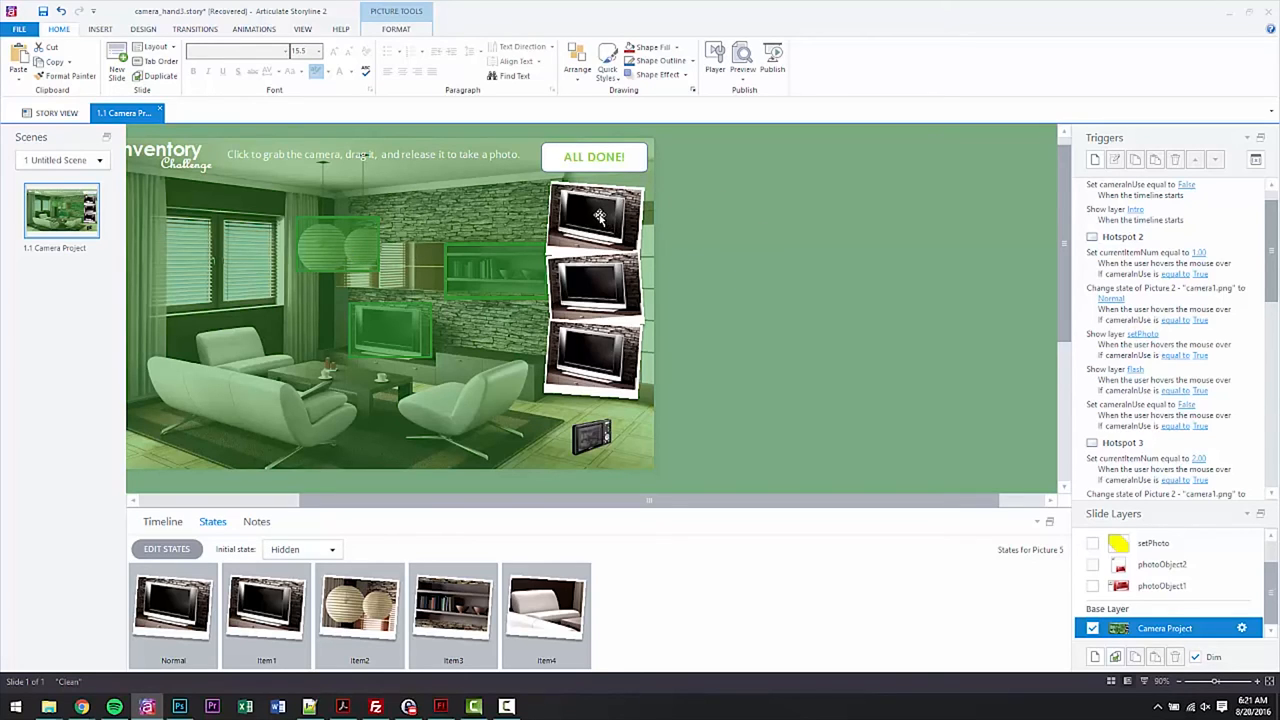
{"action": "mouse_move", "coordinate": [668, 232]}
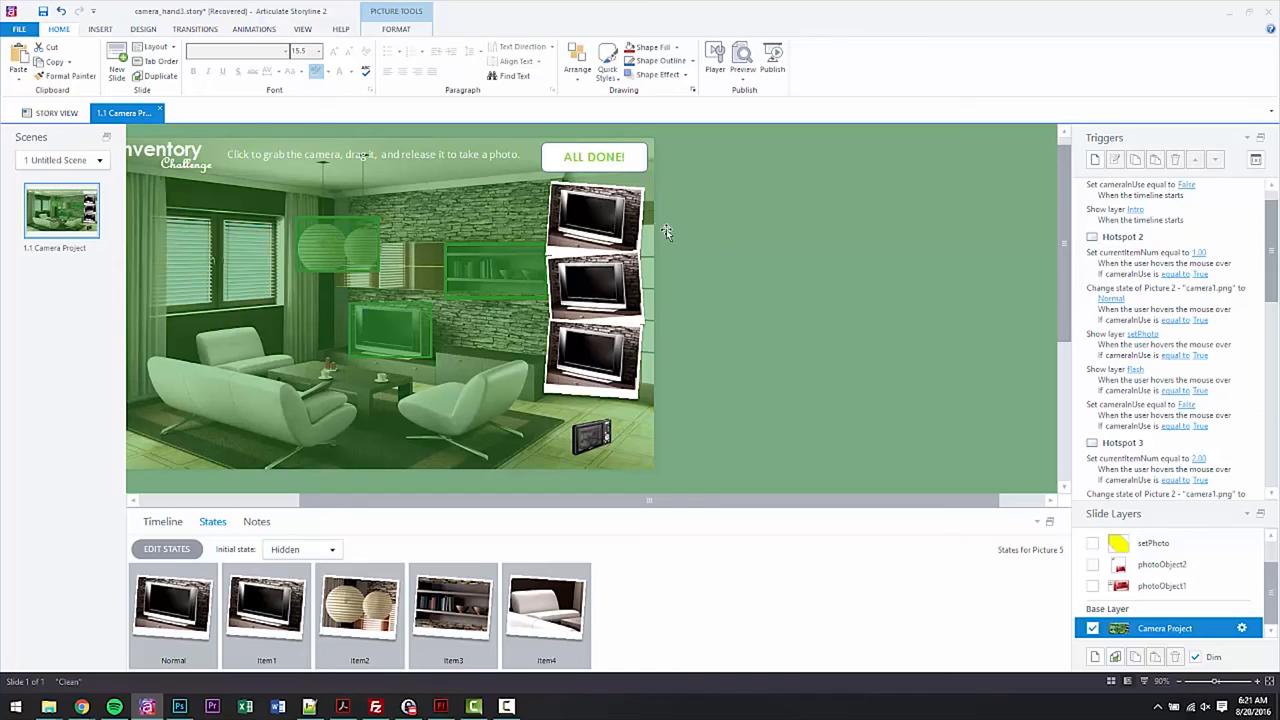
{"action": "mouse_move", "coordinate": [584, 292]}
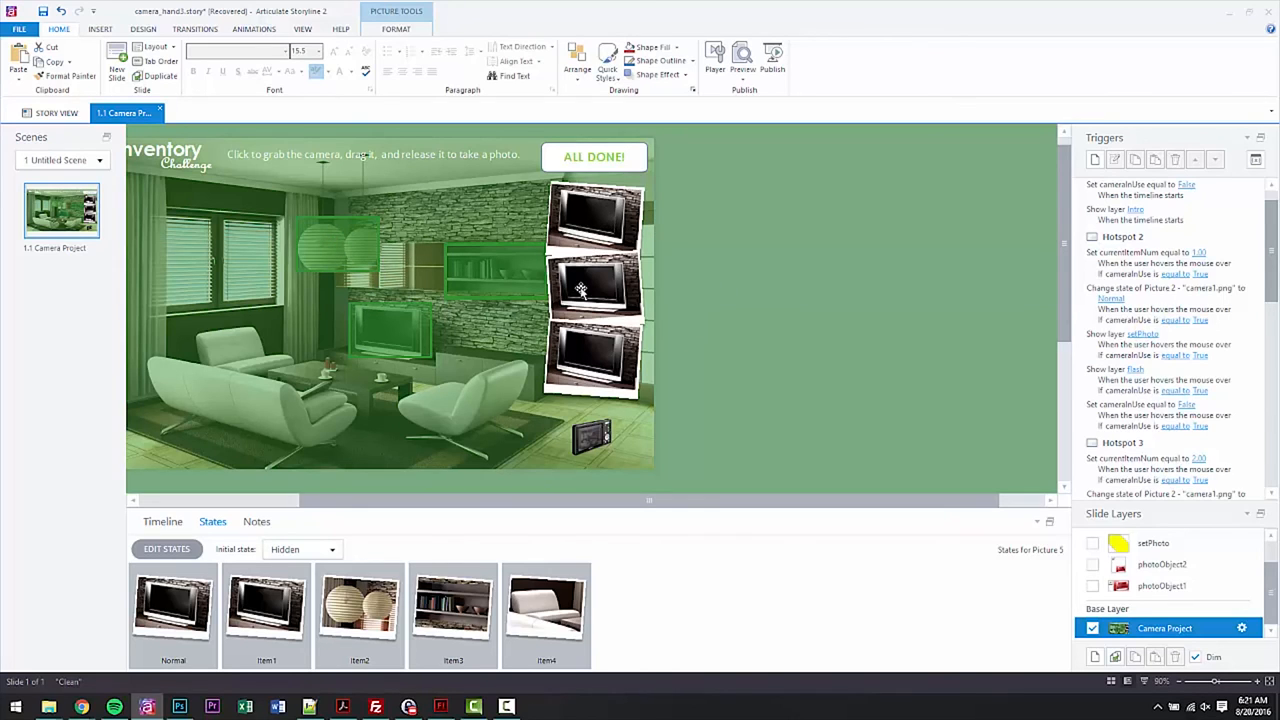
{"action": "mouse_move", "coordinate": [600, 222]}
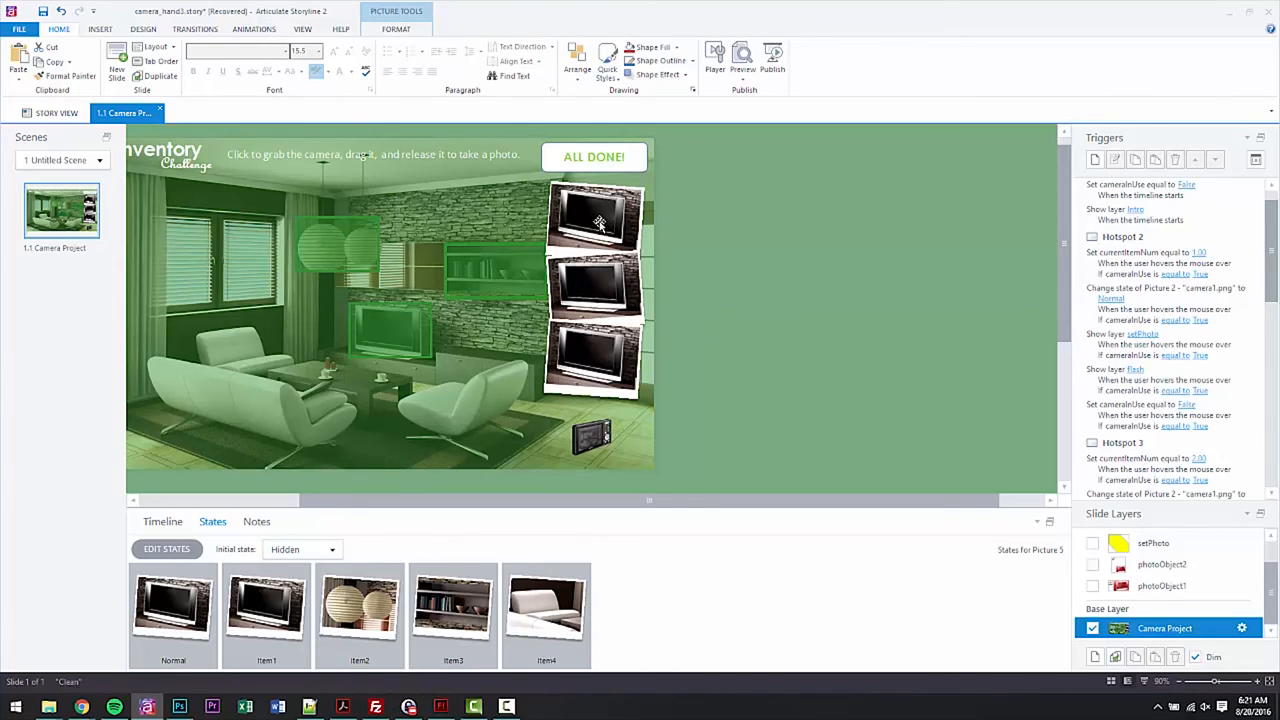
{"action": "mouse_move", "coordinate": [584, 300]}
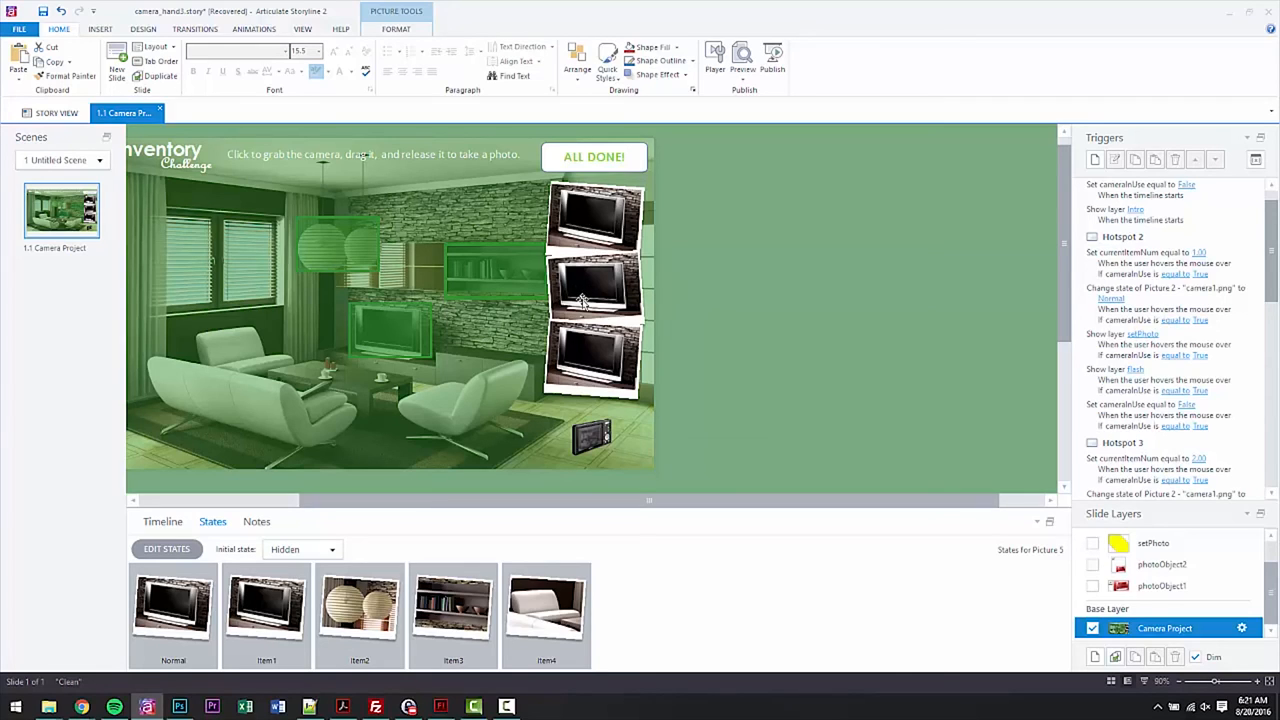
{"action": "mouse_move", "coordinate": [608, 288]}
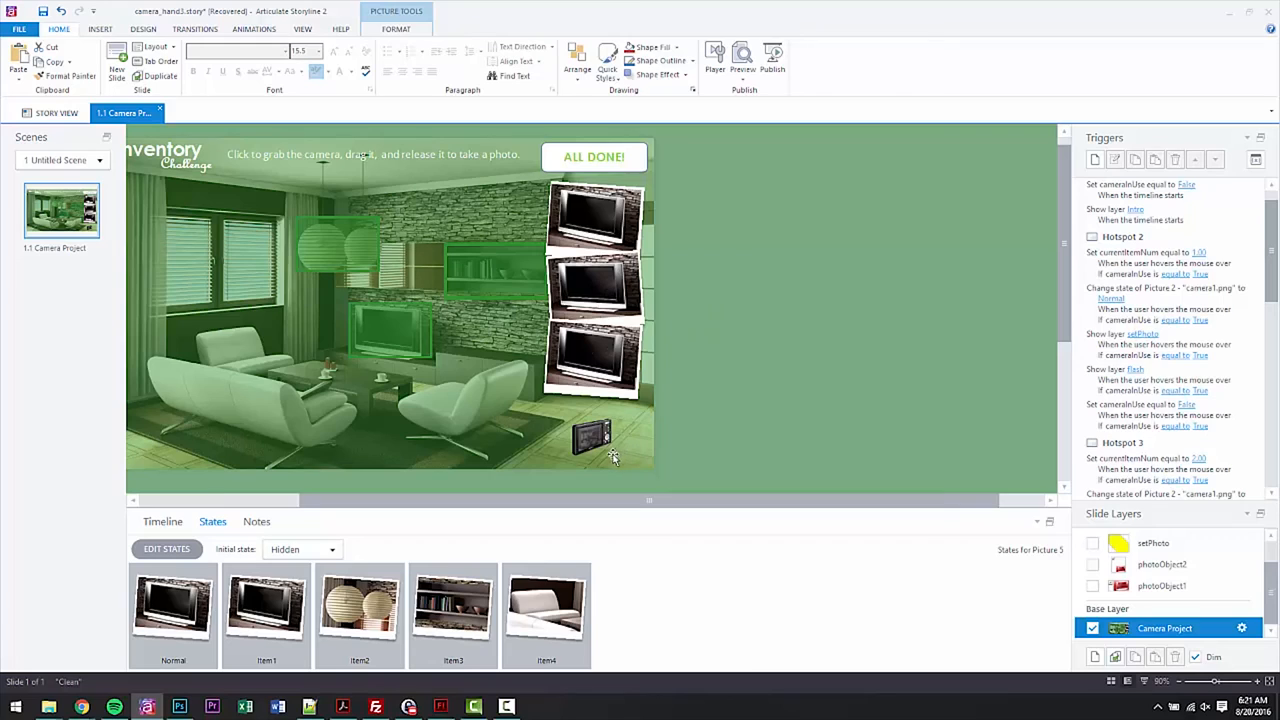
{"action": "mouse_move", "coordinate": [668, 304]}
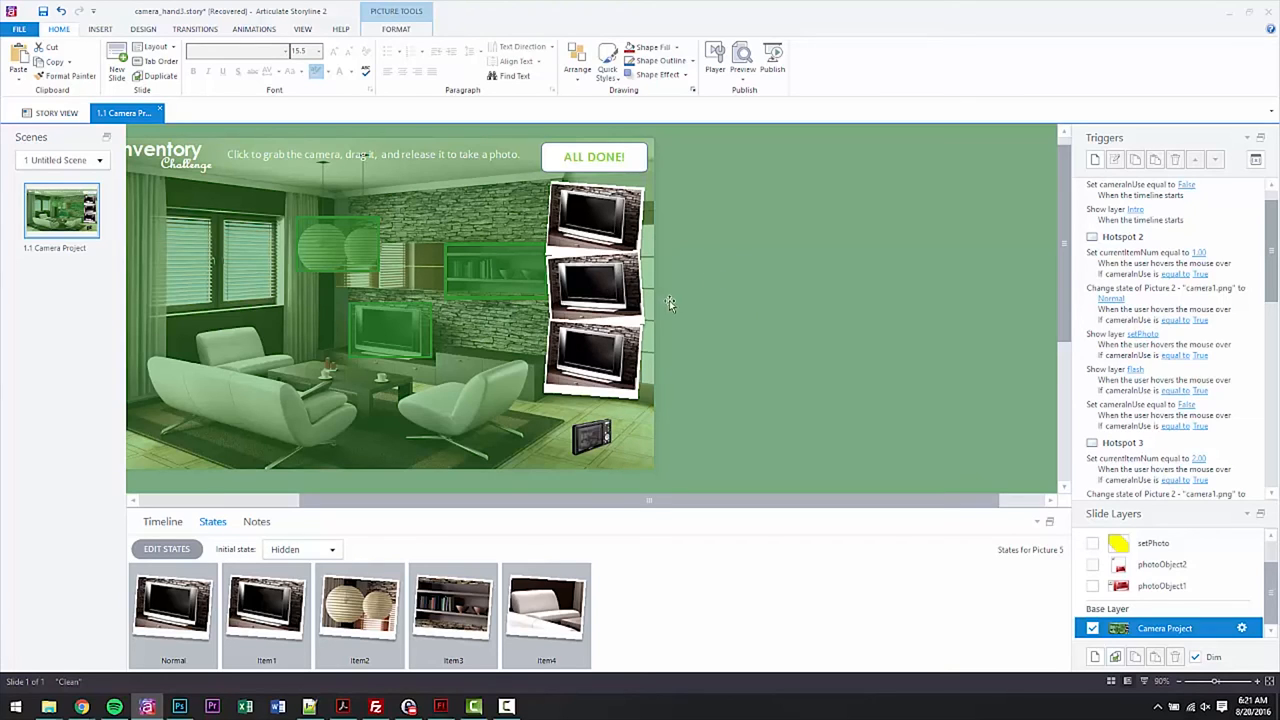
{"action": "mouse_move", "coordinate": [600, 408]}
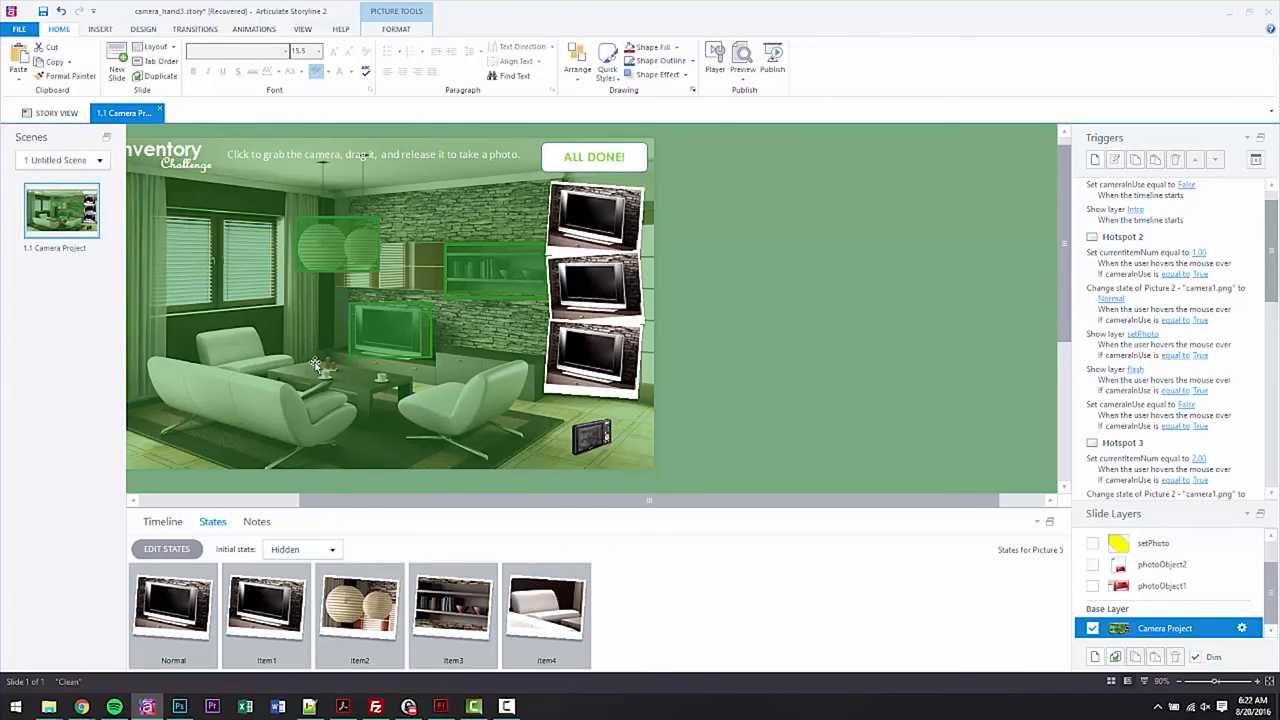
{"action": "mouse_move", "coordinate": [304, 356]}
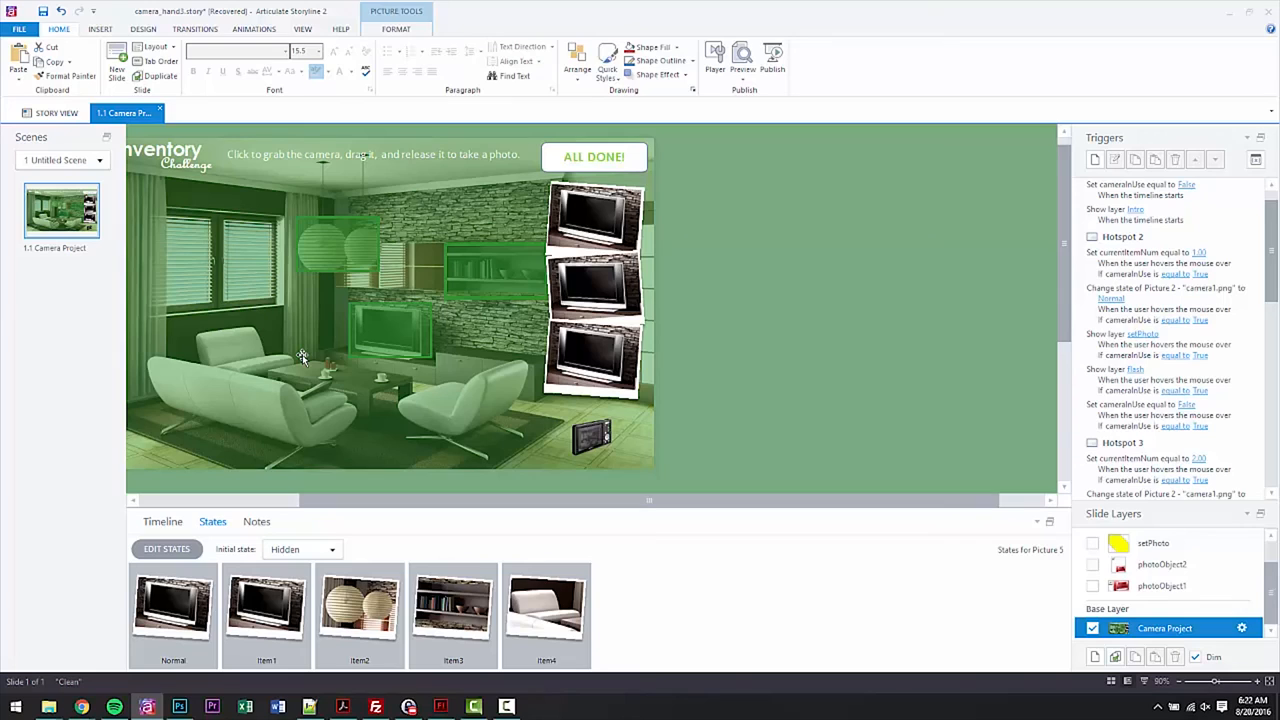
{"action": "left_click", "coordinate": [716, 56]}
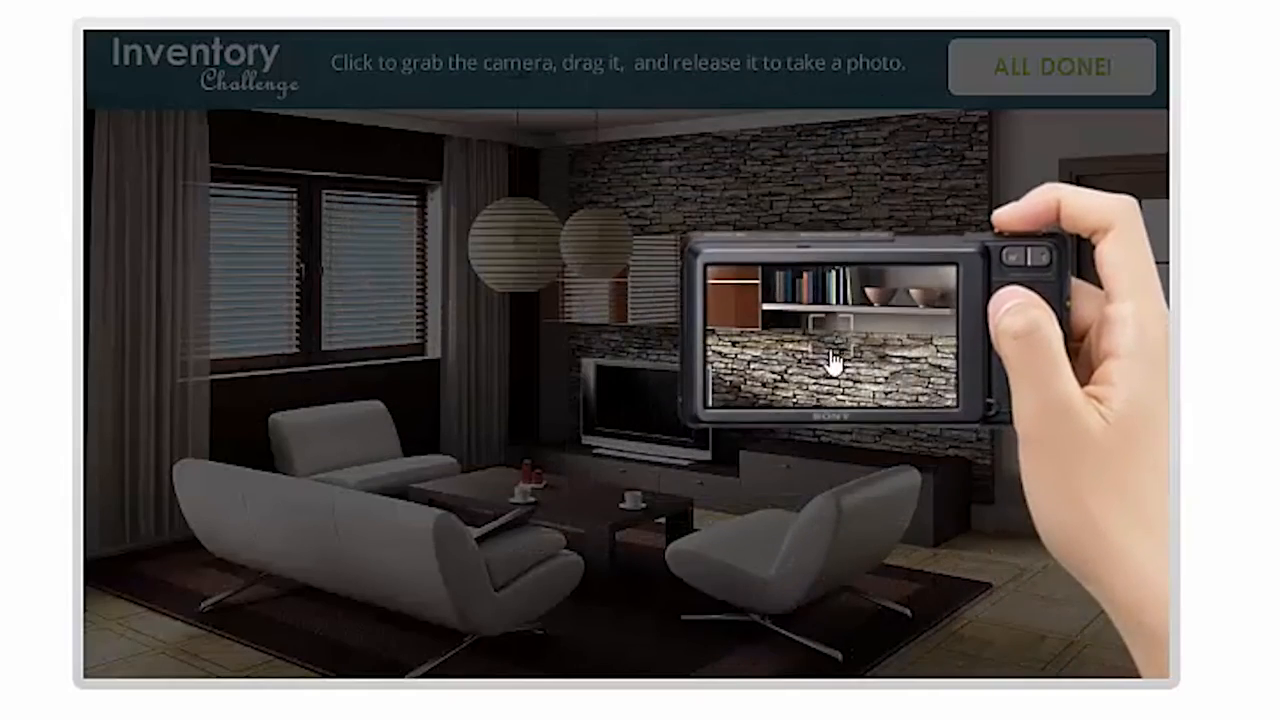